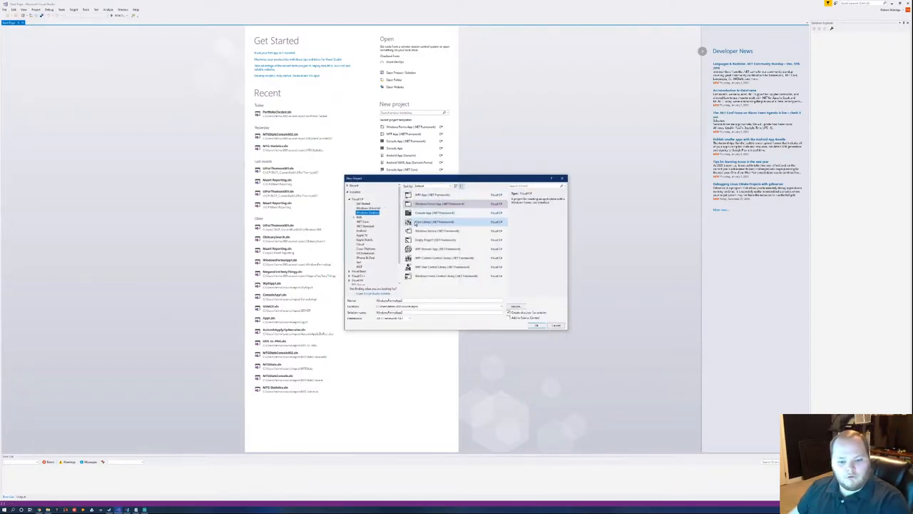
Create a new Console App project named PortfolioDownloader.
click(434, 213)
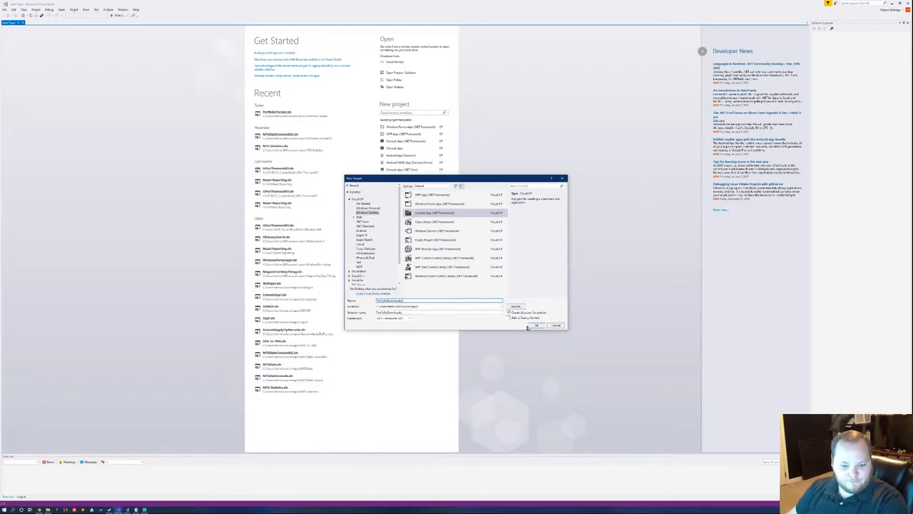
click(535, 325)
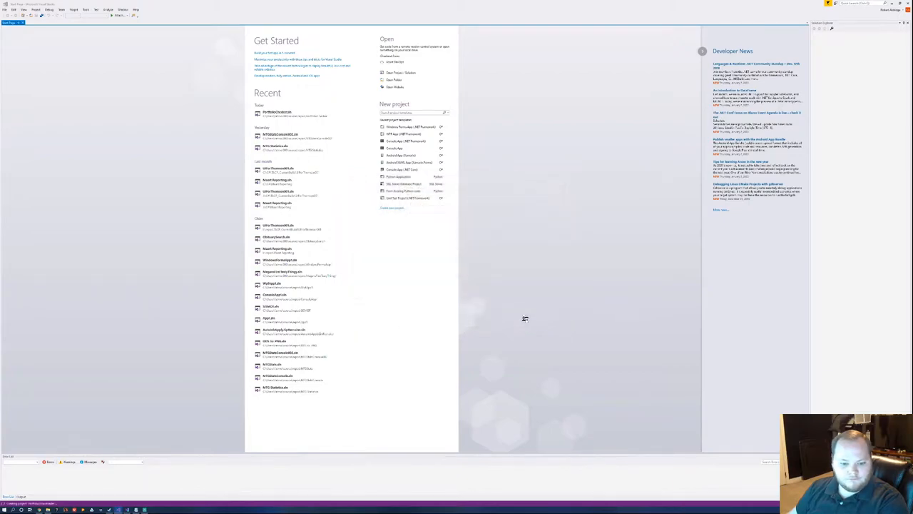
mouse_move(217, 124)
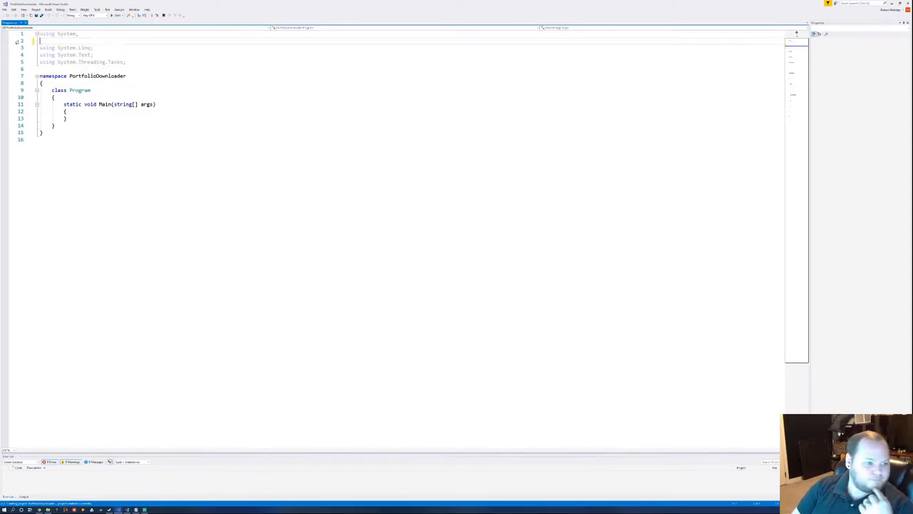
Trim unused using lines, add using System.Net; and begin another using directive.
key(Delete)
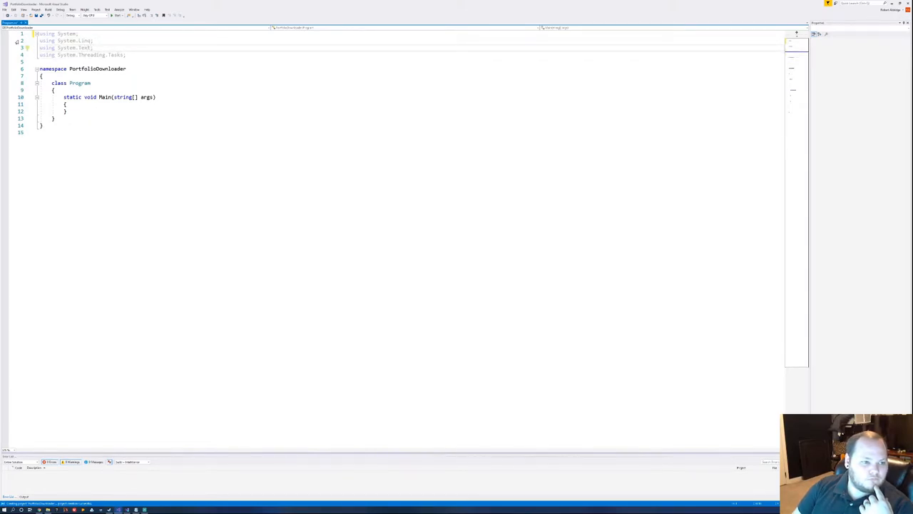
key(Delete)
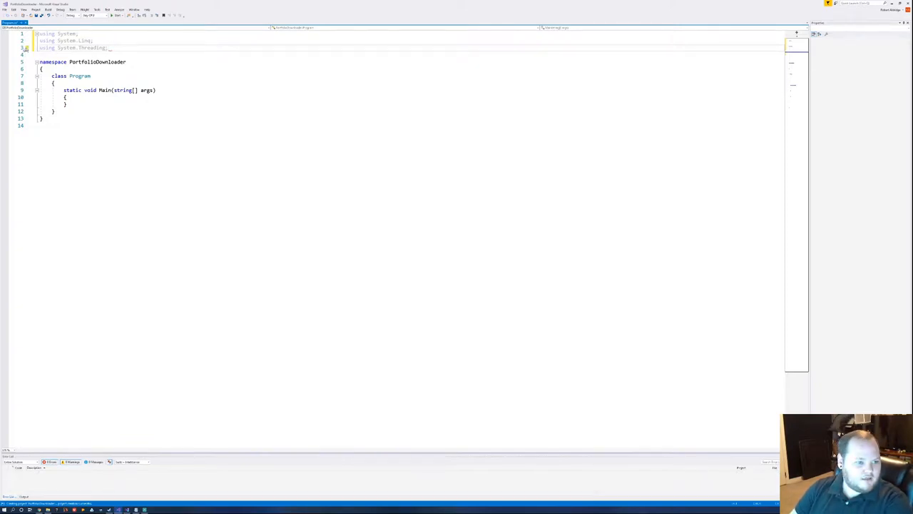
text(using system)
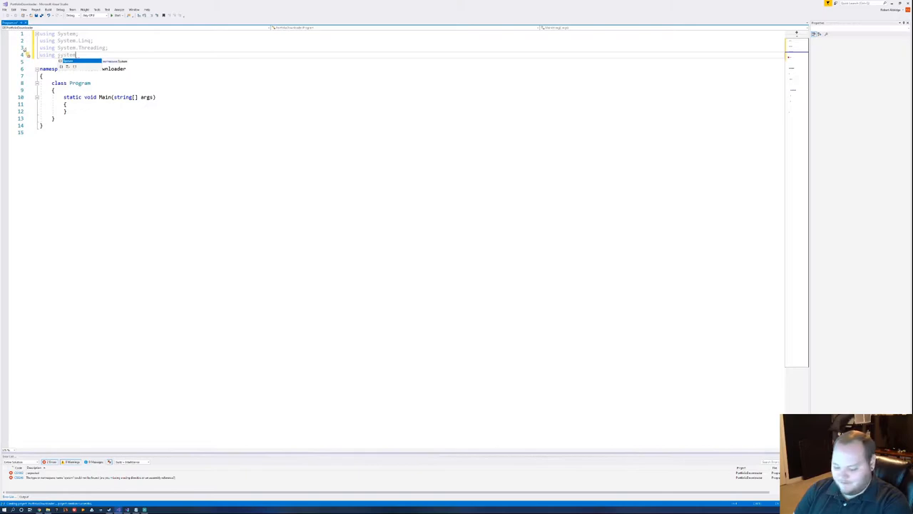
text(.Net;)
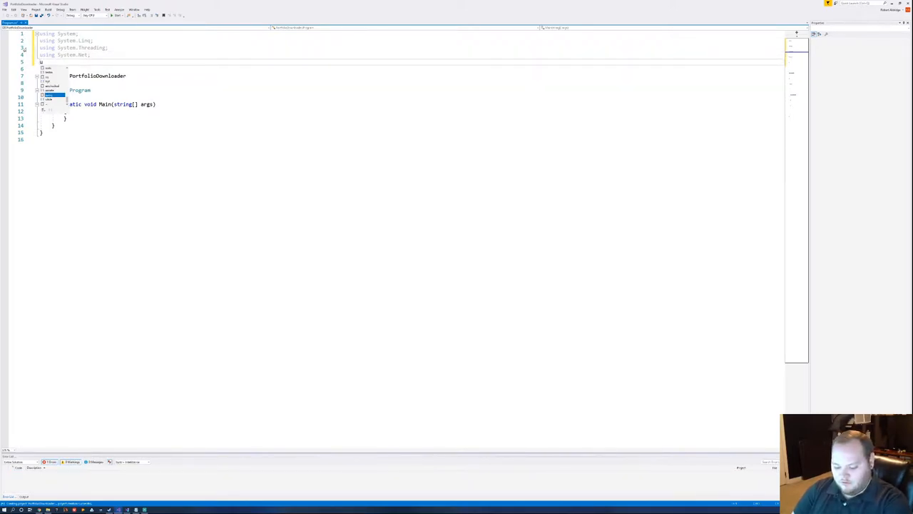
text(using Sele)
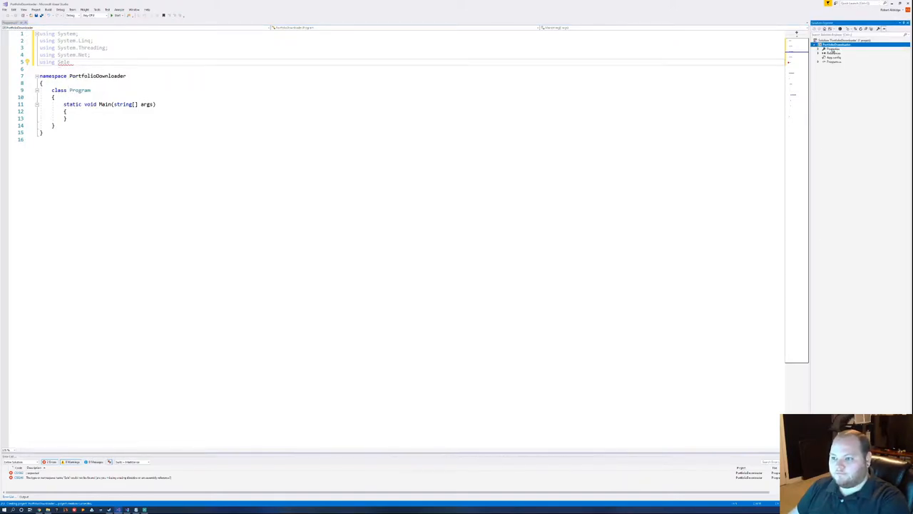
Install the Selenium.WebDriver.ChromeDriver NuGet package and return to Program.cs.
right_click(839, 44)
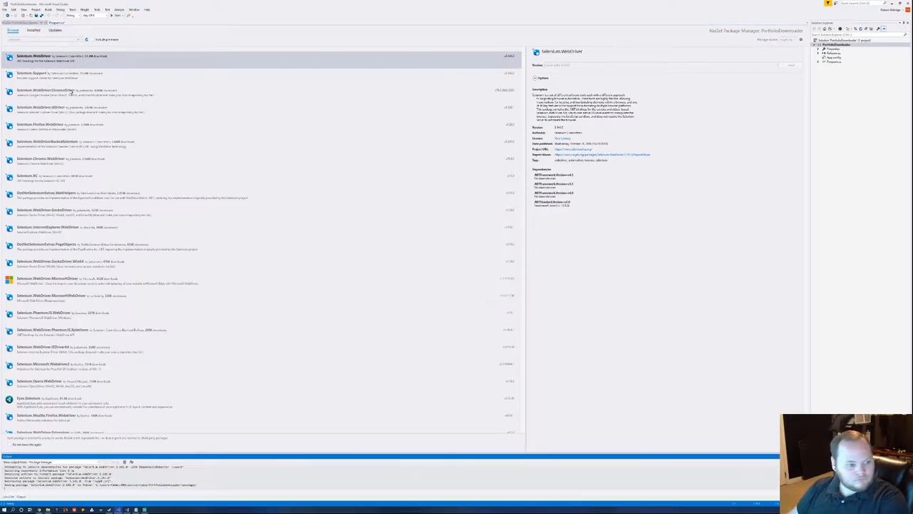
click(71, 91)
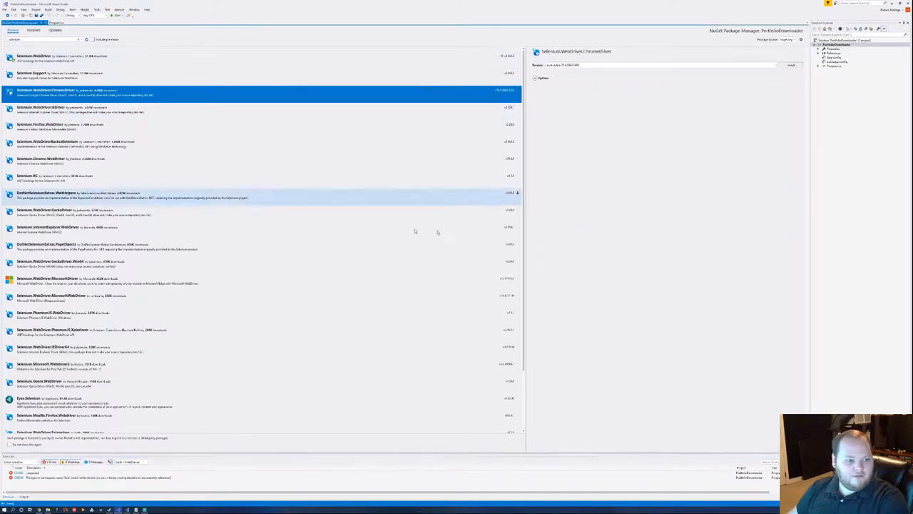
click(791, 66)
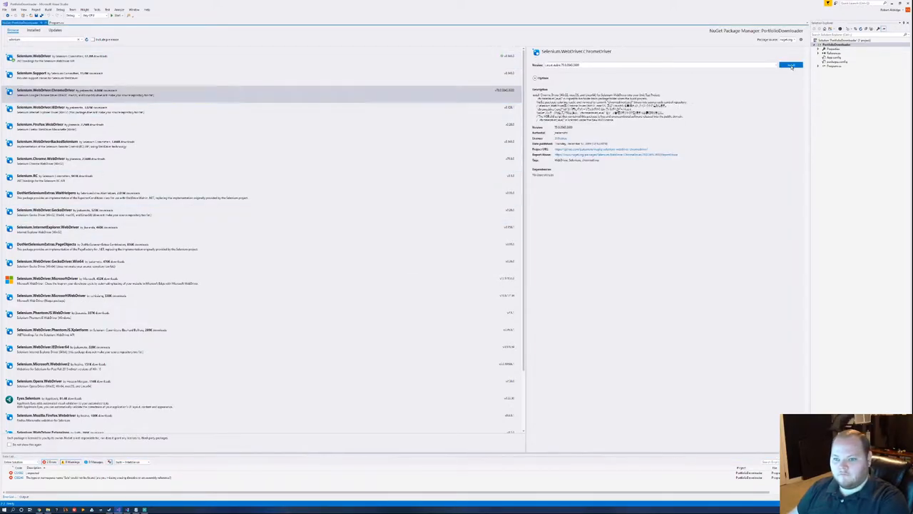
click(790, 65)
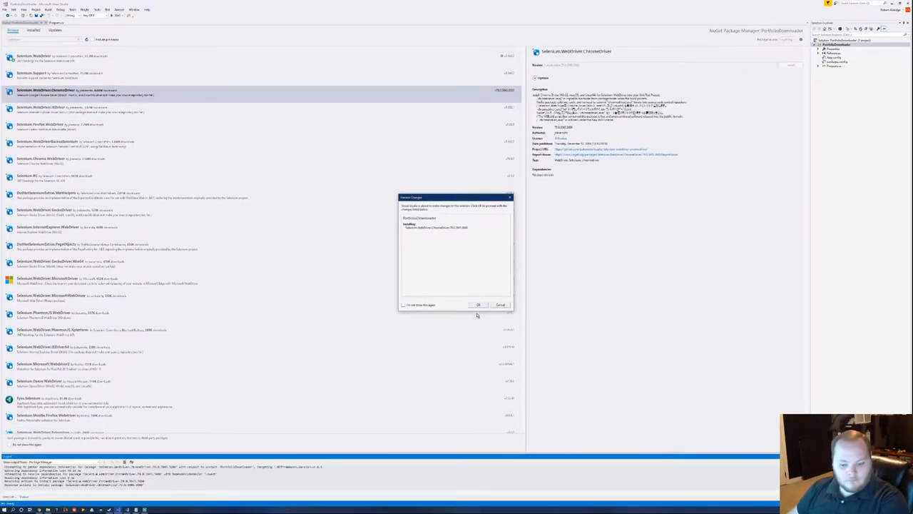
click(478, 306)
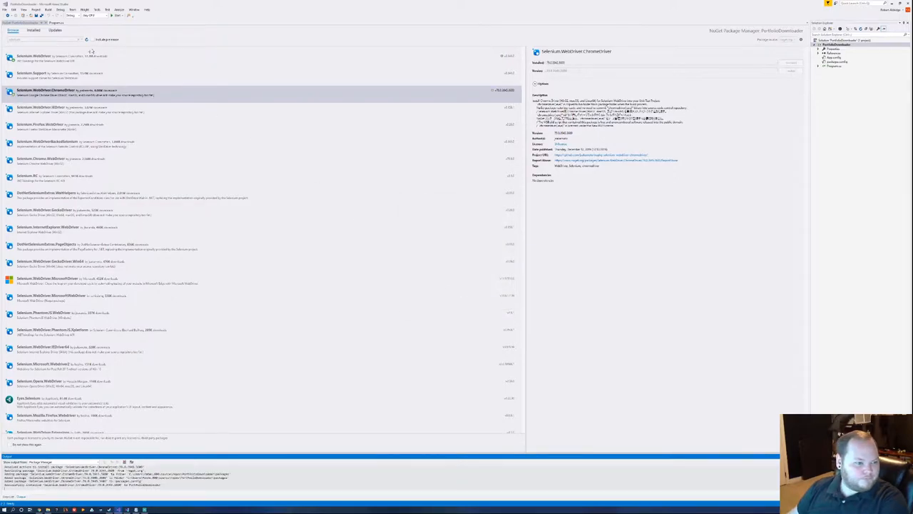
click(32, 30)
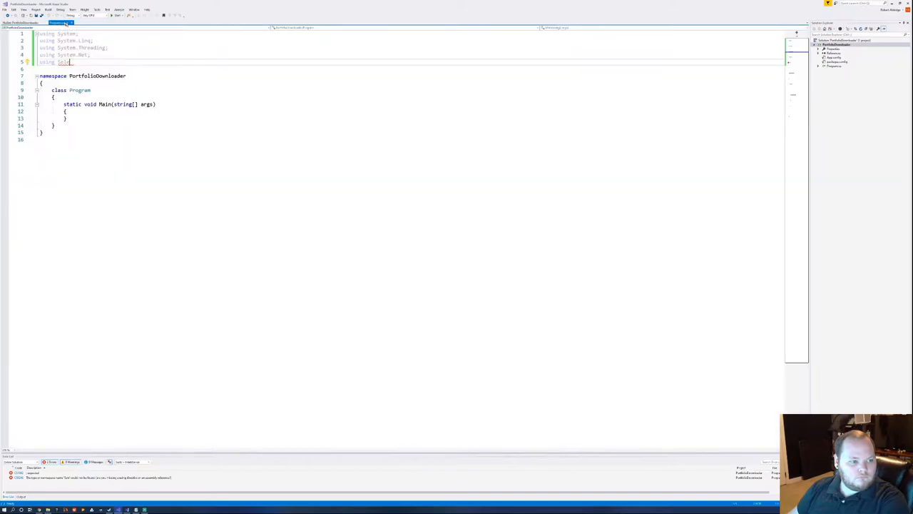
Add using OpenQA.Selenium; and using OpenQA.Selenium.Chrome; directives.
double_click(62, 63)
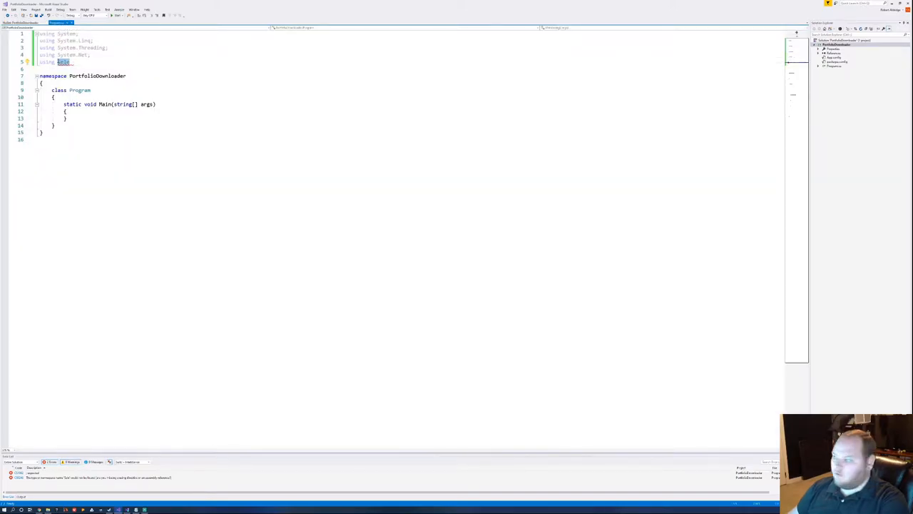
text(op)
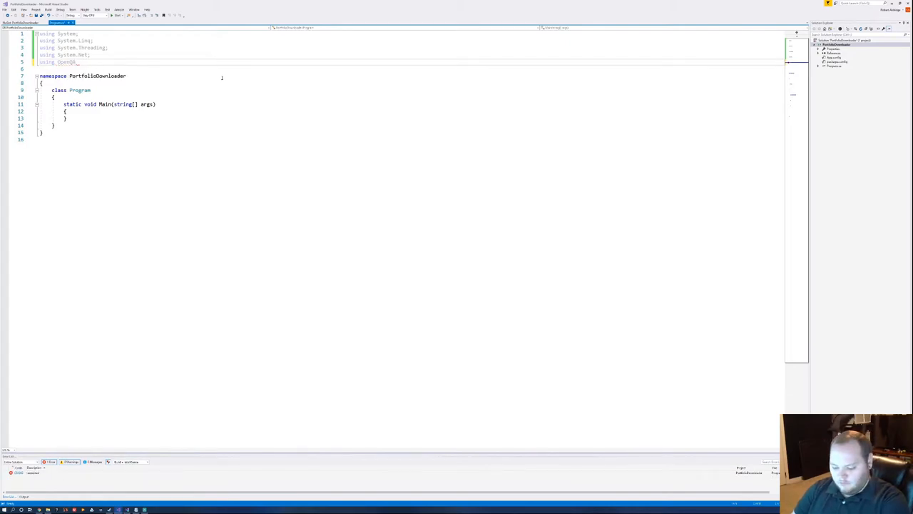
text(.Selenium;)
text(using OpenQA)
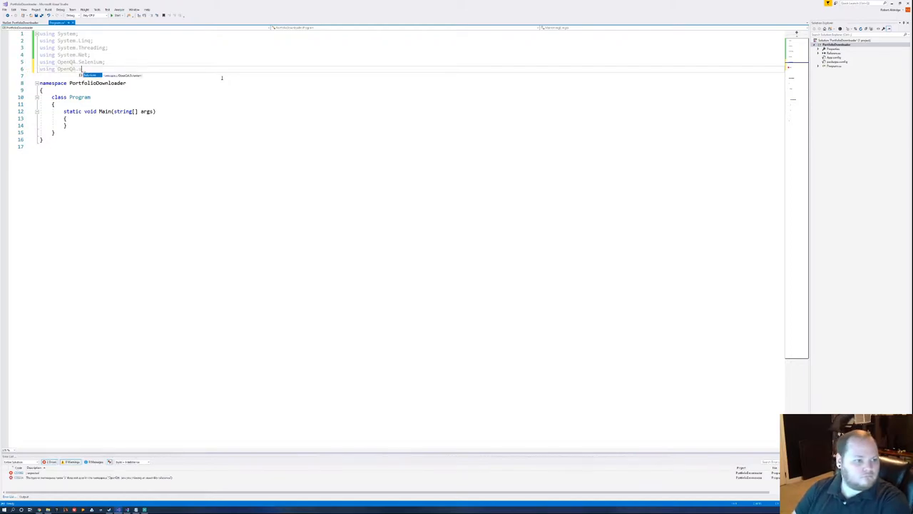
text(.Chrome;)
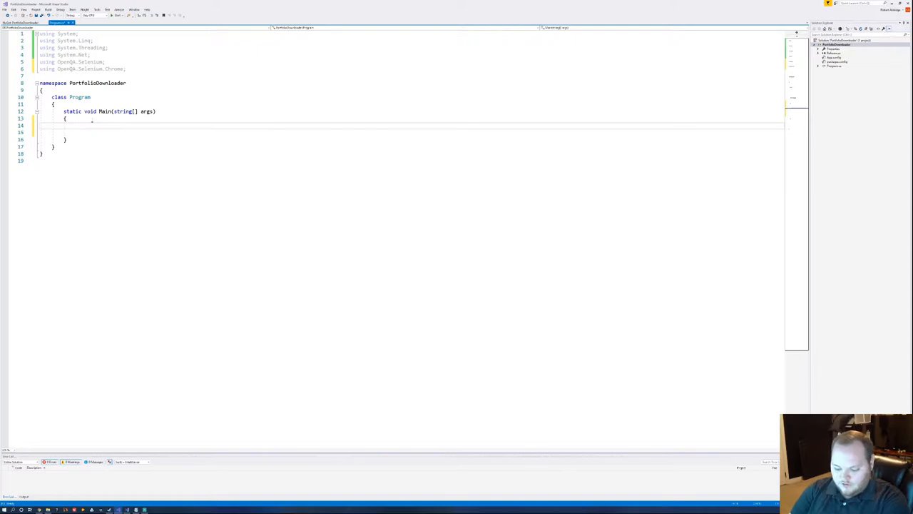
Add Thread.Sleep(500); as the first statement in Main.
text(Thread)
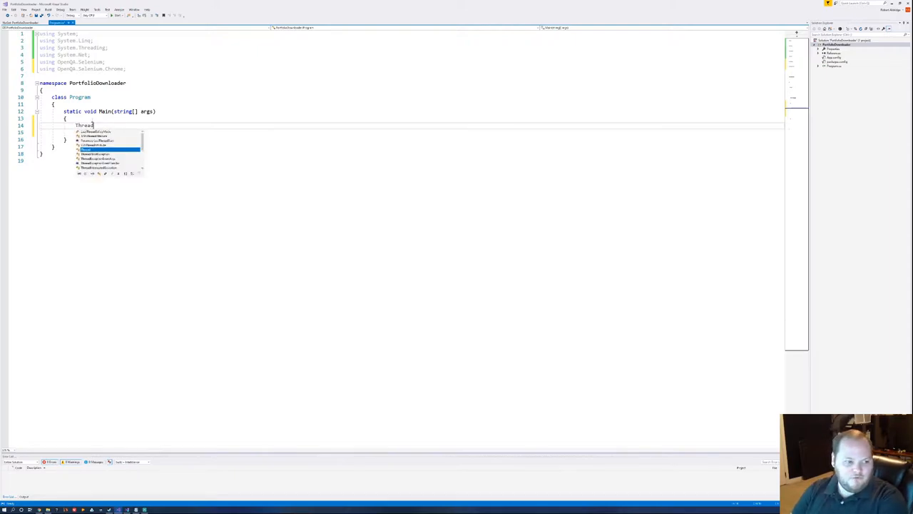
text(.)
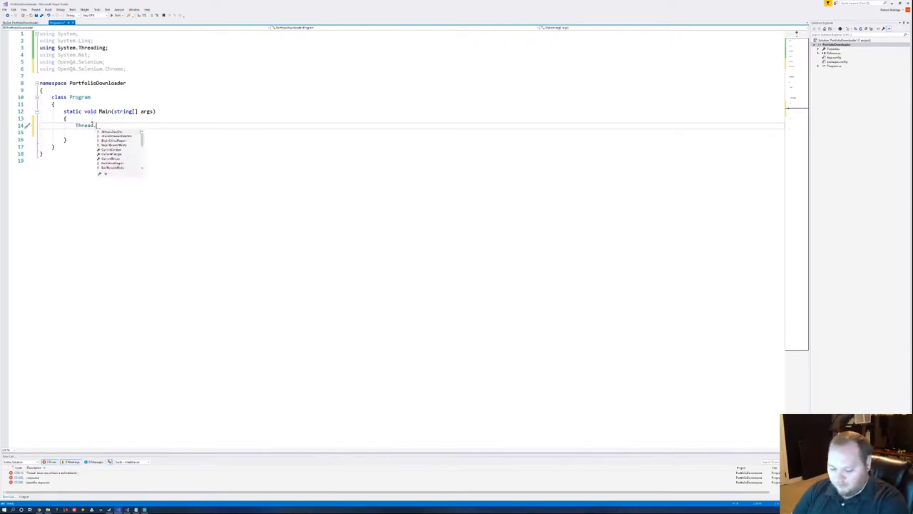
text(Sleep)
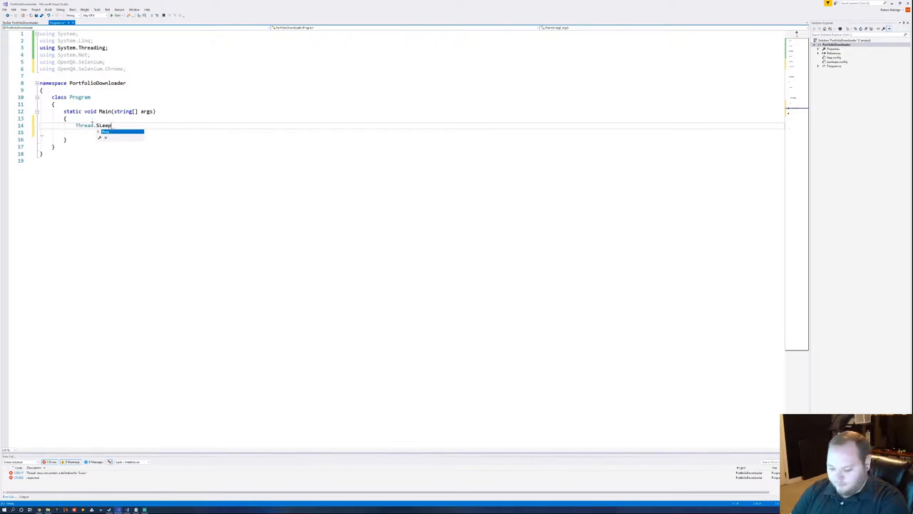
text(Sl)
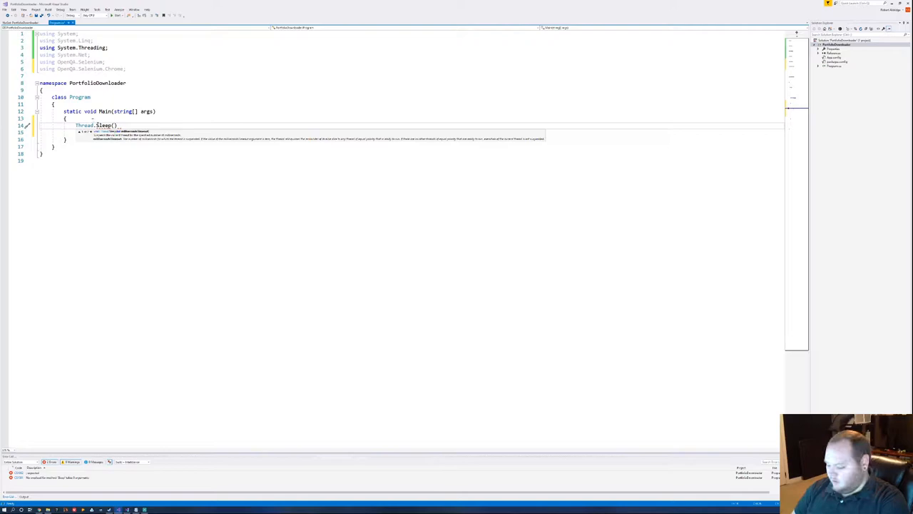
text(500)
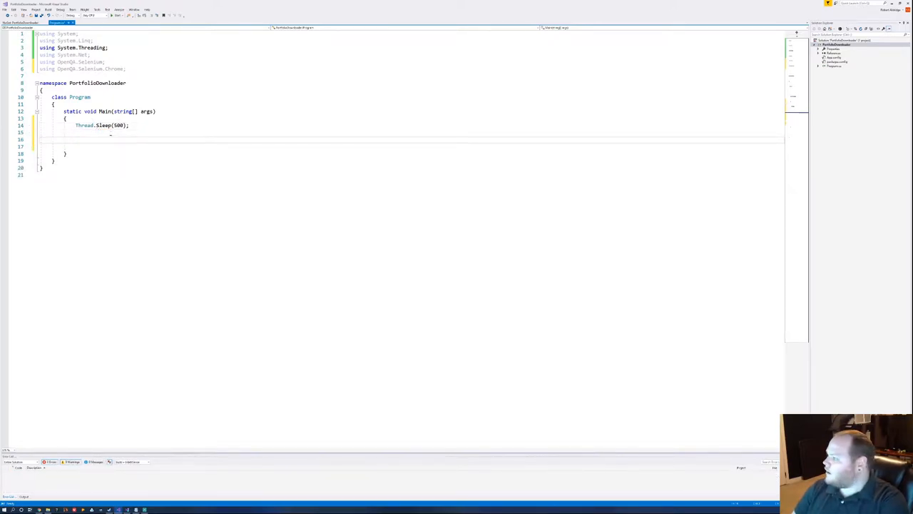
Create var driver = new ChromeDriver(); then discard a partial Thread call and start a driver statement.
text(var)
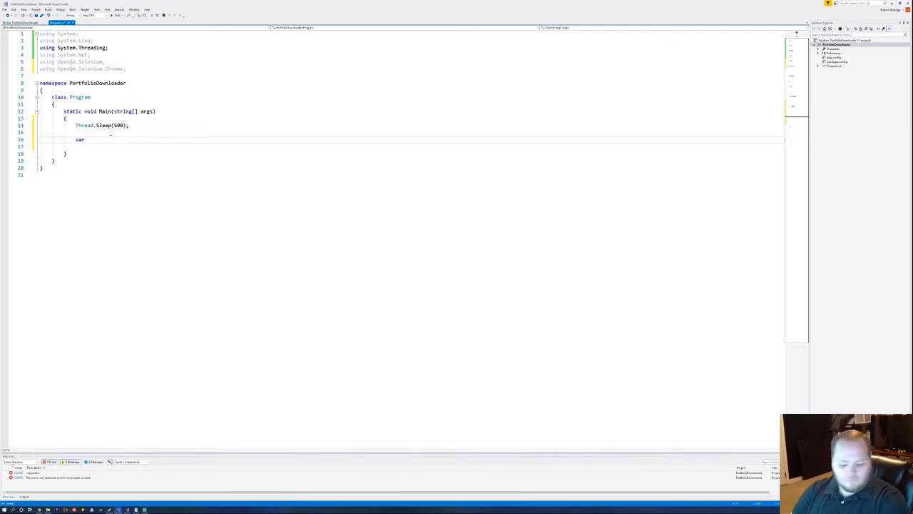
text(driver = new)
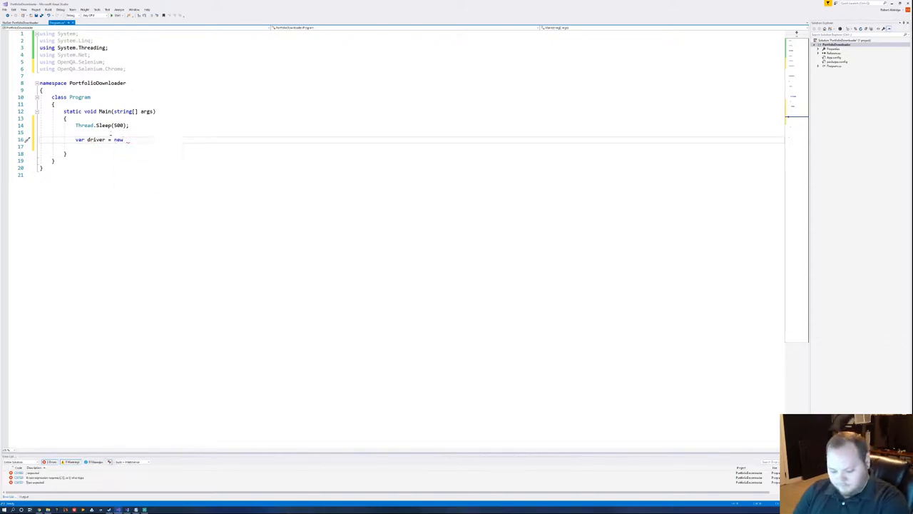
text(ChromeDriver;)
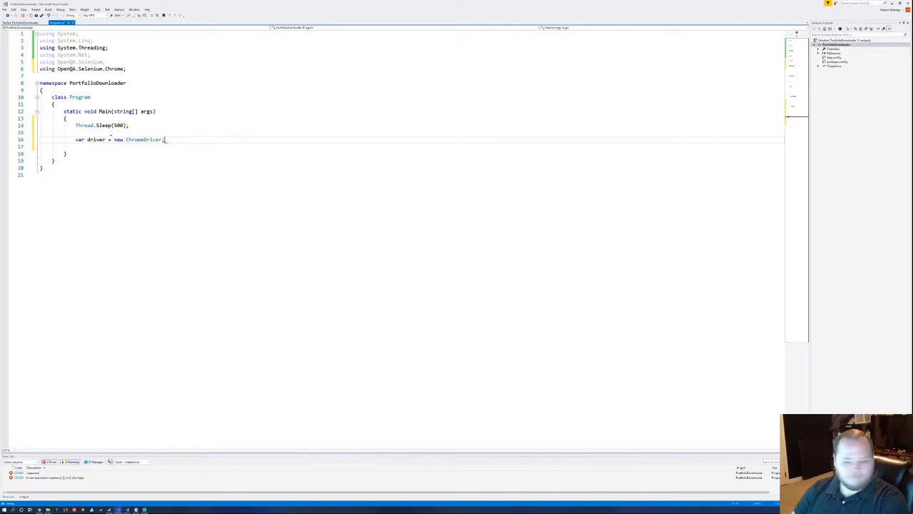
text(()
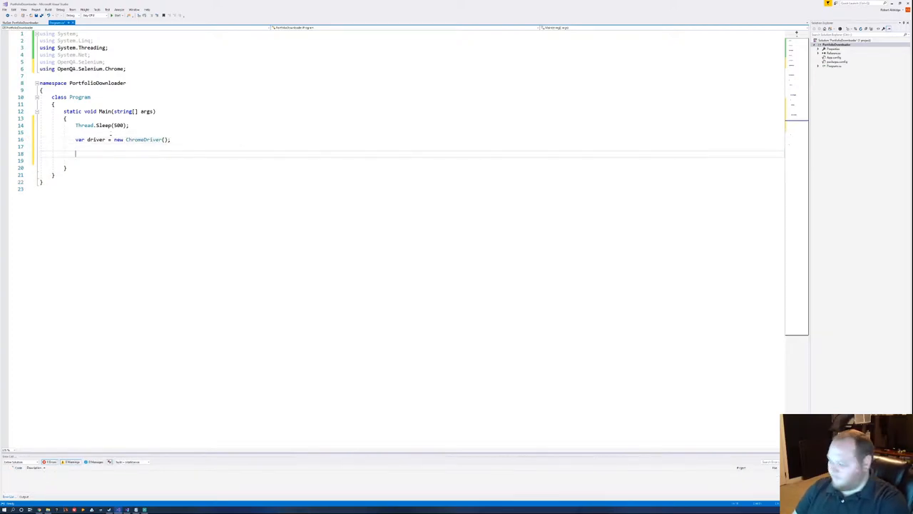
text(Thread)
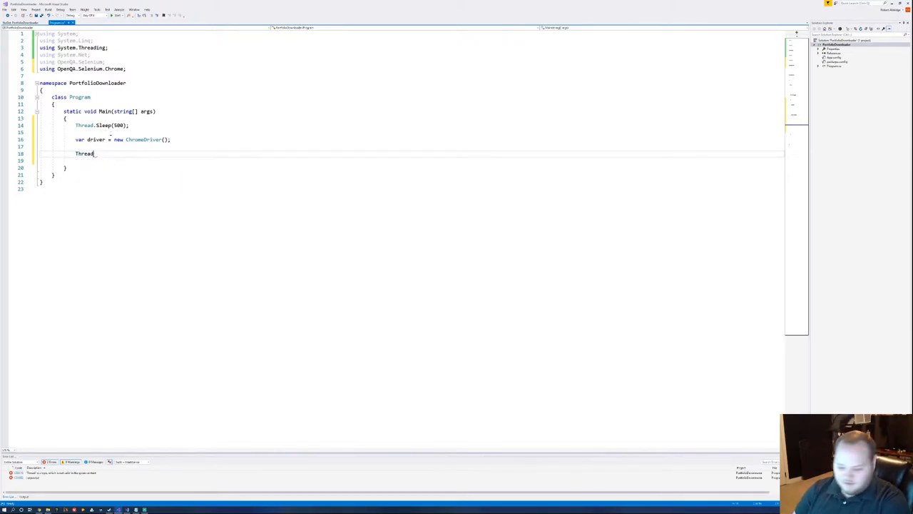
text(.)
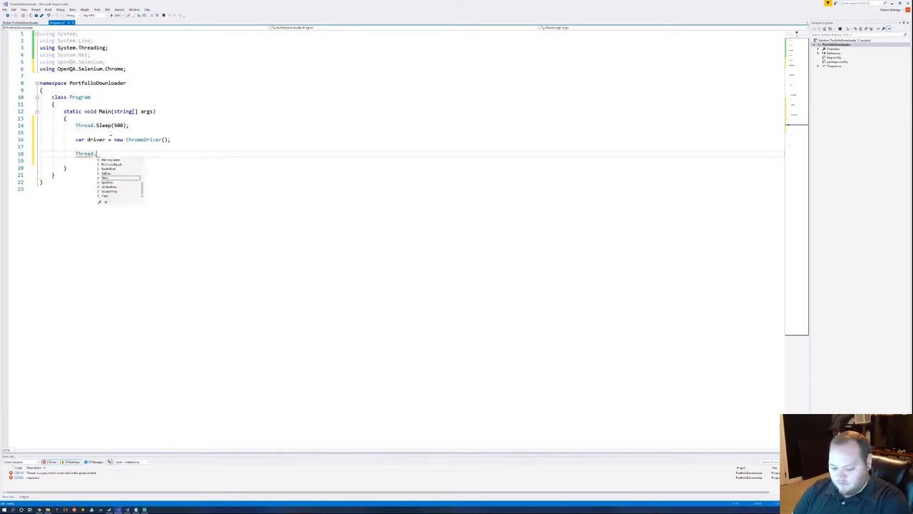
text(sl)
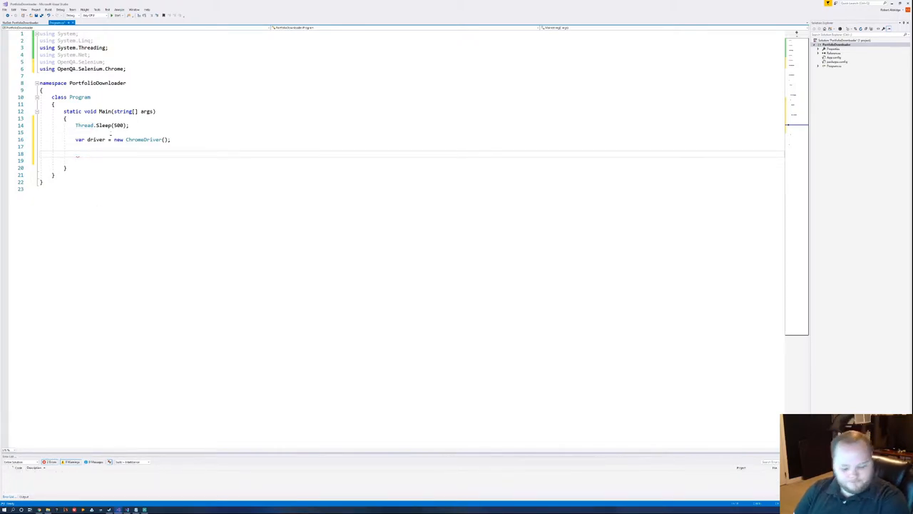
text(d)
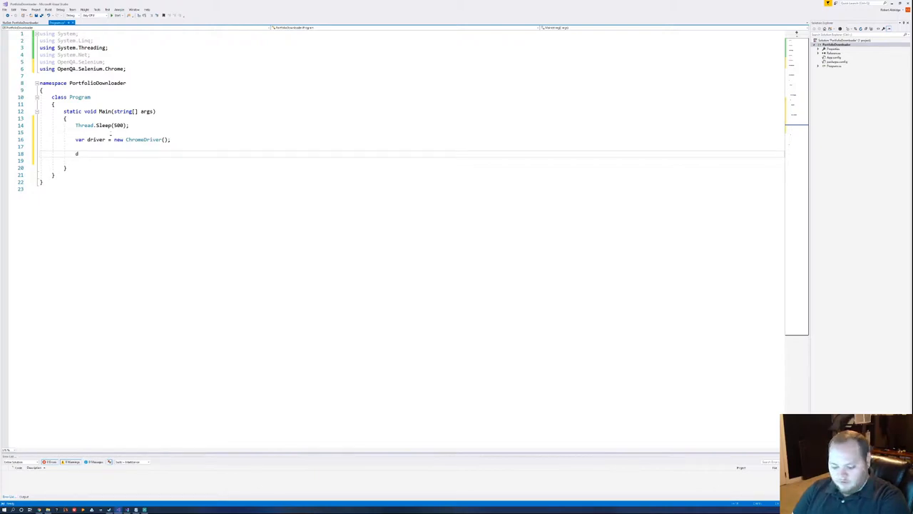
text(.)
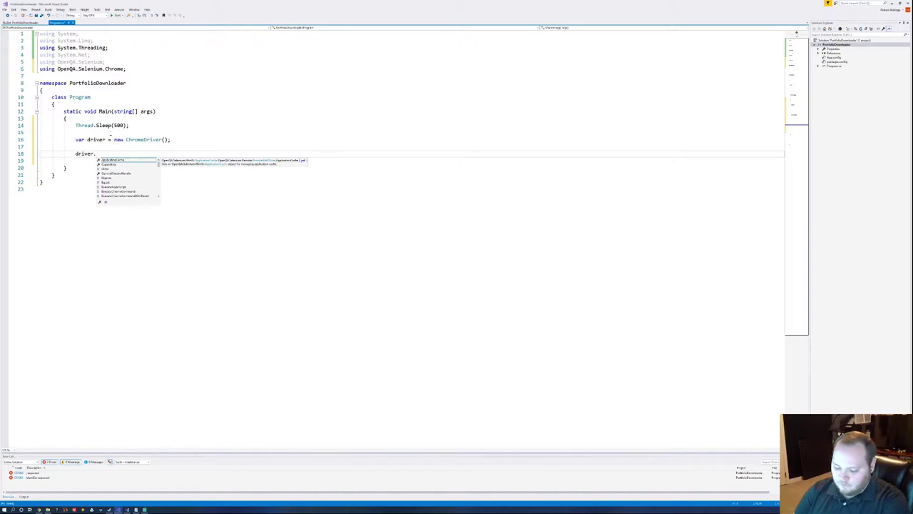
text(Navigate.)
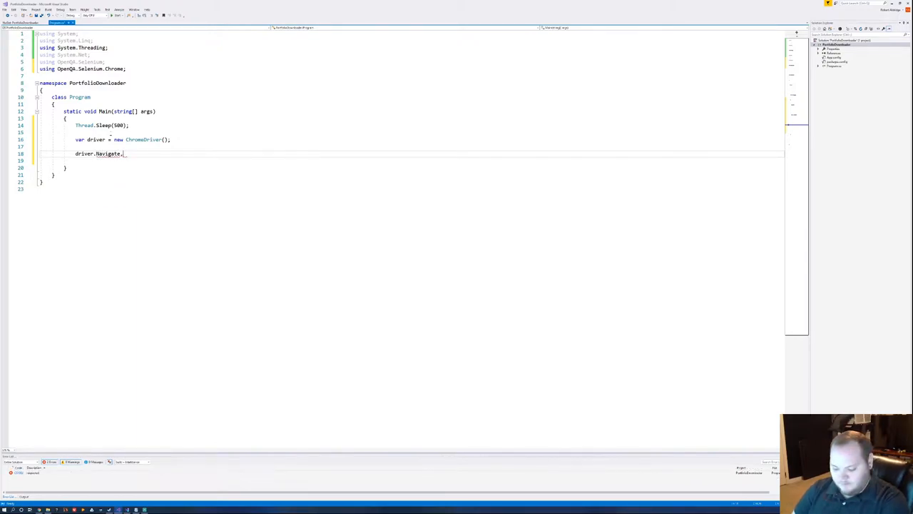
key(Backspace)
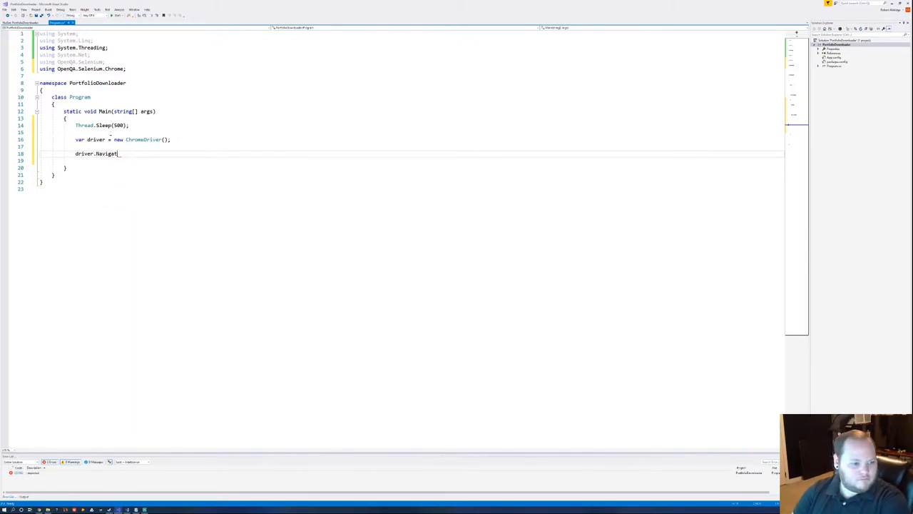
text((0))
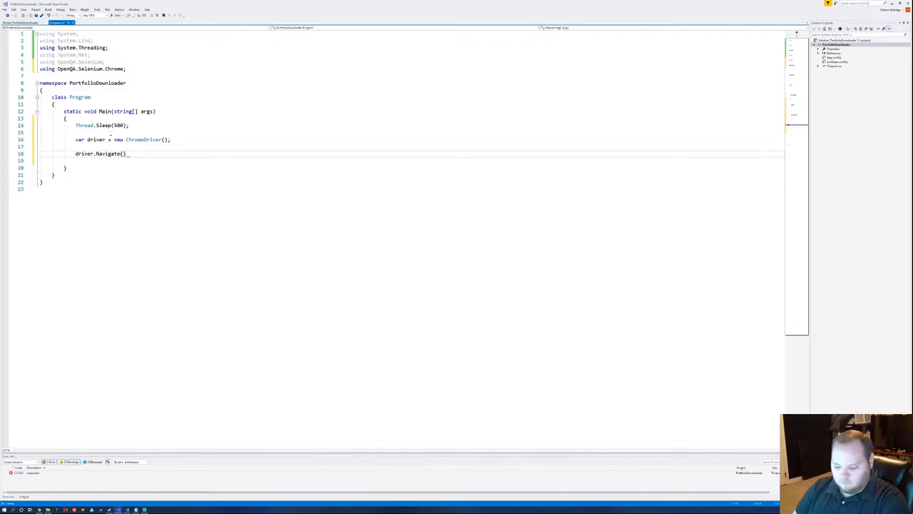
text(.GoToUrl()
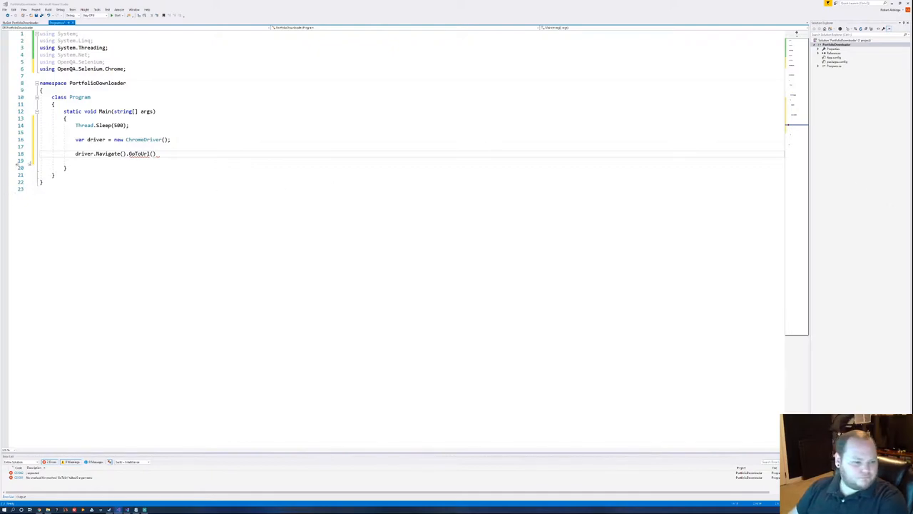
text("https://oblivious212.artstation.com/")
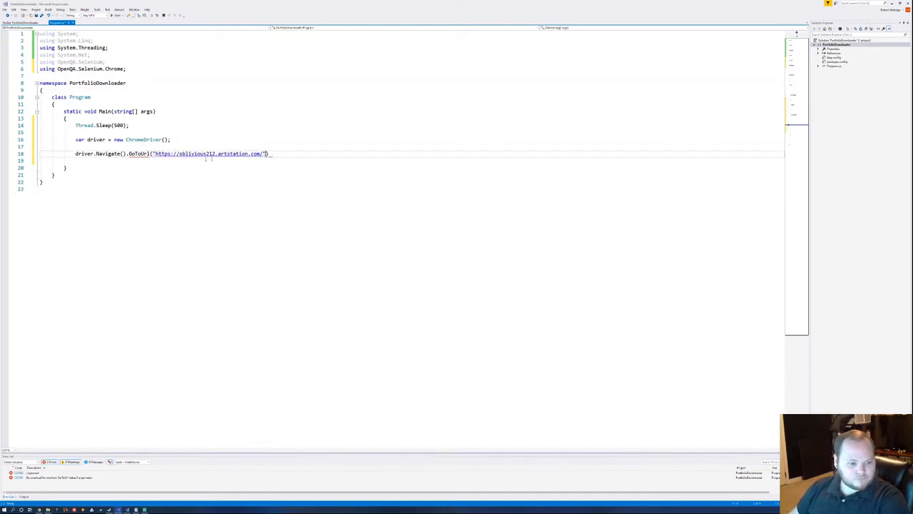
text(();)
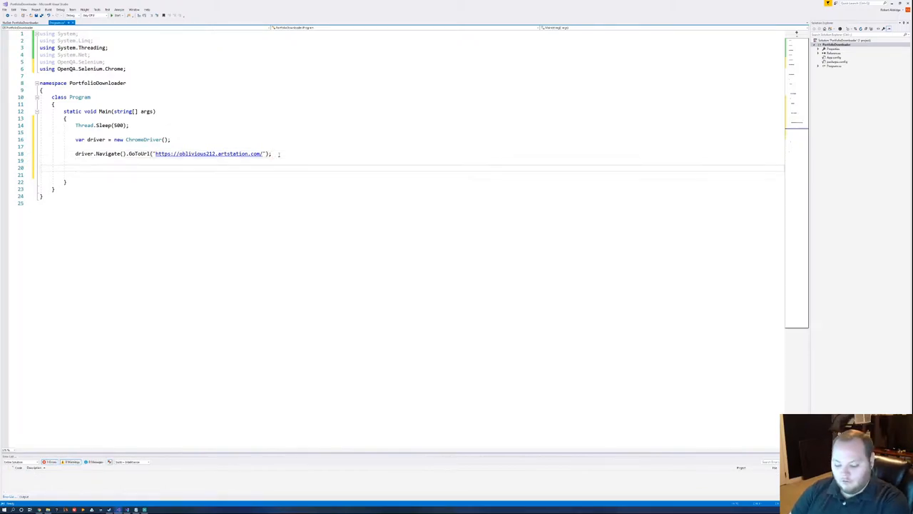
Follow the navigation with Thread.Sleep(1000);.
text(thread.Sleep)
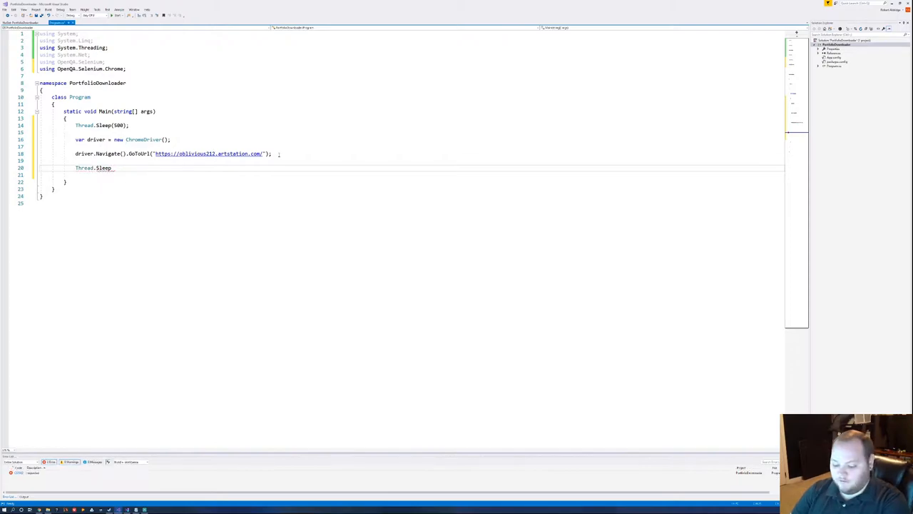
text(())
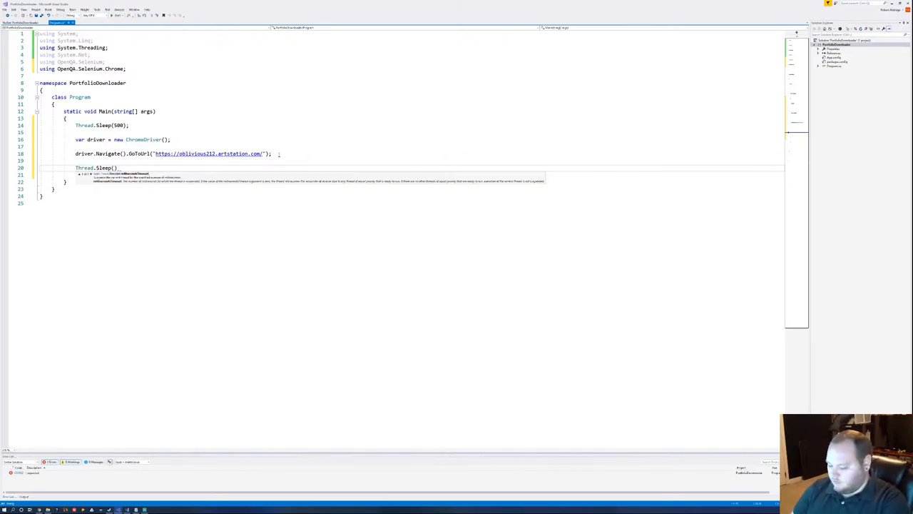
text(1000)
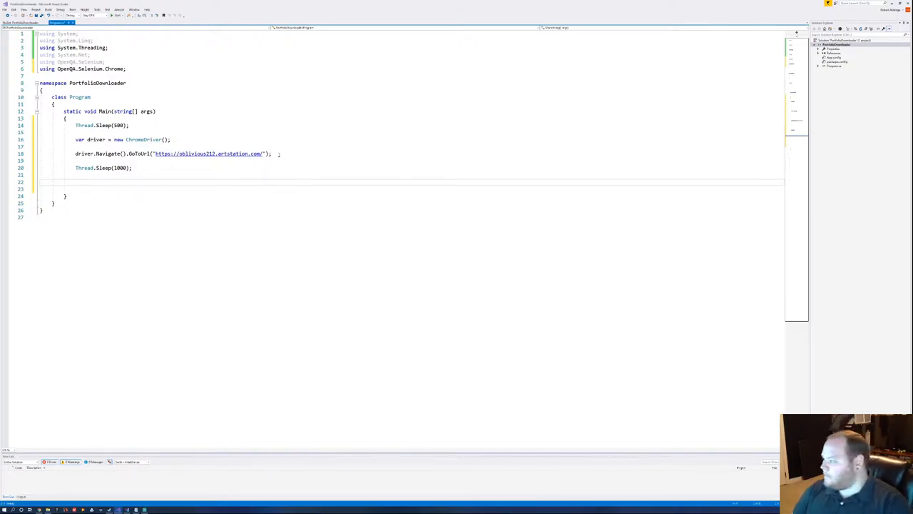
Write var Projects = driver.FindElements(By.ClassName("album-grid-item"));.
text(var)
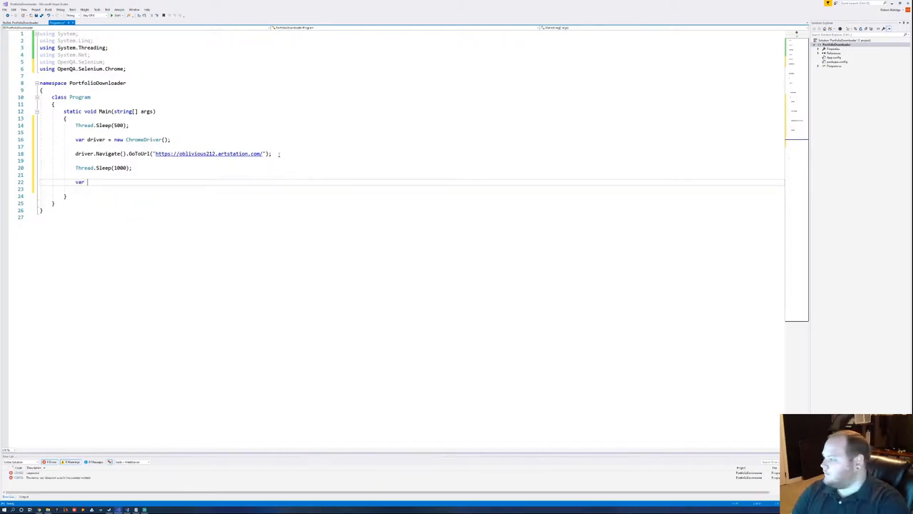
text(Projects =)
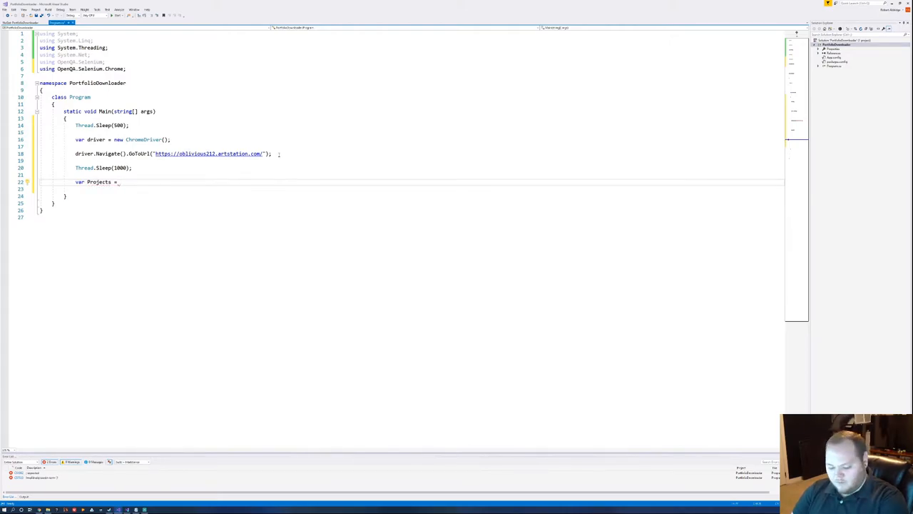
text(driver)
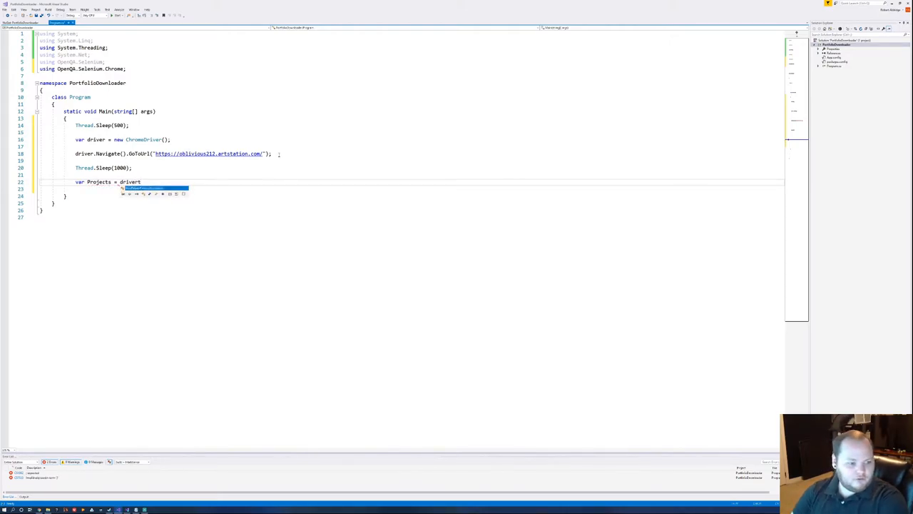
text(.)
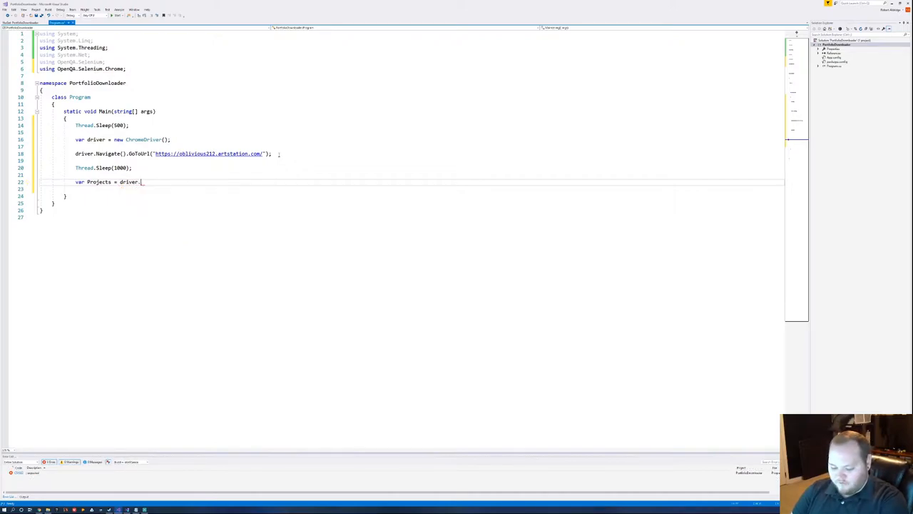
text(Find)
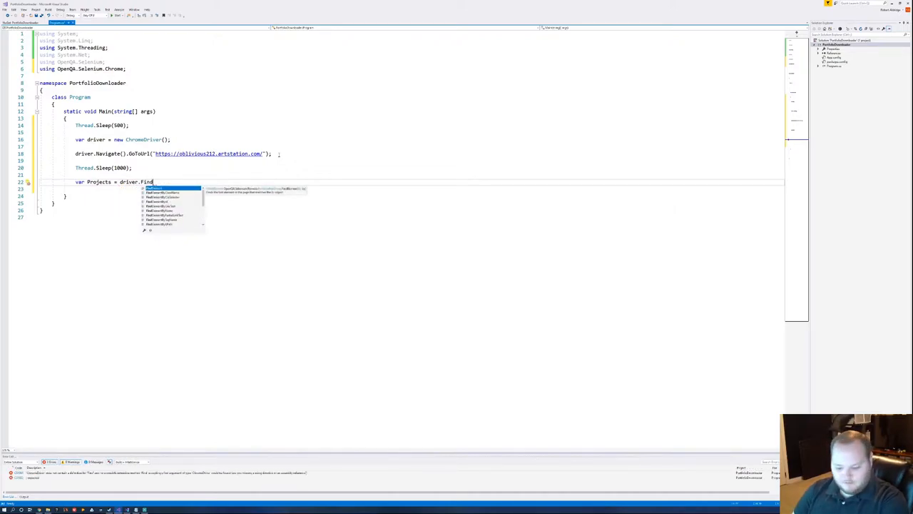
text(Elements()
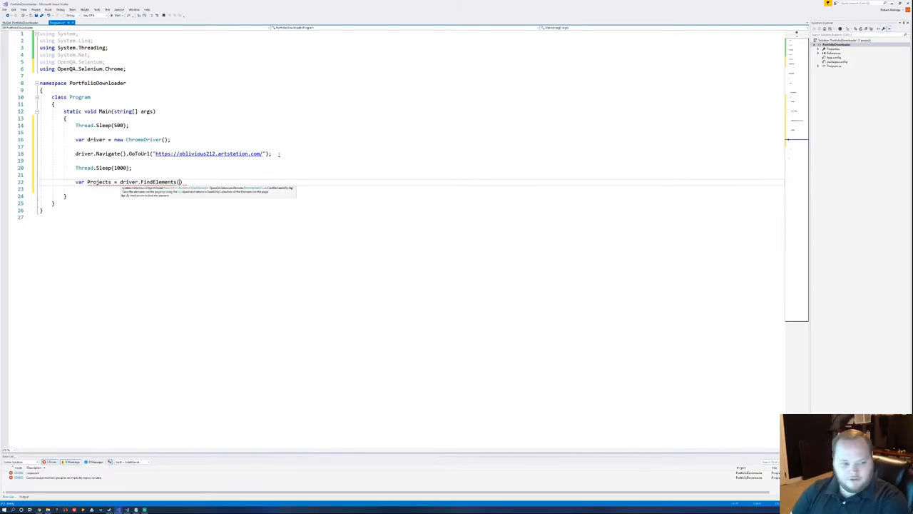
text(By)
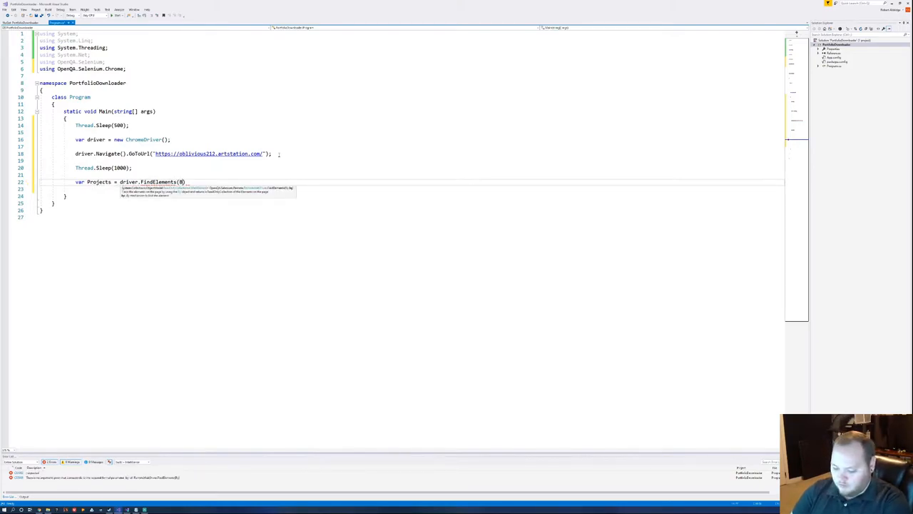
text(by.clas)
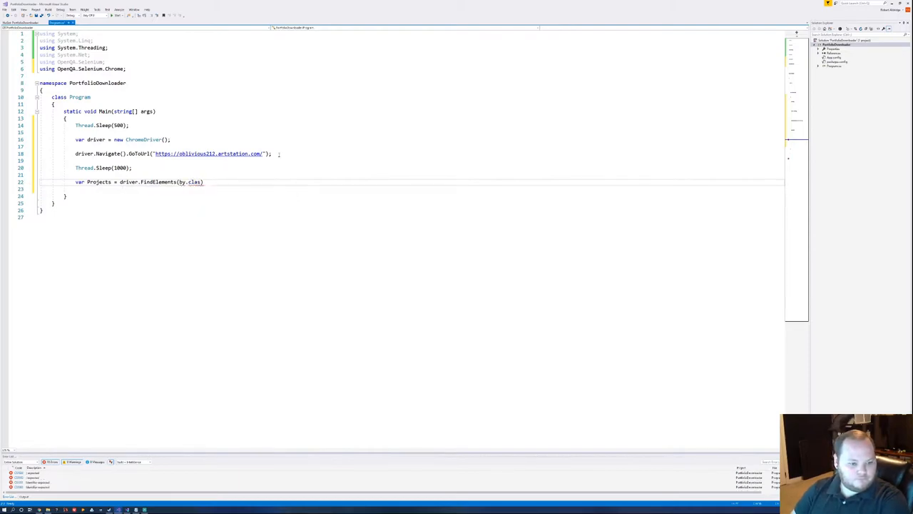
key(BackSpace)
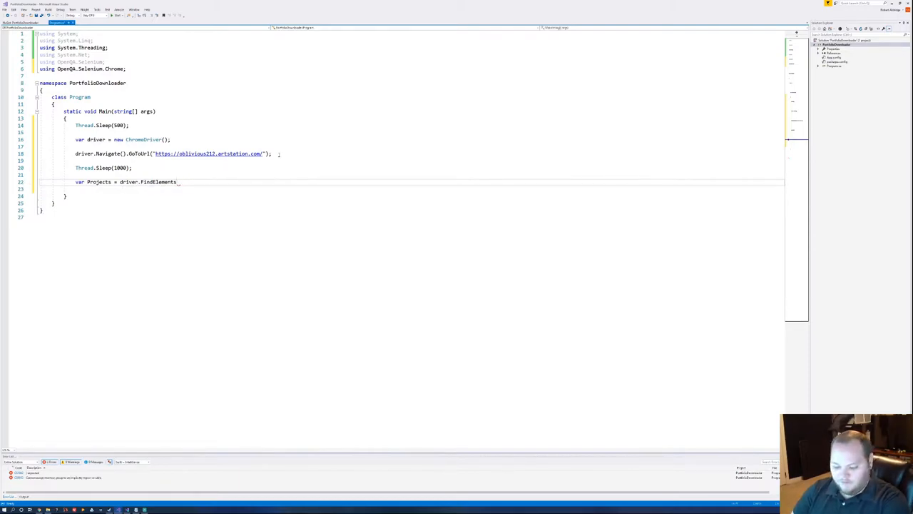
text((By.ClassName(")
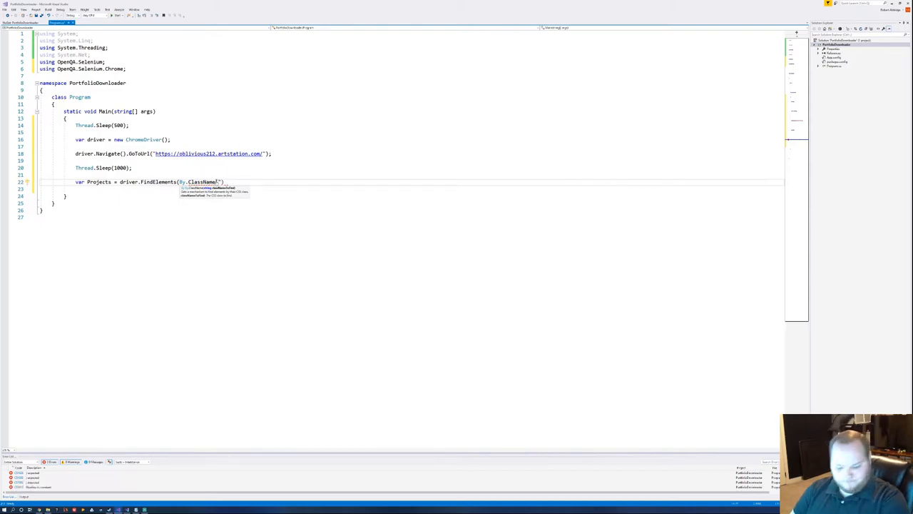
text(album-grid-item")
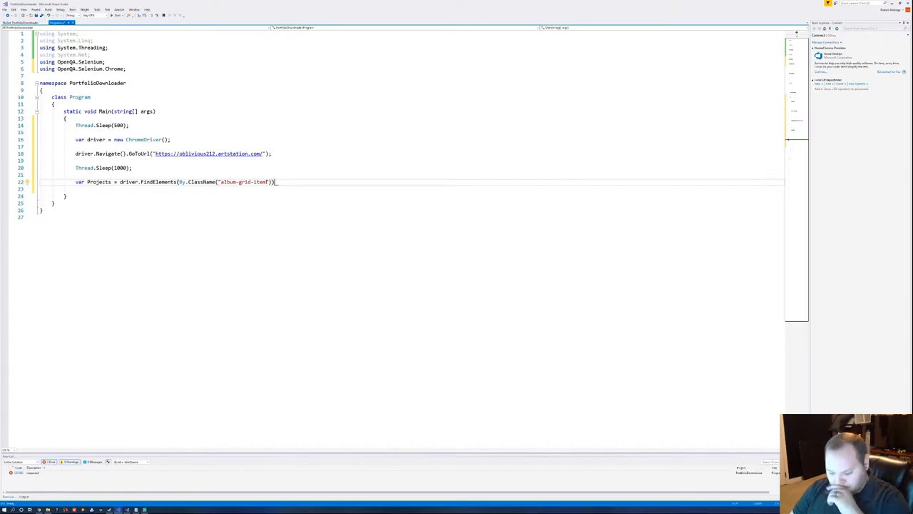
Add a blank Console.WriteLine(); after the Projects statement.
text(;)
key(enter)
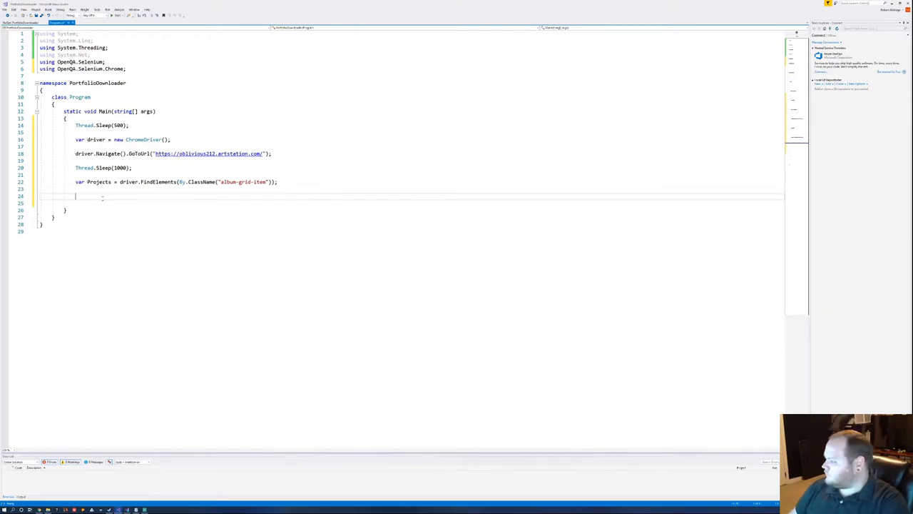
text(Console)
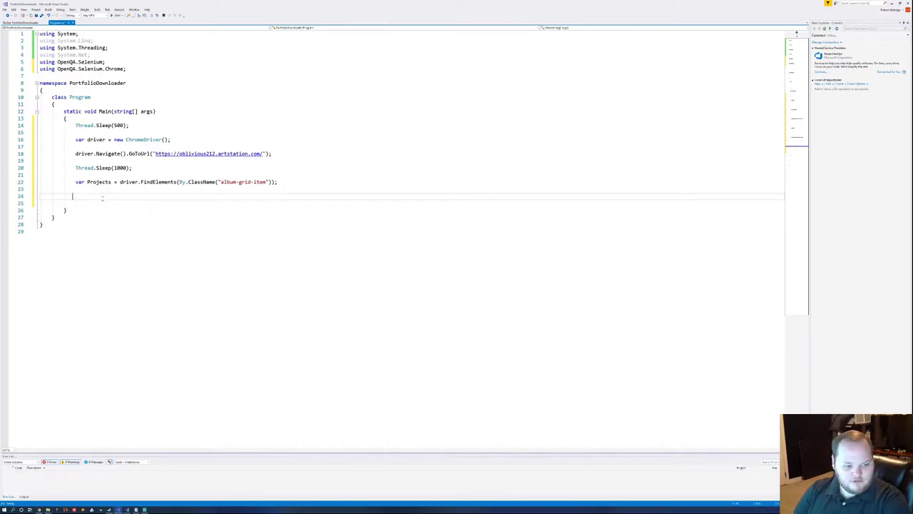
text(console)
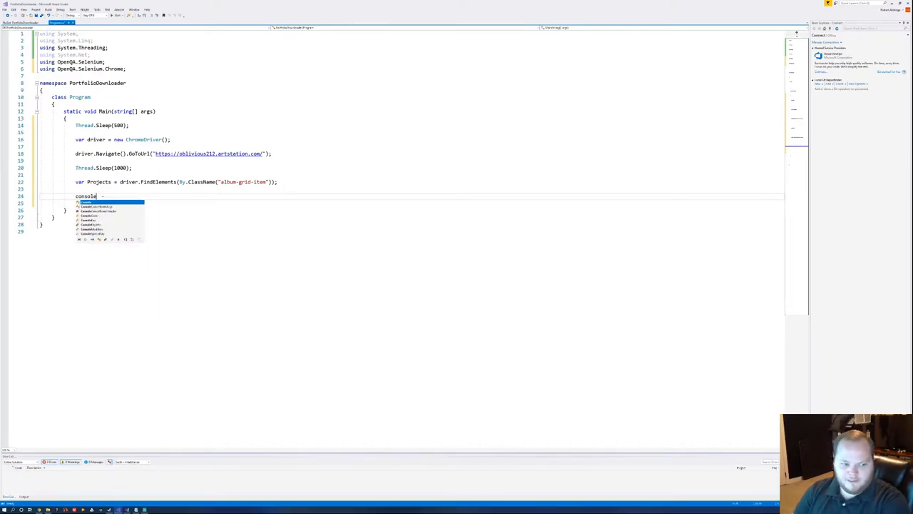
text(.w)
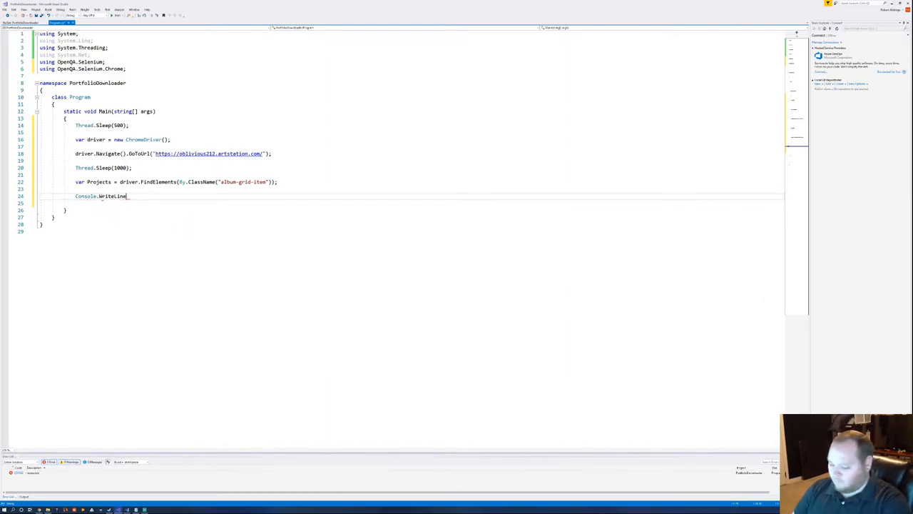
text(();)
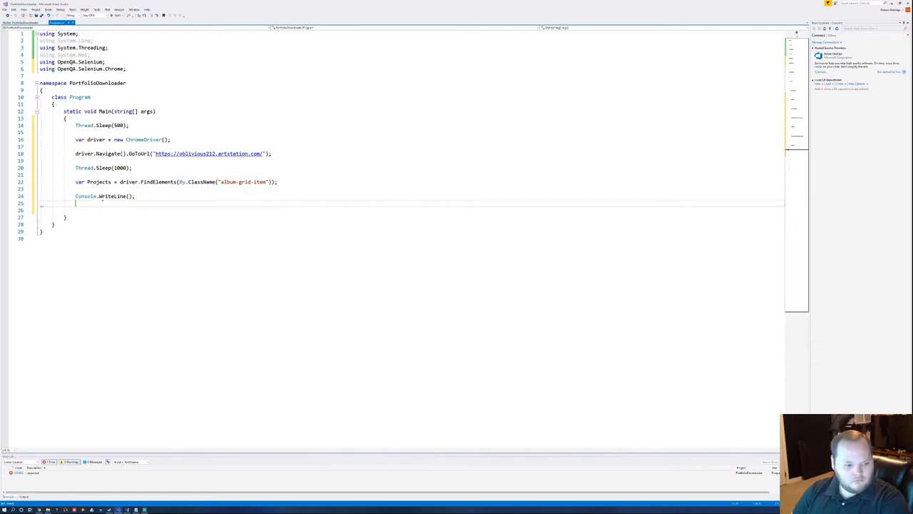
text(Console.)
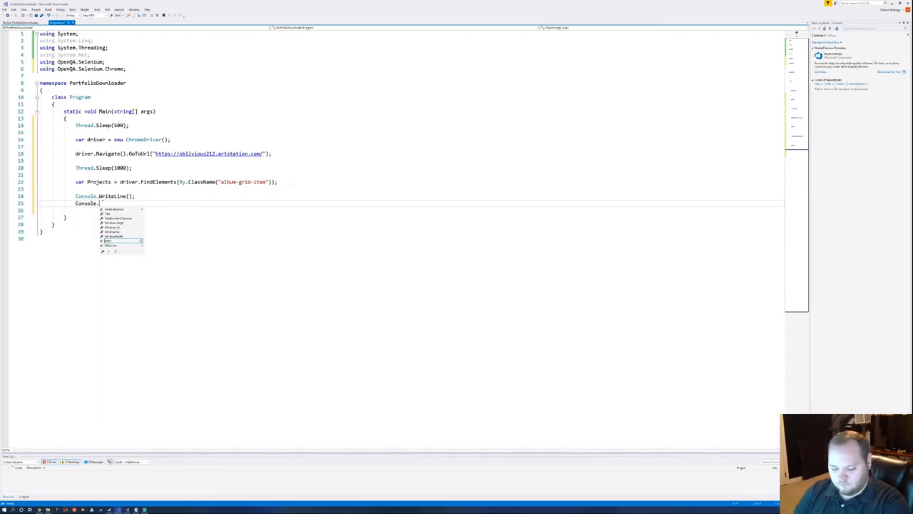
text(wr)
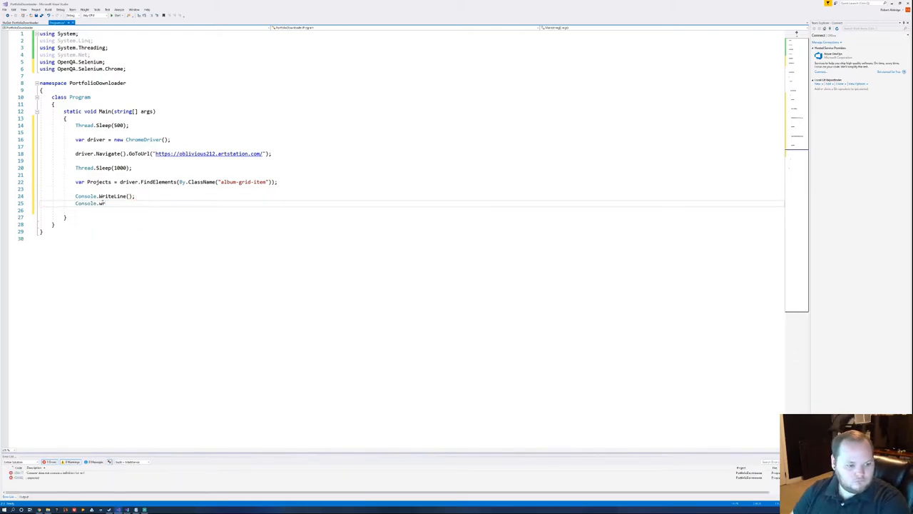
text(iteLine();)
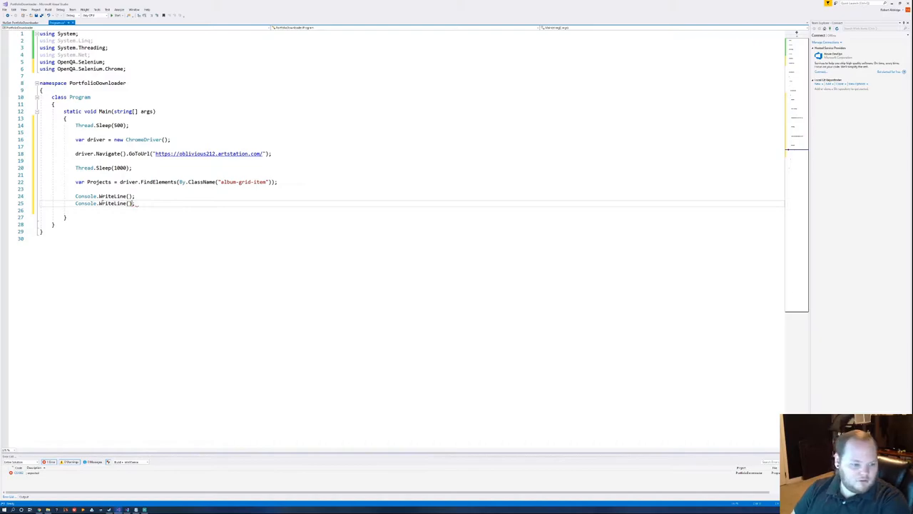
text(NotFiniteNumberException)
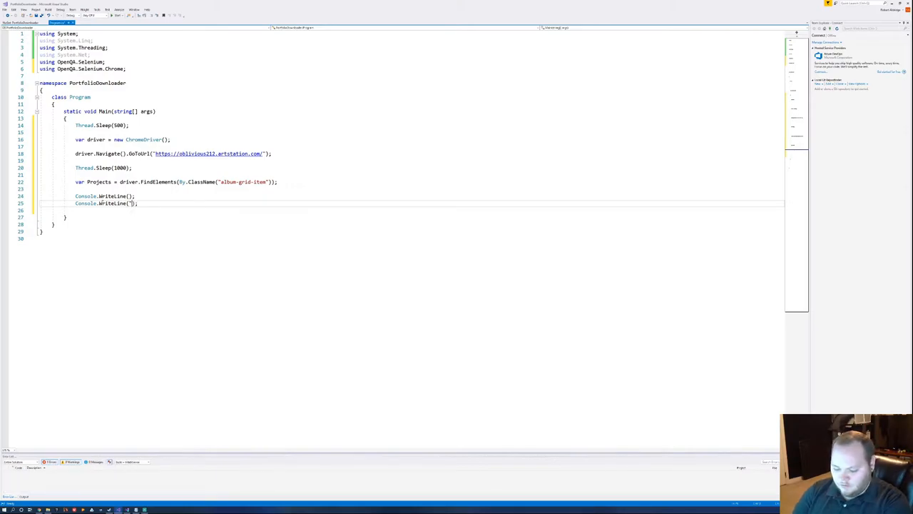
text(Numb)
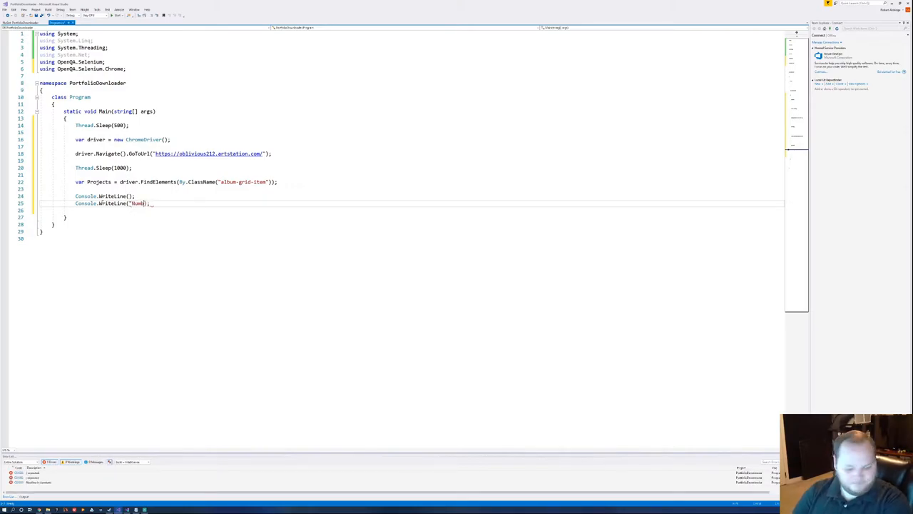
text(er of)
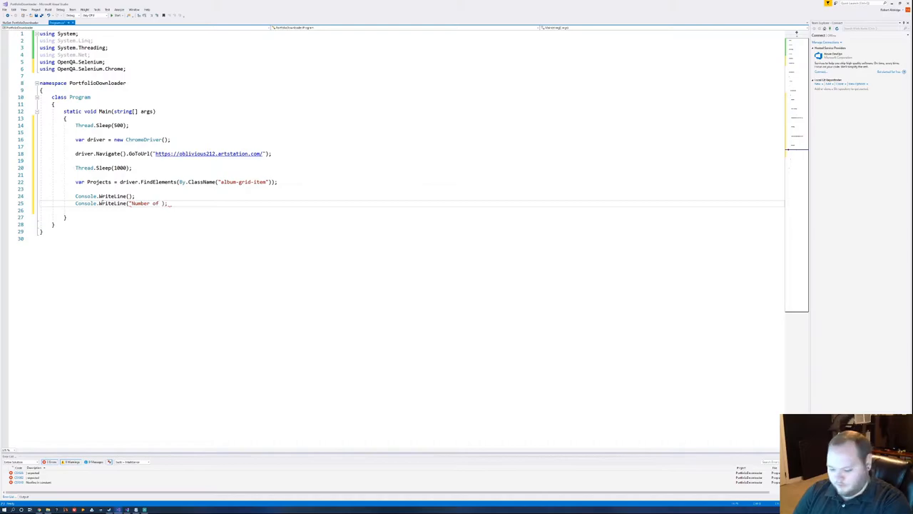
text(projects fo)
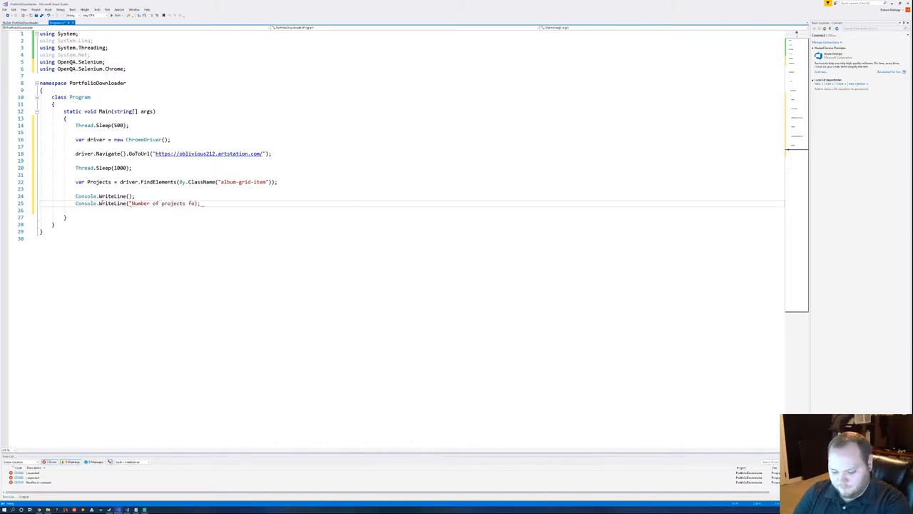
text(found for r)
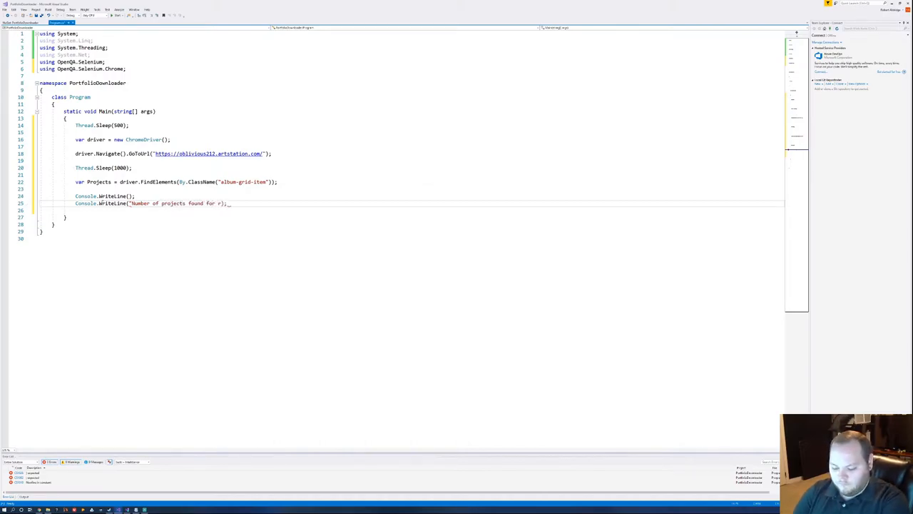
key(Backspace)
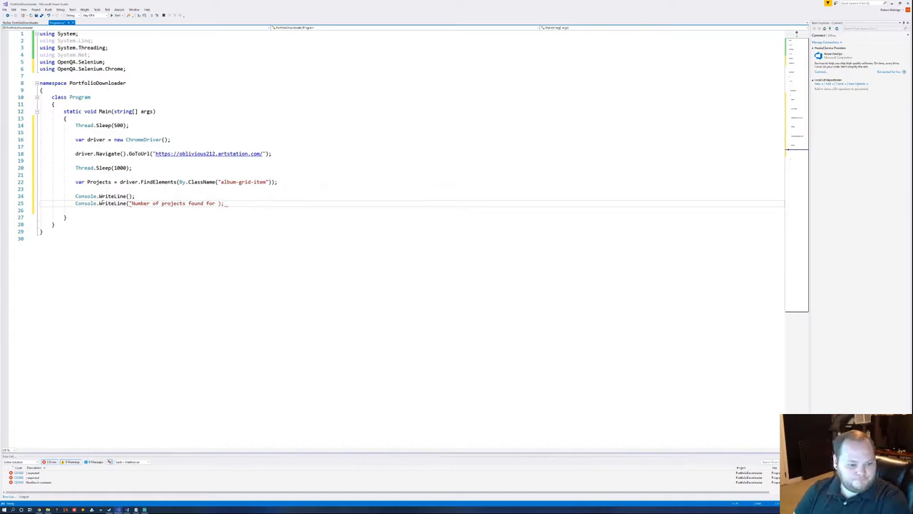
text(Robert Ald)
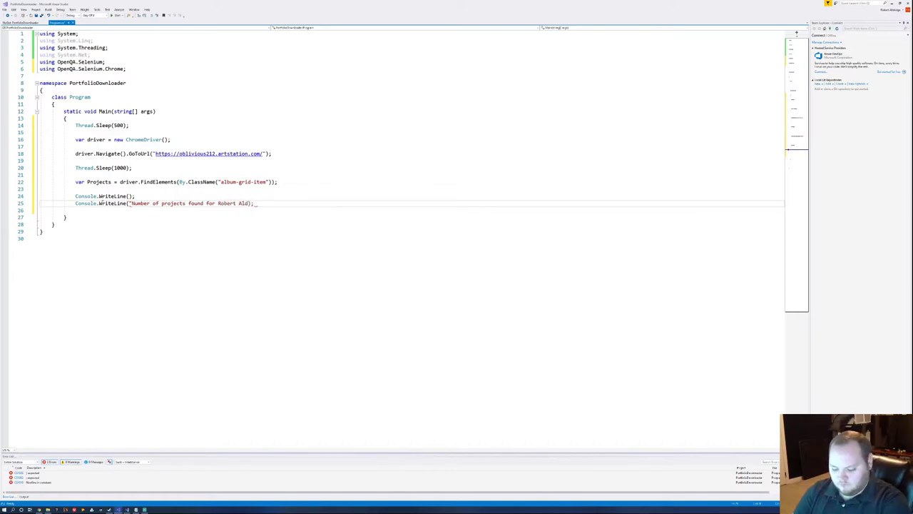
text(ridge: ")
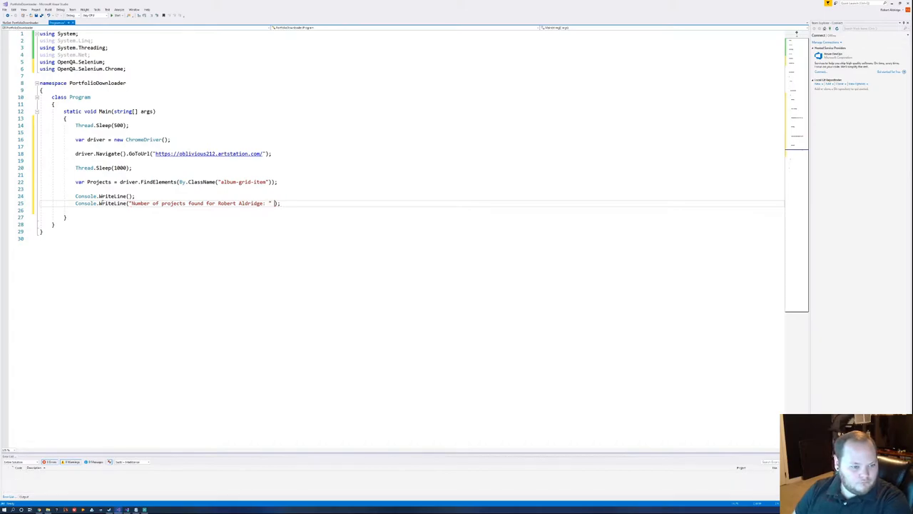
text(+ Project)
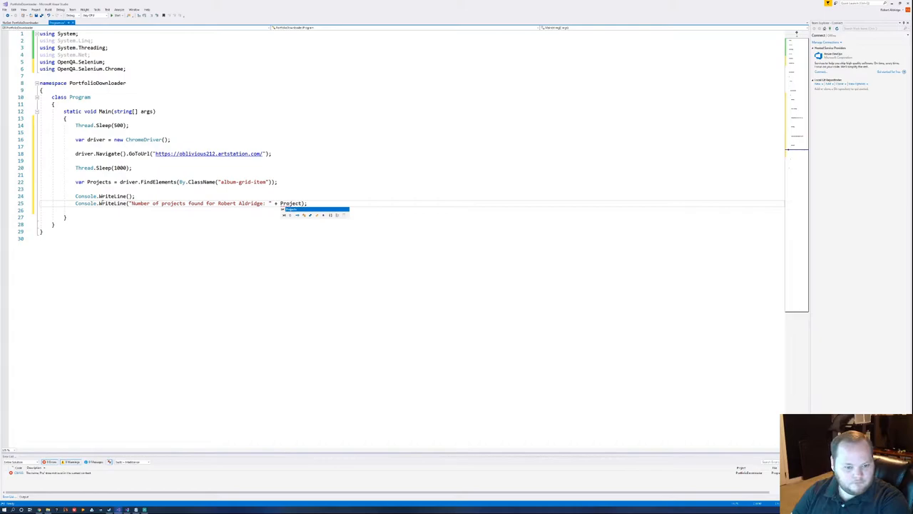
text(.count()
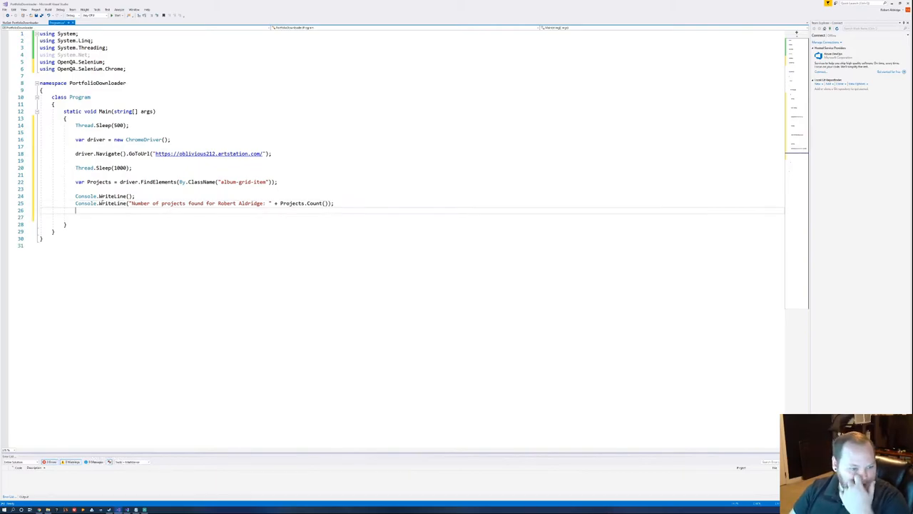
key(enter)
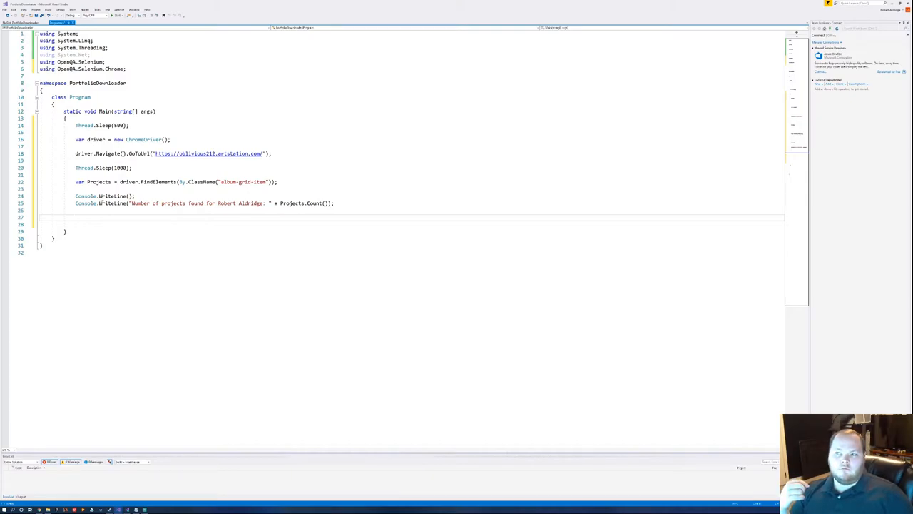
Add a for loop bounded by Projects.Count and start a Projects = driver line inside it.
click(74, 216)
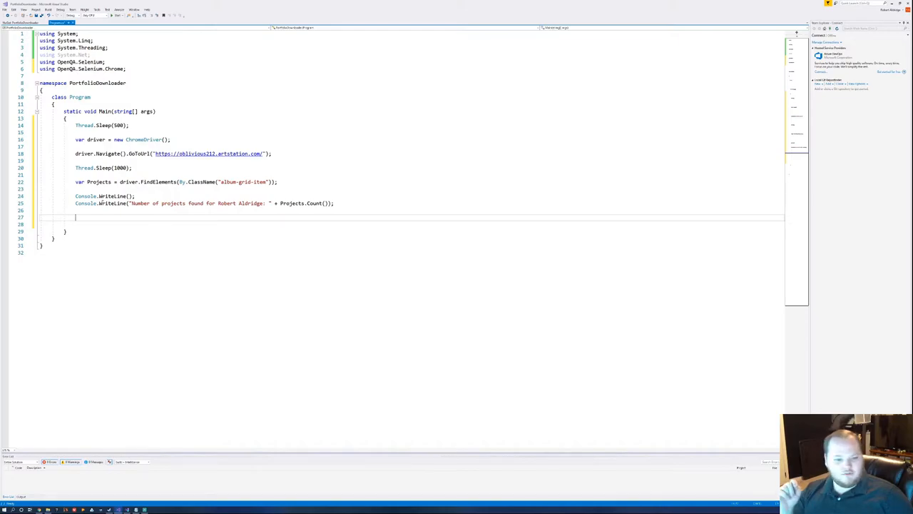
text(for (int i = 0; i < length; i++)
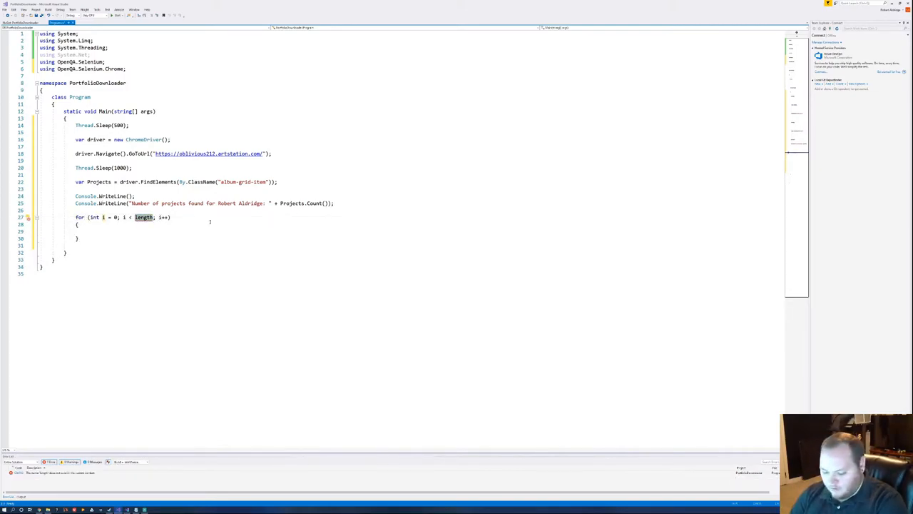
text(Projects.Count)
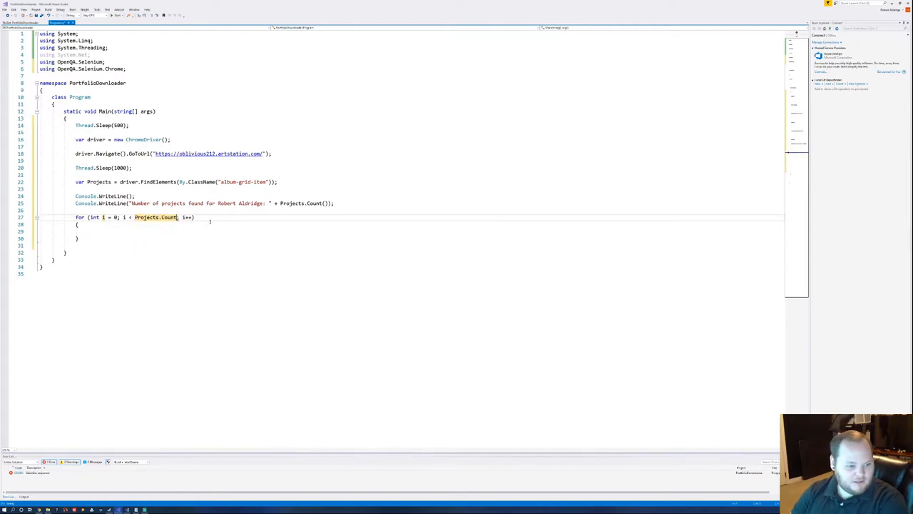
click(192, 217)
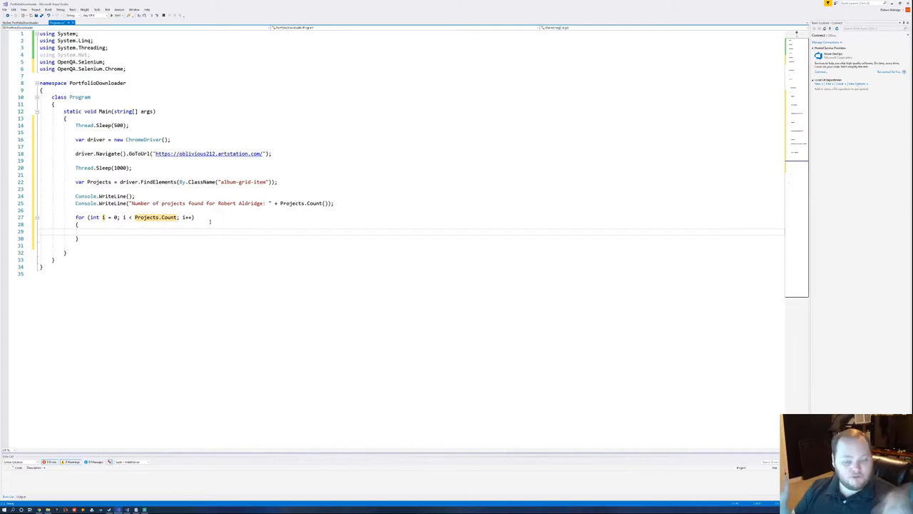
click(87, 231)
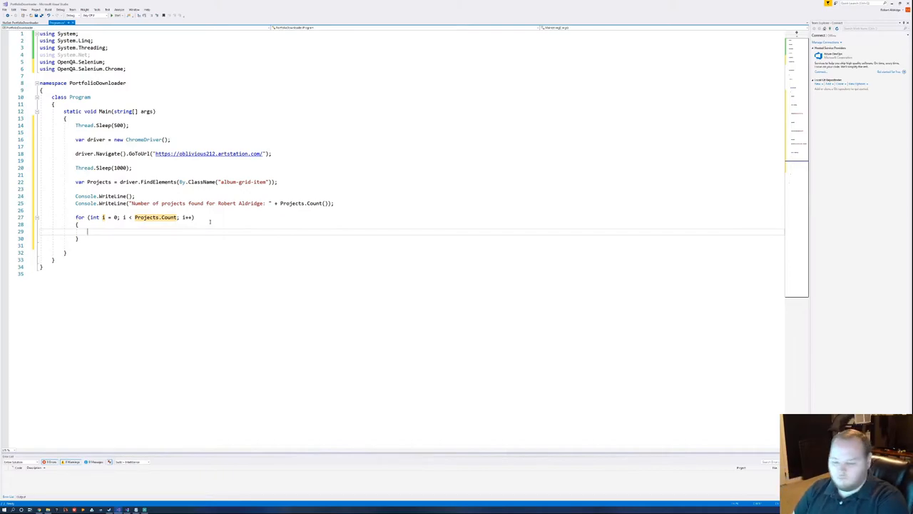
text(Projects = driver)
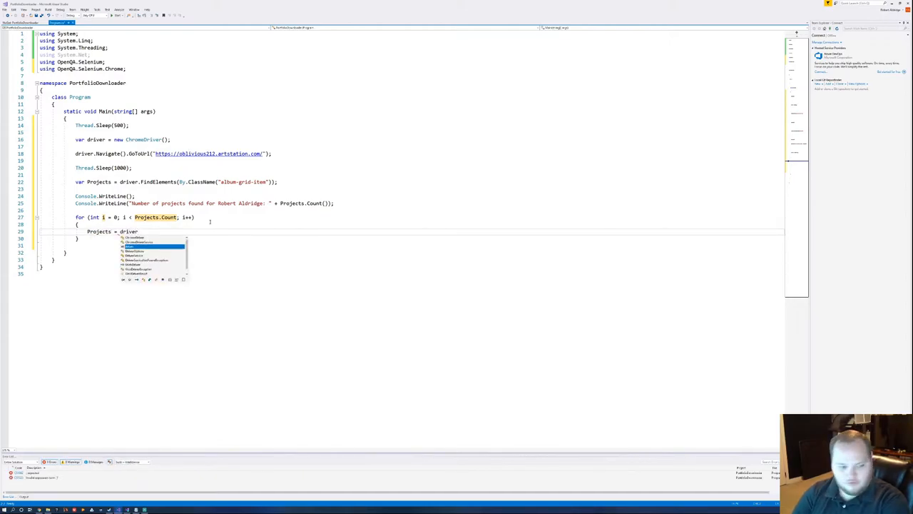
Finish re-fetching Projects and add Projects[i].Click(); inside the loop.
text(.)
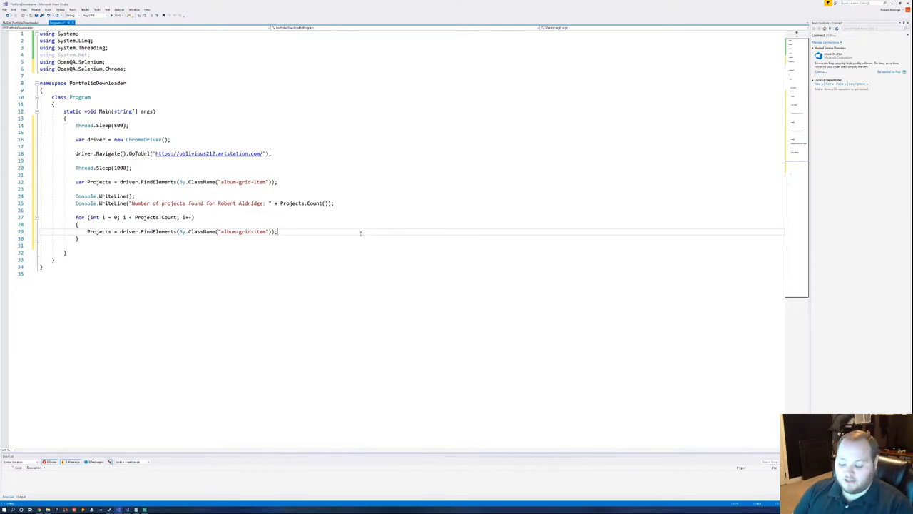
key(Return)
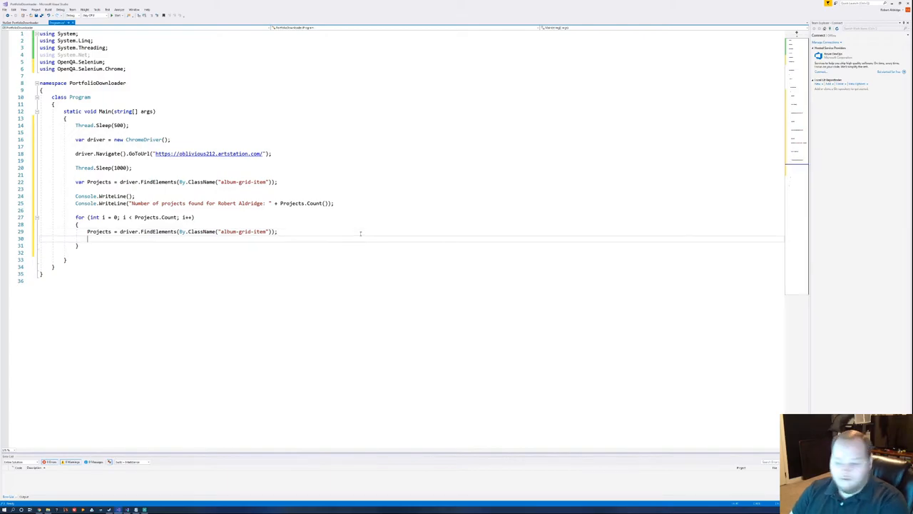
text(Projects)
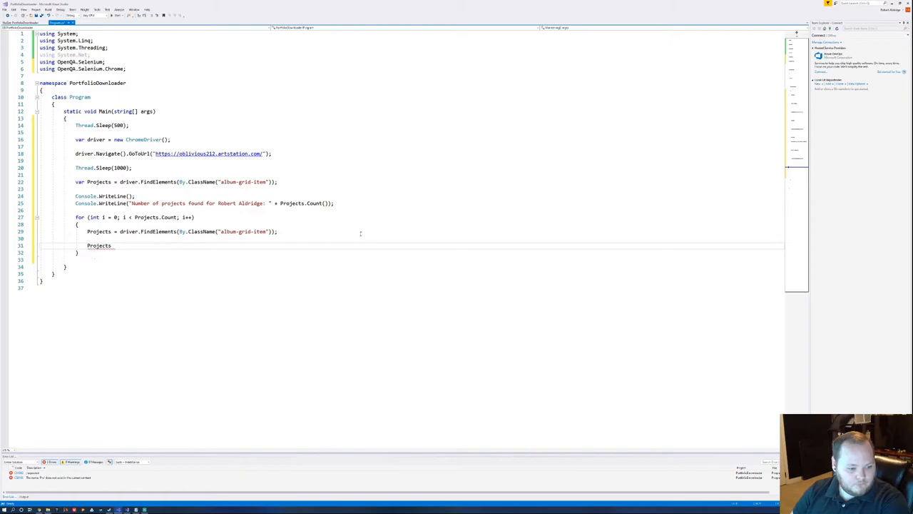
text({ })
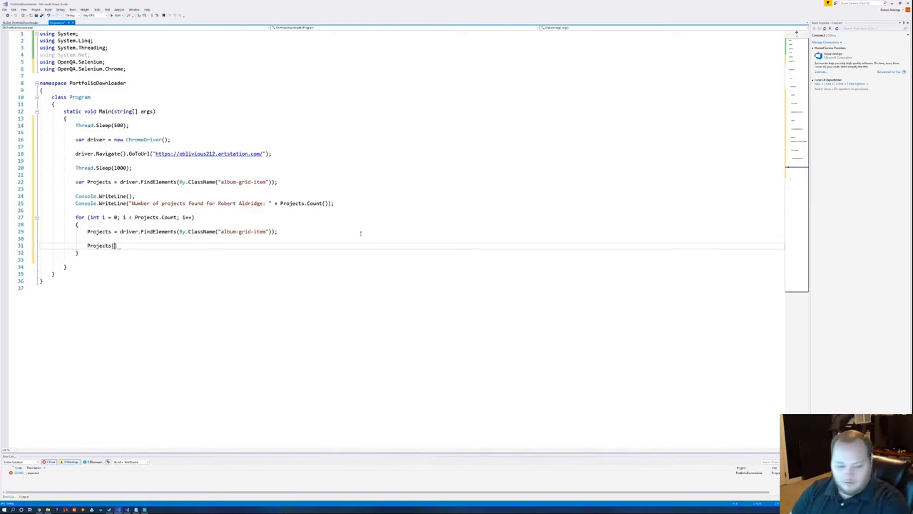
text(i)
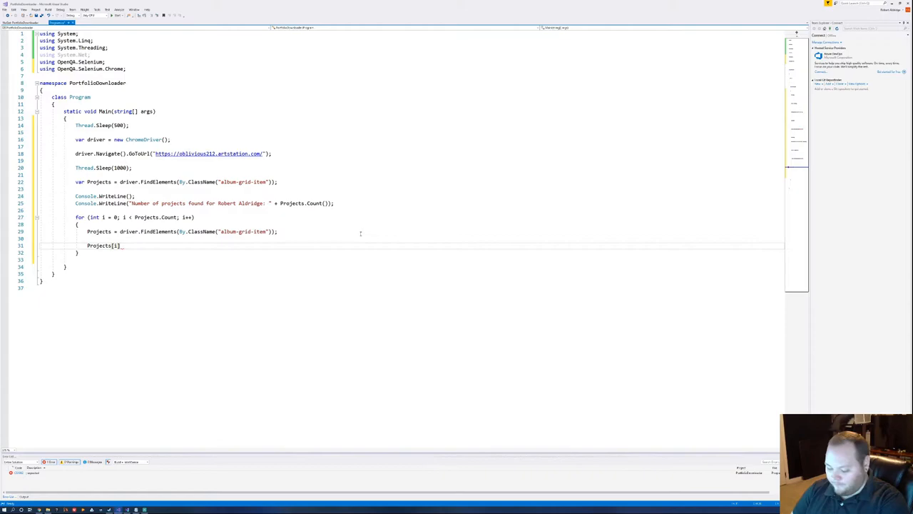
text(.Click)
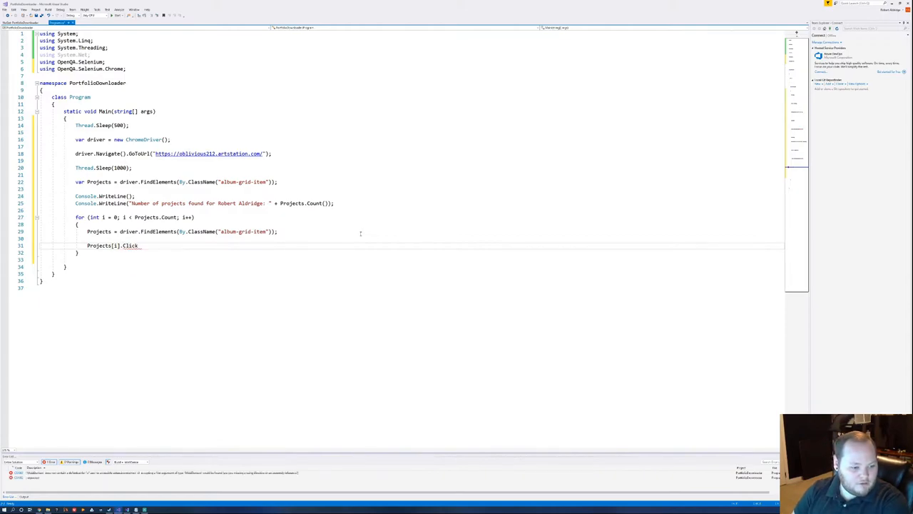
text(())
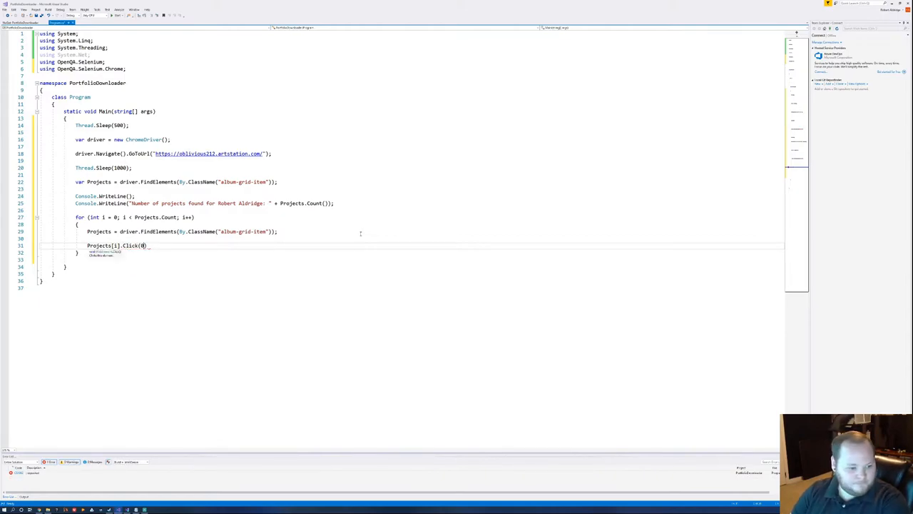
text();)
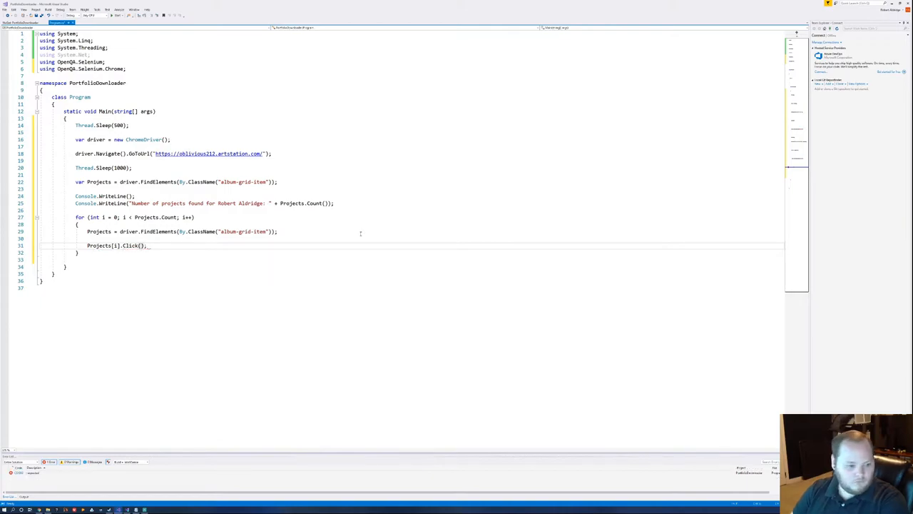
Add Thread.Sleep(1000); and driver.Navigate().Back(); to the loop body.
text(thread.Sleep(1000);)
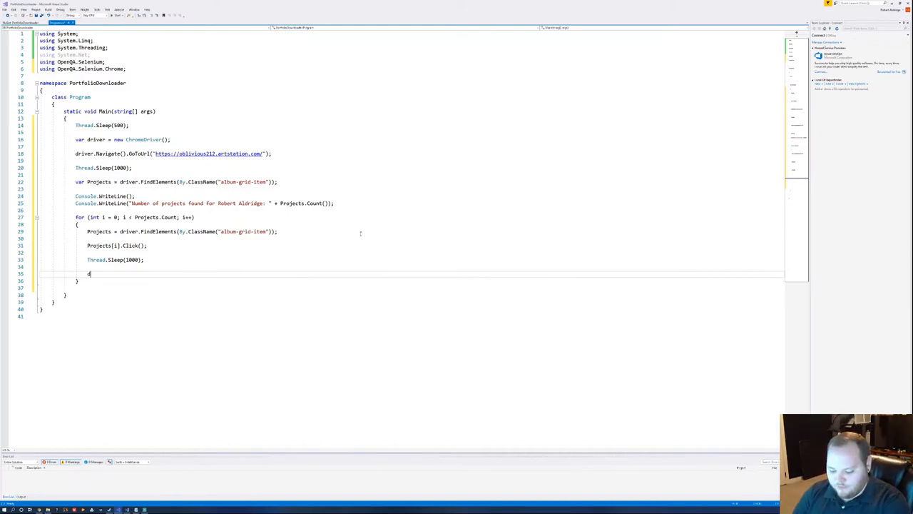
text(river.Navigate())
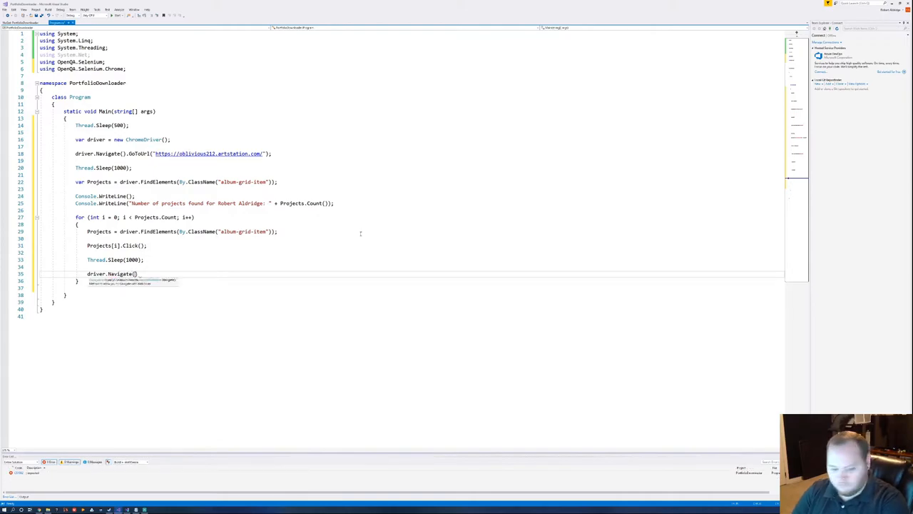
text(Back)
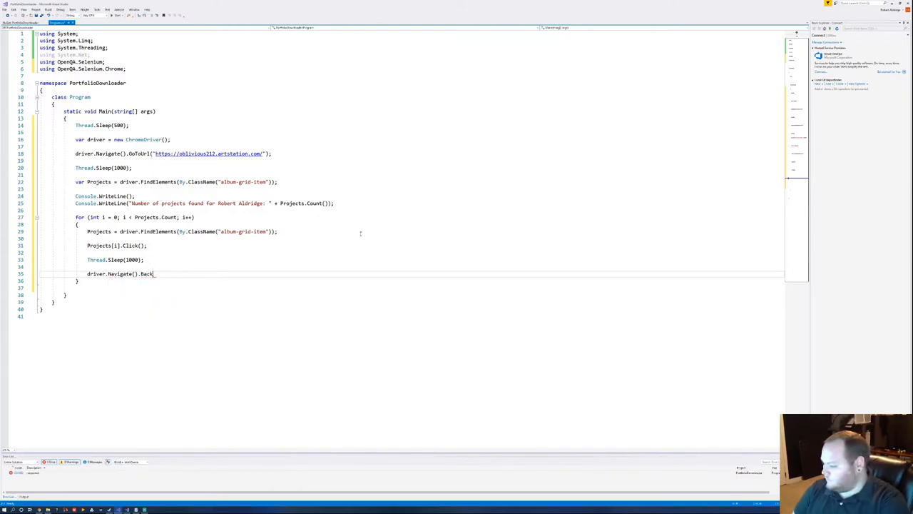
text(())
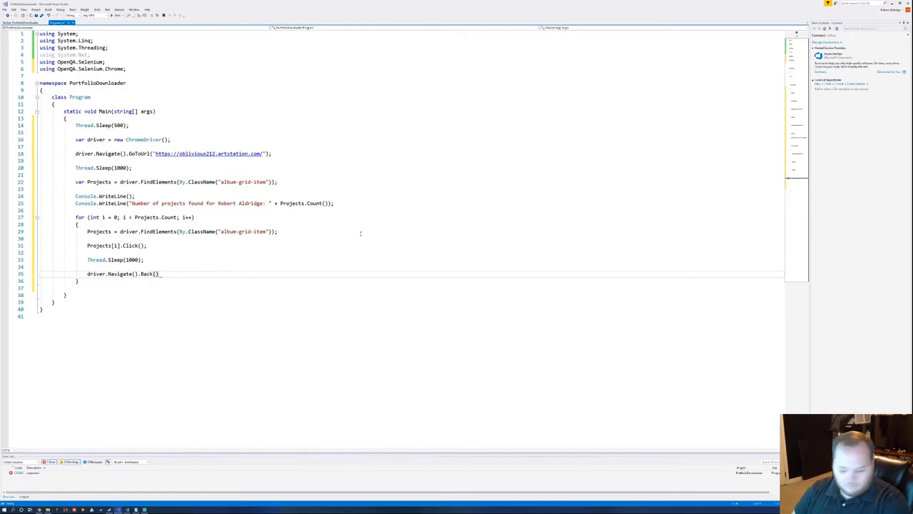
text(;)
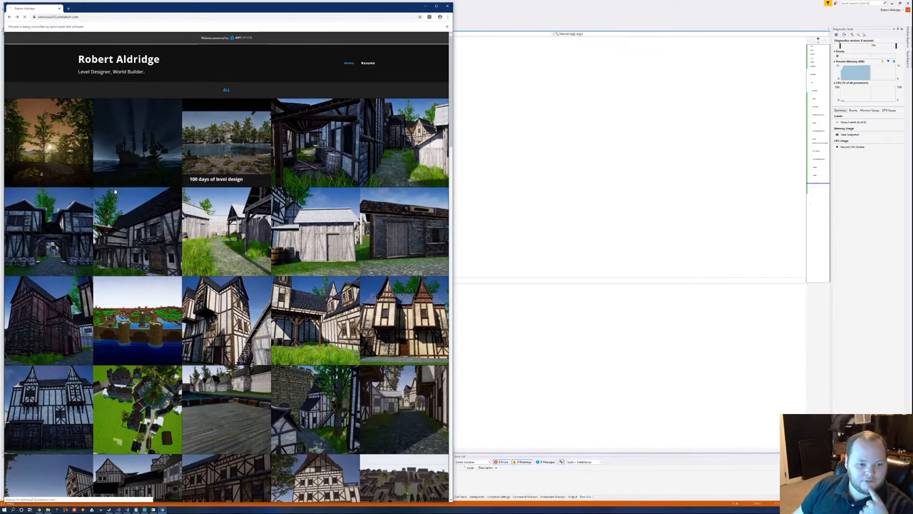
Watch the test-run Chrome open the 100 days of level design project from the grid.
click(225, 142)
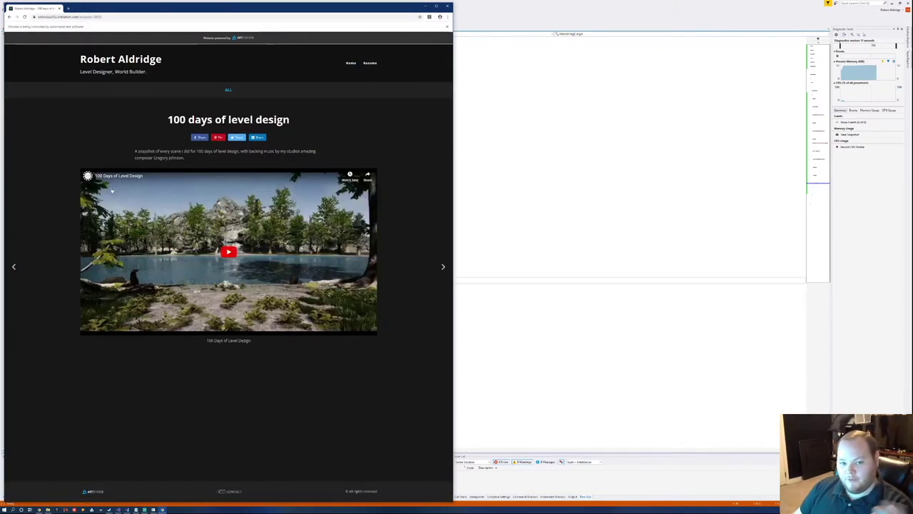
click(442, 266)
text(var)
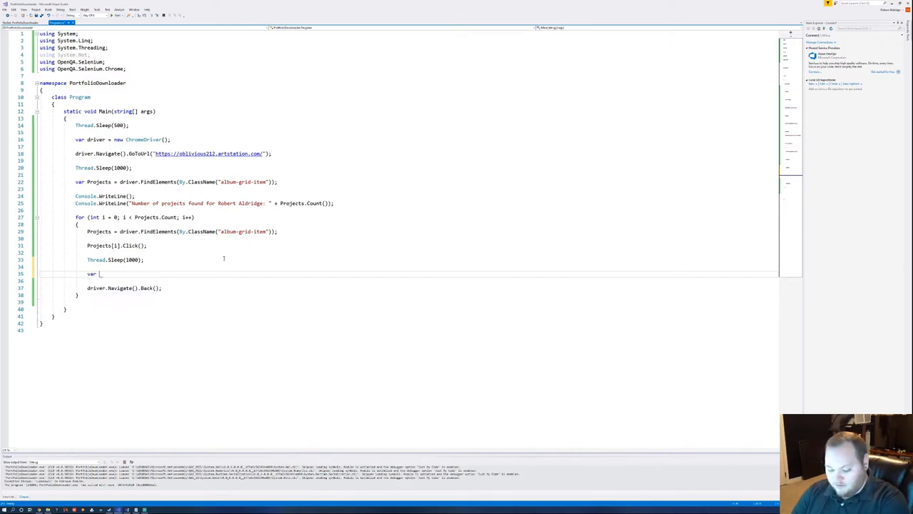
Write var Images = driver.FindElements(By.TagName( below Thread.Sleep in the project loop.
text(Images)
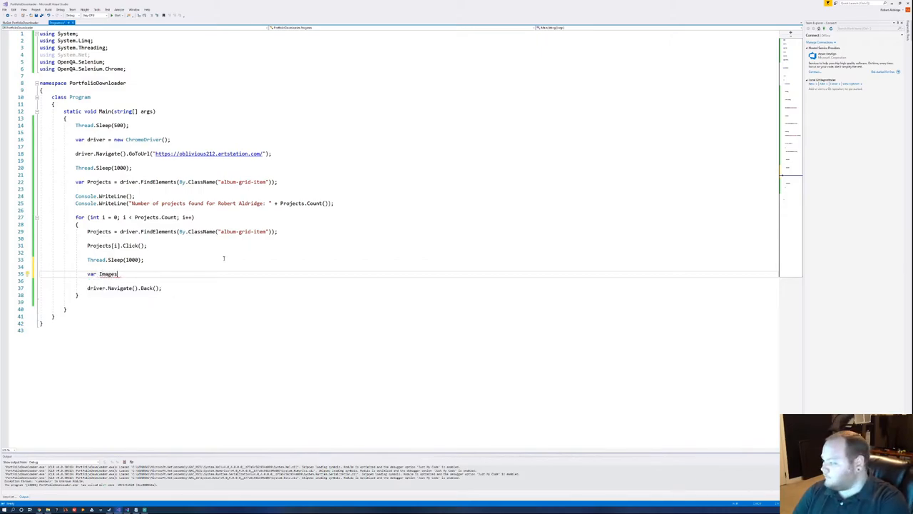
text(+)
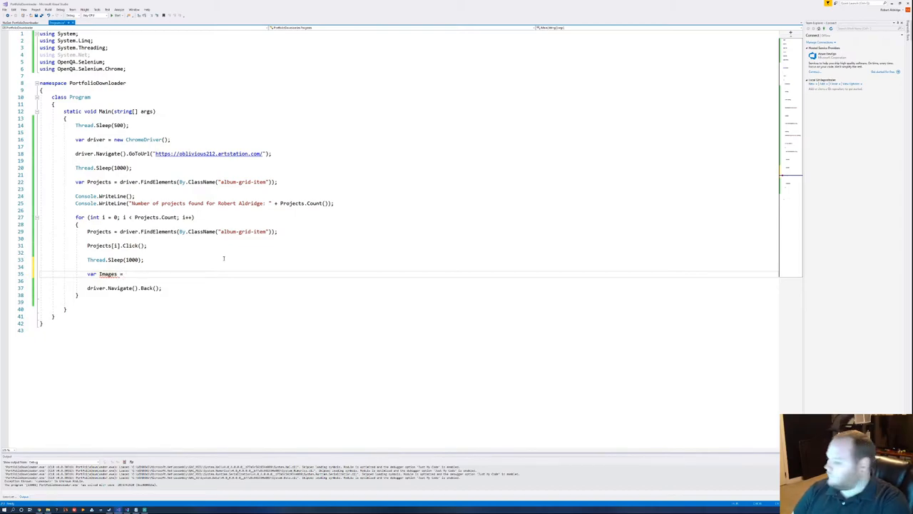
text(driv)
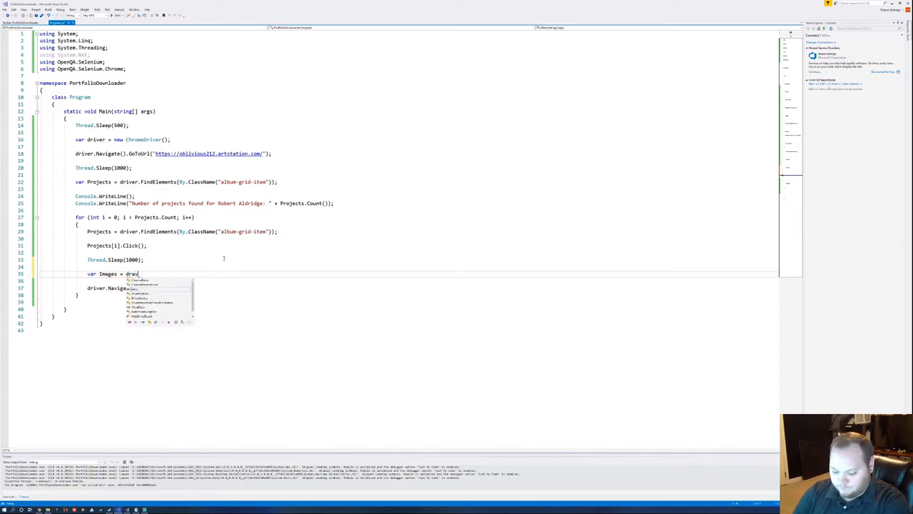
text(d)
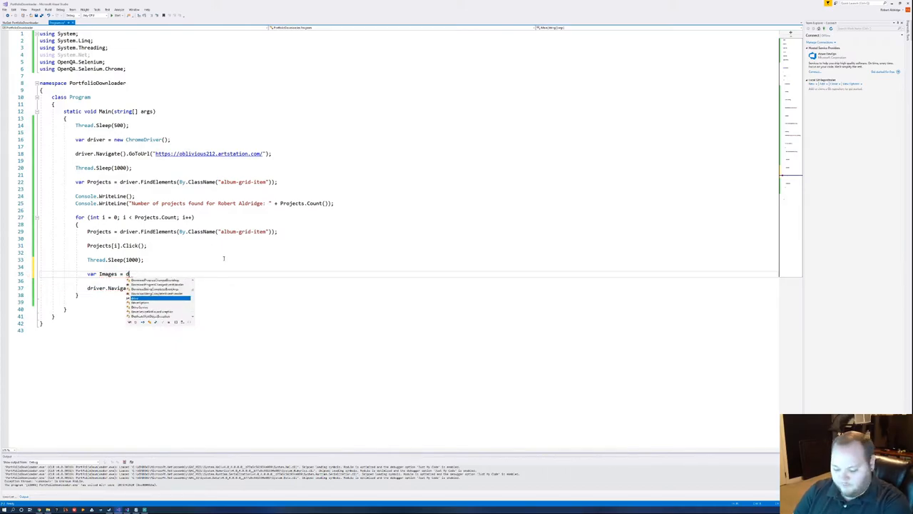
text(river)
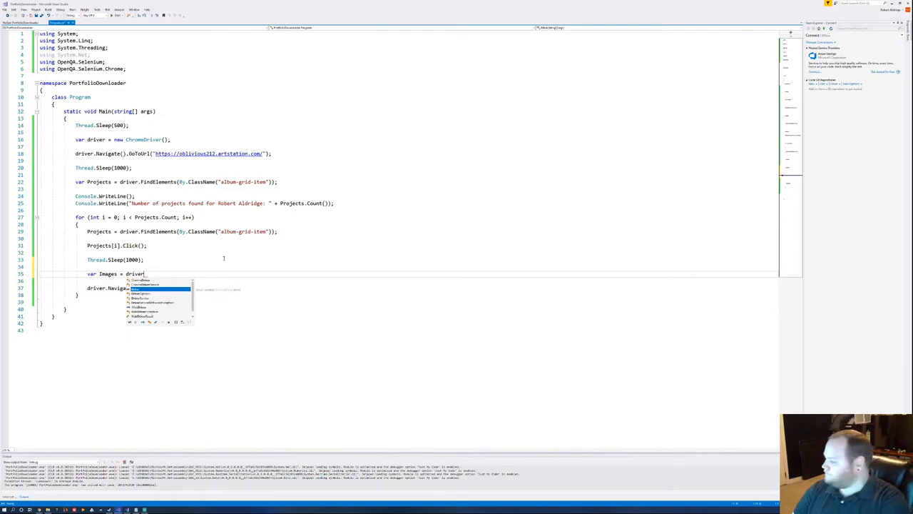
text(Fi)
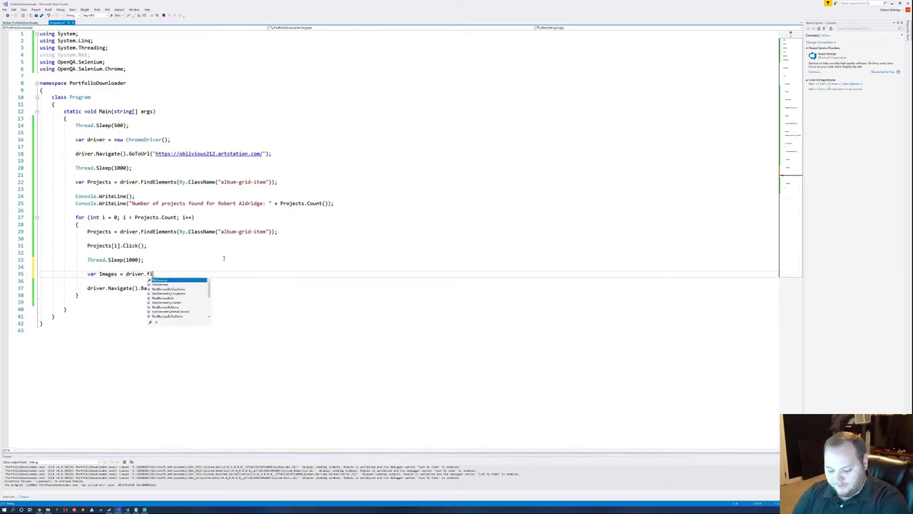
text(nde)
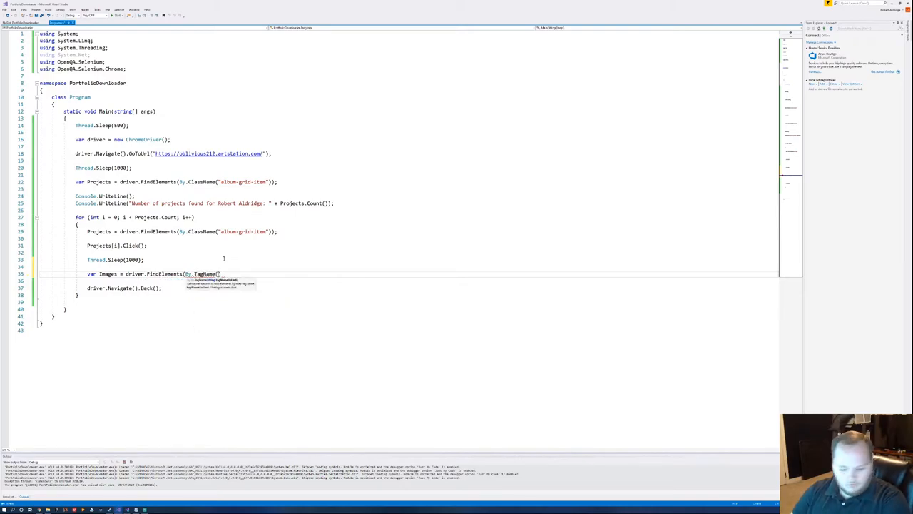
text(in)
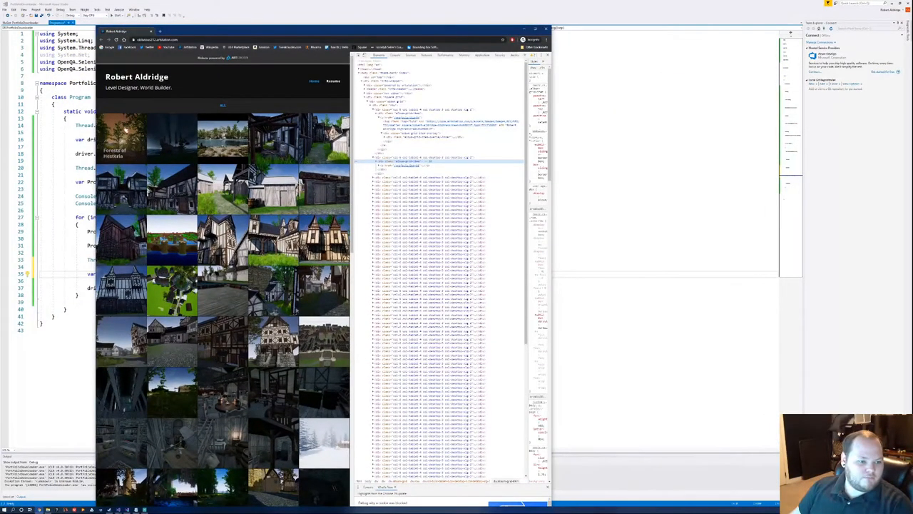
Inspect the portfolio page markup in Chrome DevTools to see how images are tagged.
click(122, 135)
text(Console.)
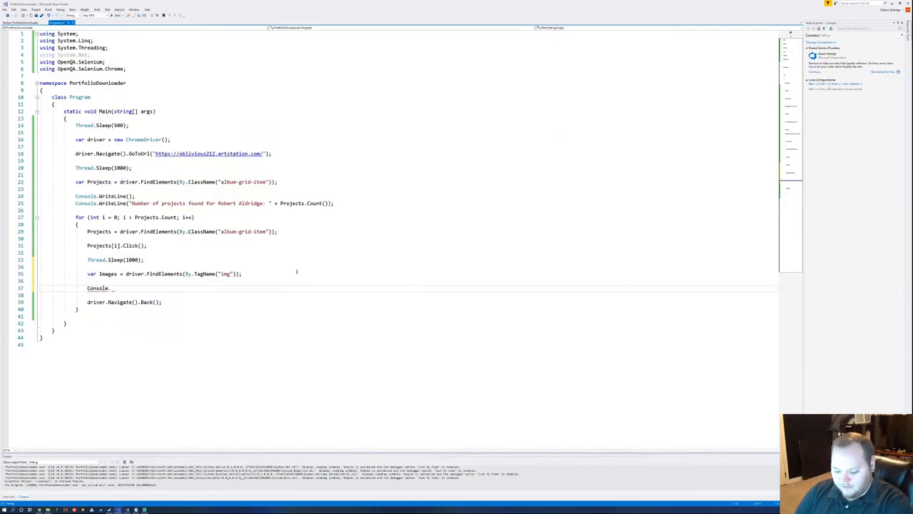
Complete FindElements with "img" and print a Console line reporting images found for the project.
text(wriet)
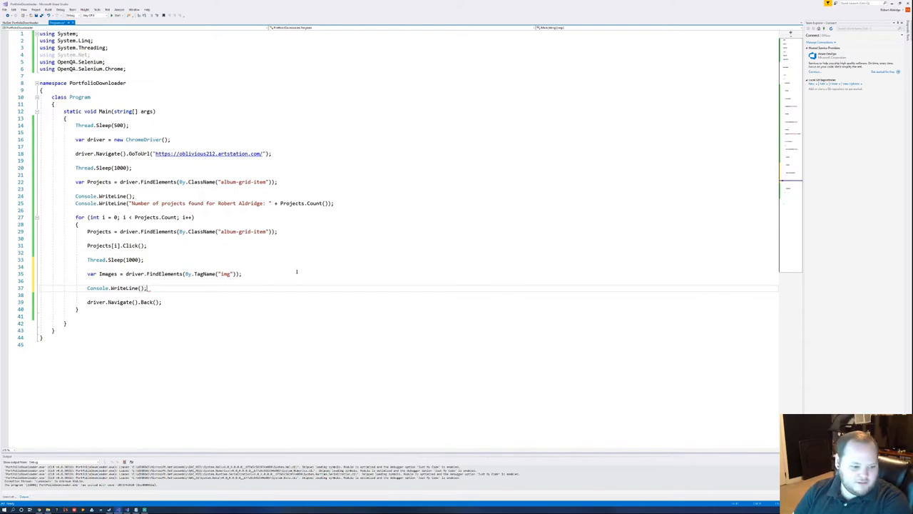
key(enter)
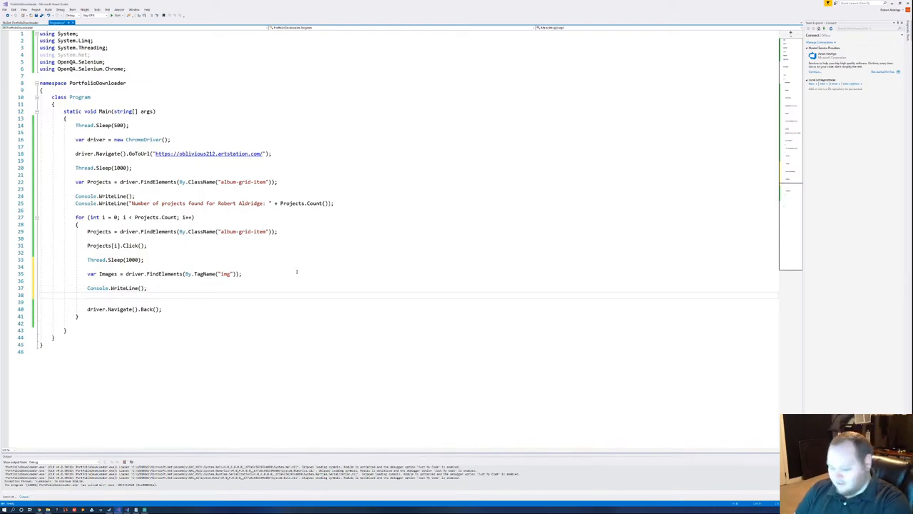
text(console)
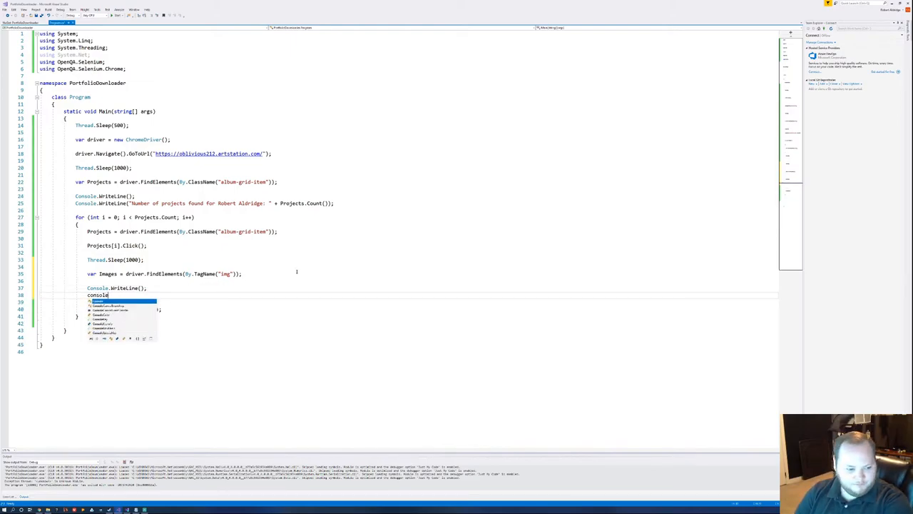
text(.writeLine)
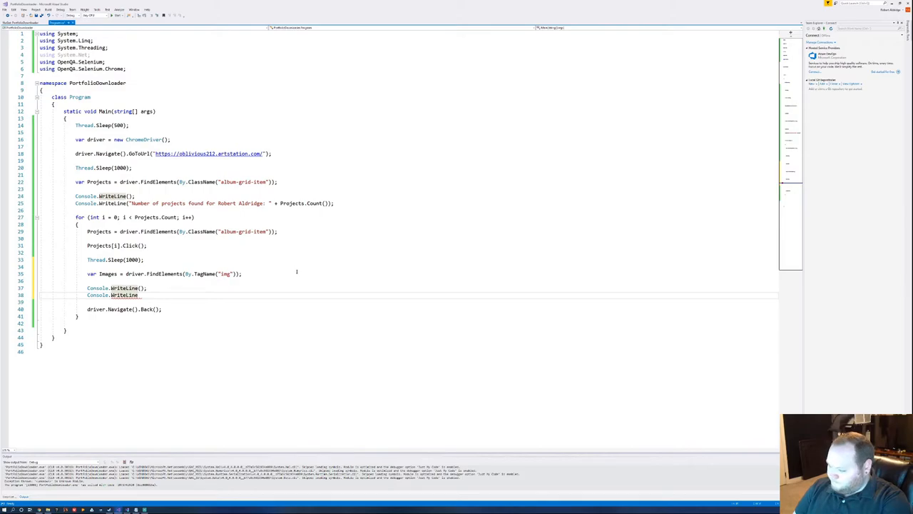
text(())
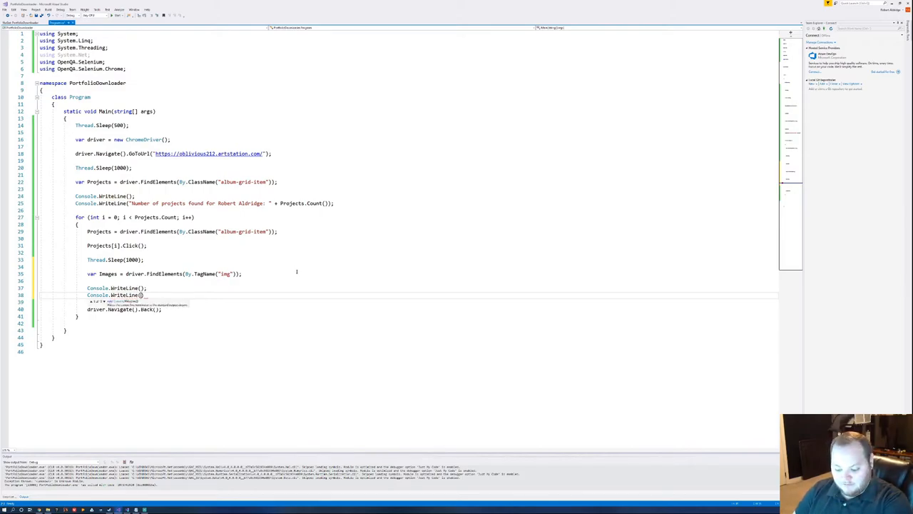
text(()
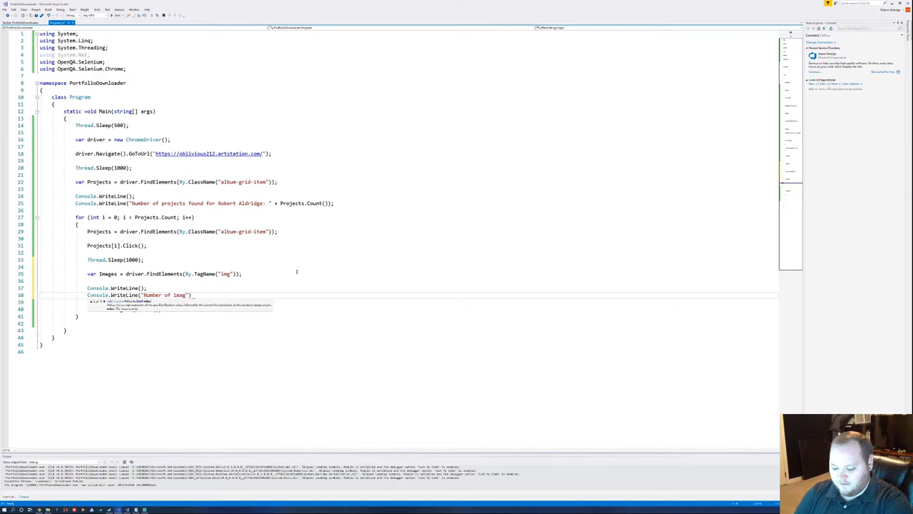
text(es found in pro)
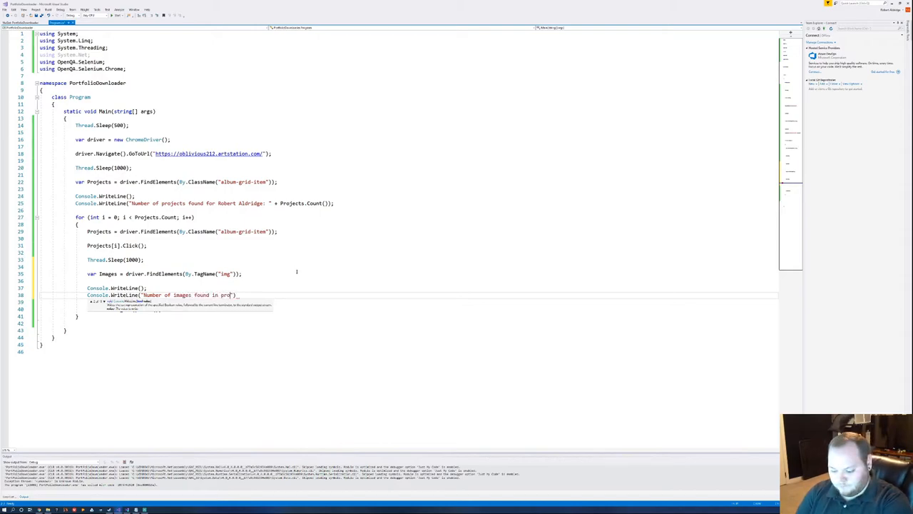
text(ject:)
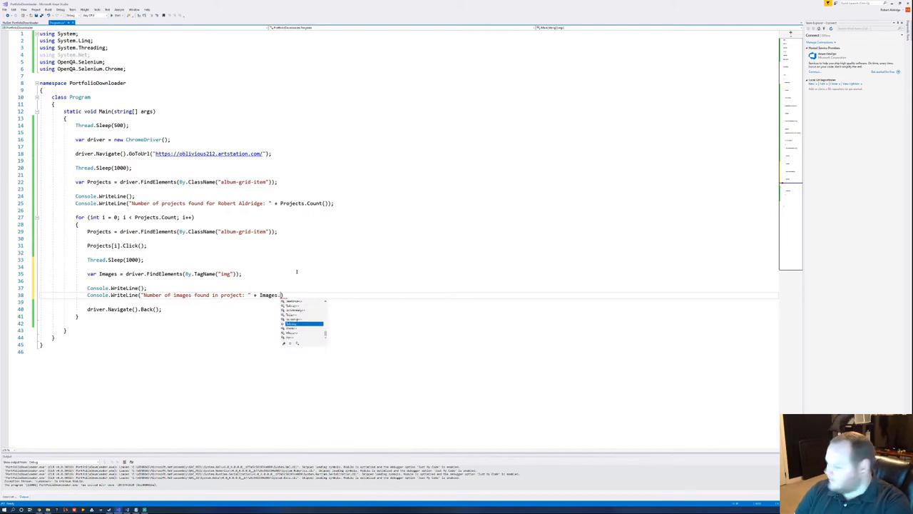
Append the image count to that message and add an empty Console.WriteLine() after it.
text(c)
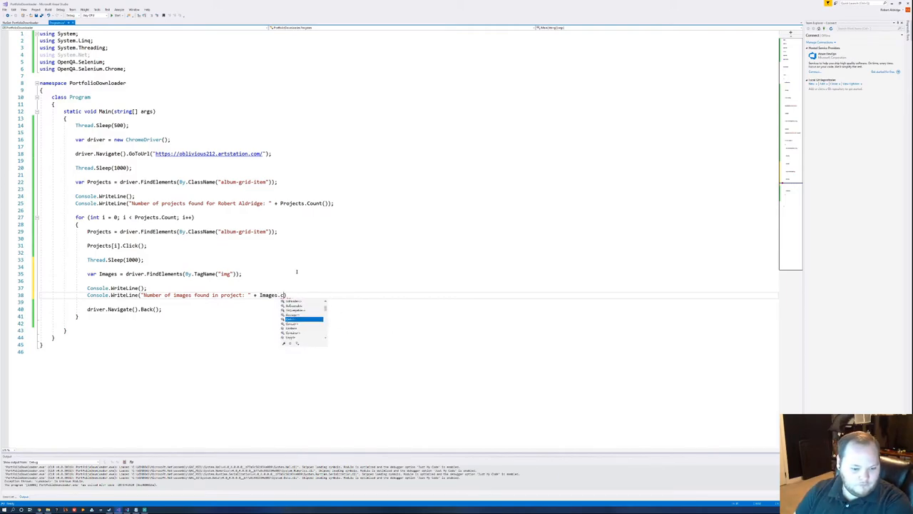
text(ount)
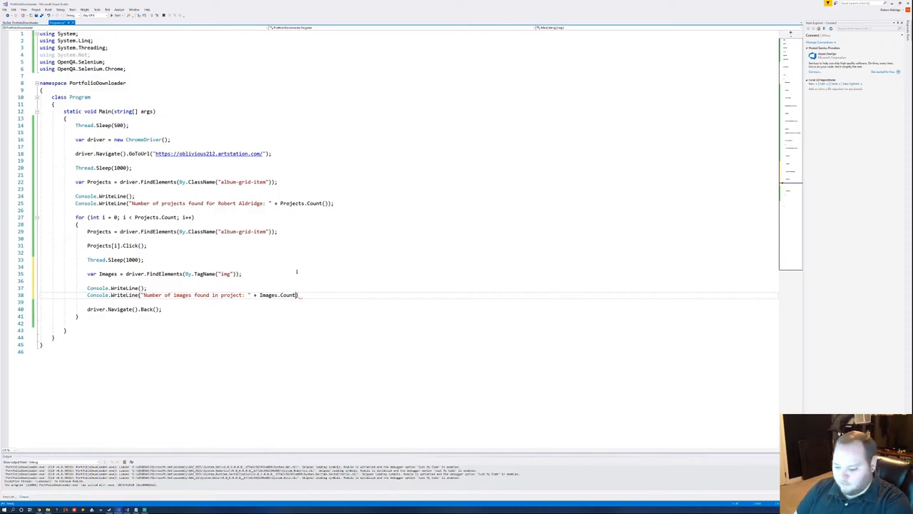
text();)
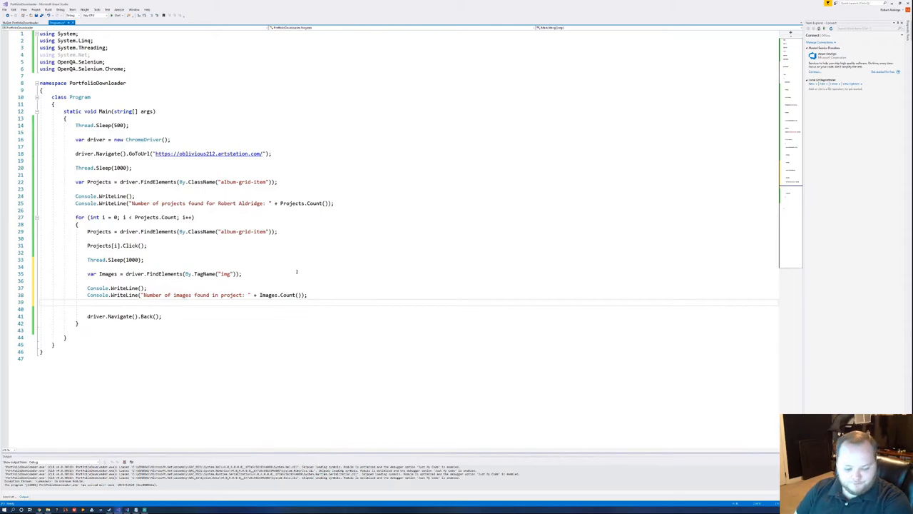
text(Console.WriteLine)
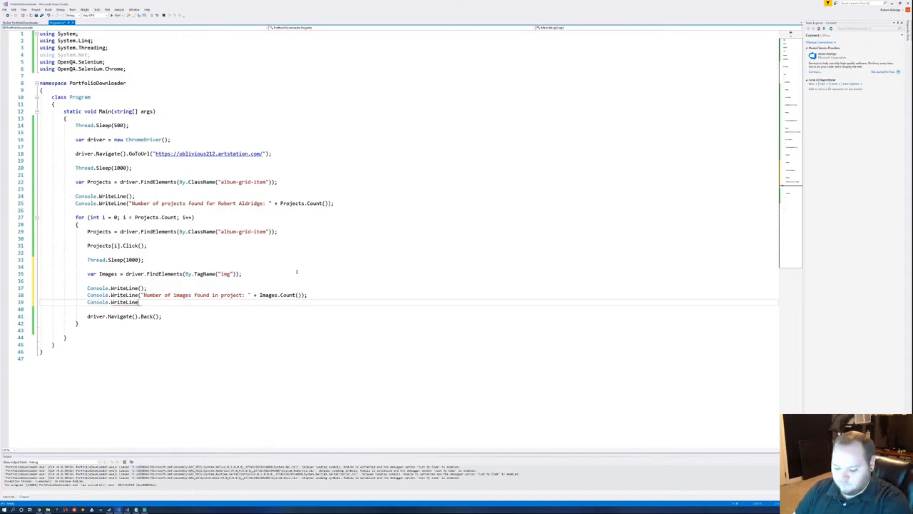
text(())
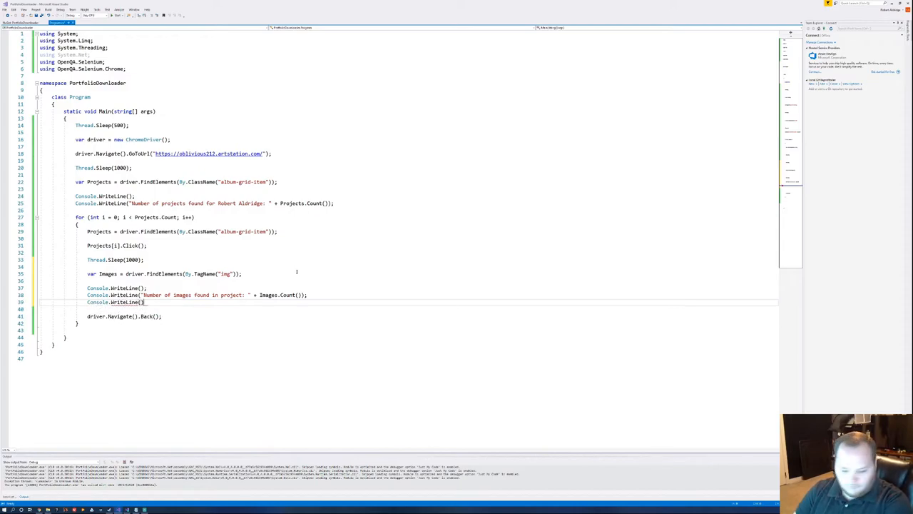
text(for (int i = 0; i < length; i++)
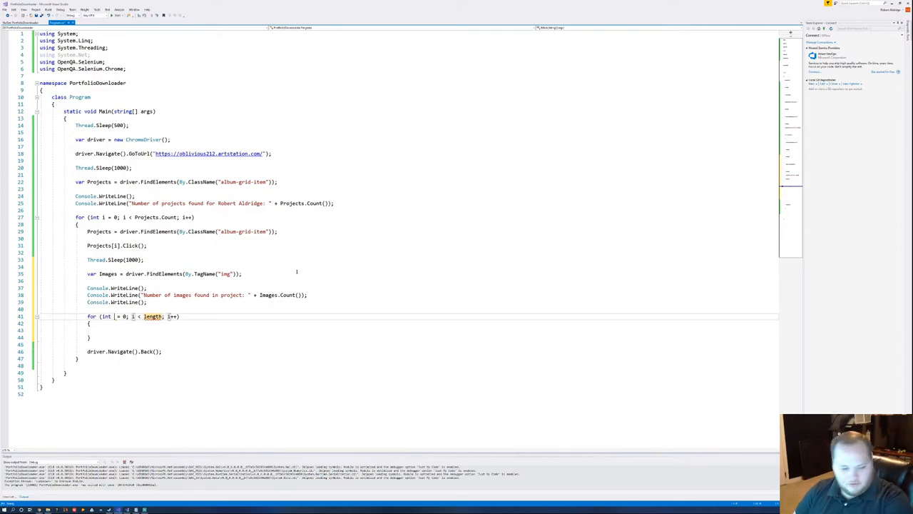
Start a nested for loop: int x = 0; x < Images.Count(); x++.
text(x)
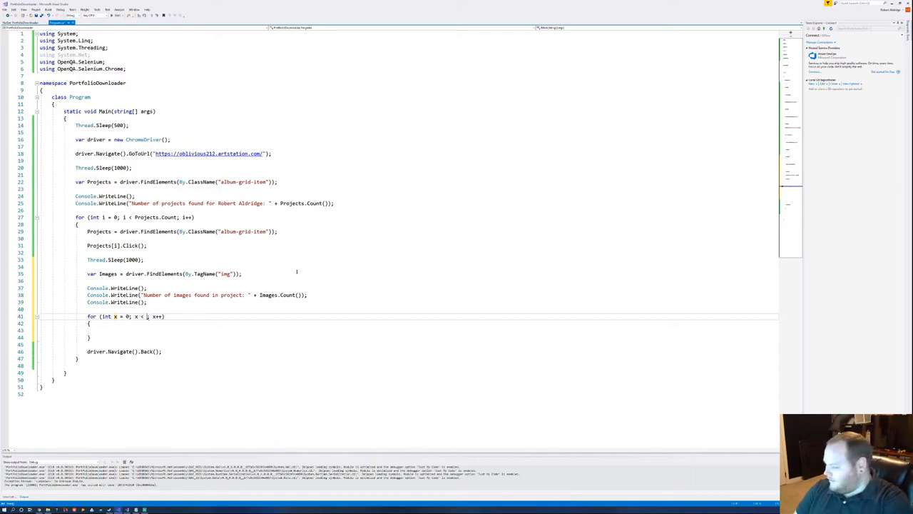
text(Images)
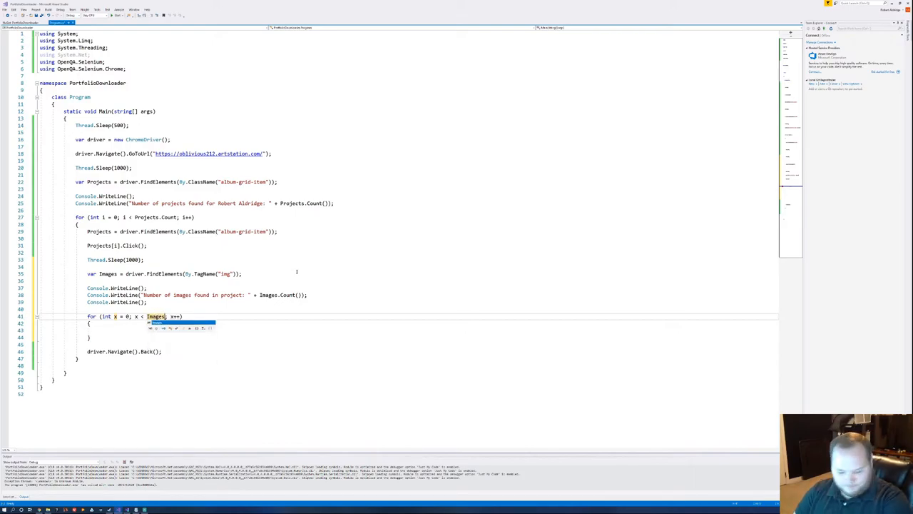
text(.count)
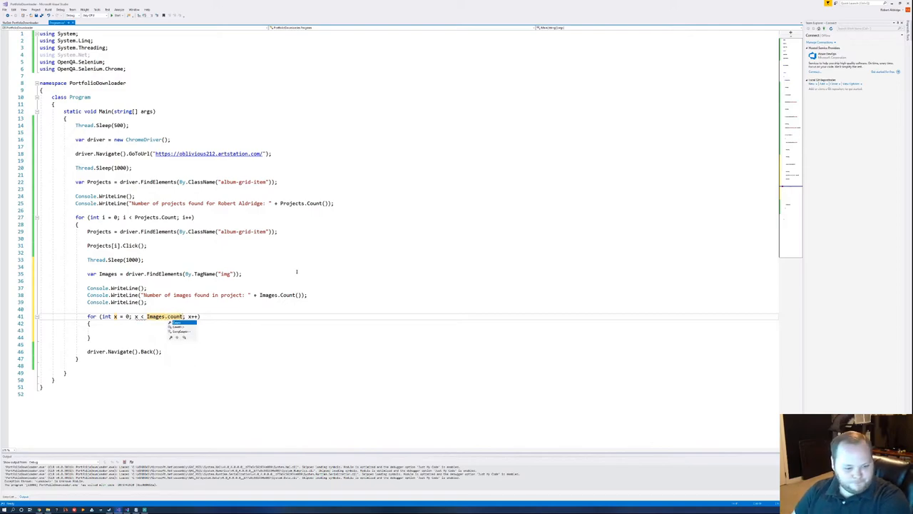
key(Escape)
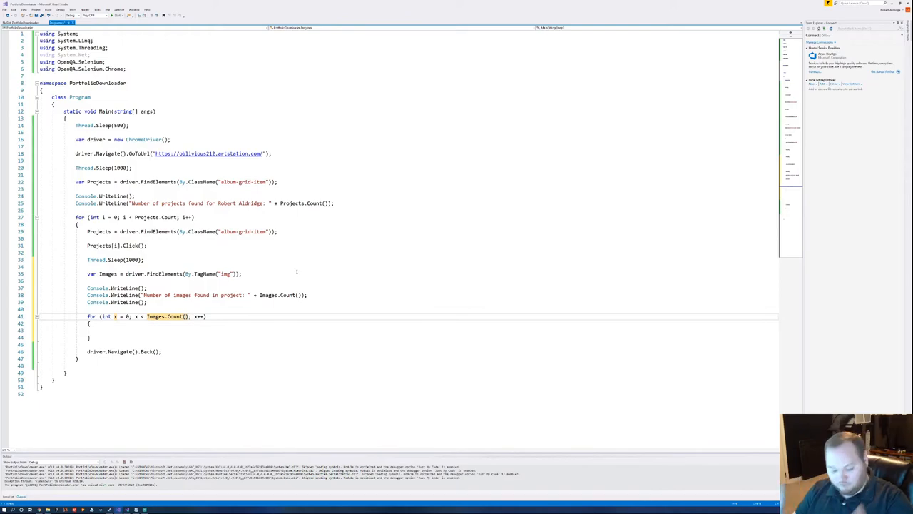
Set var ImageUrl = Images[x].GetAttribute("src") inside the inner loop.
text(var)
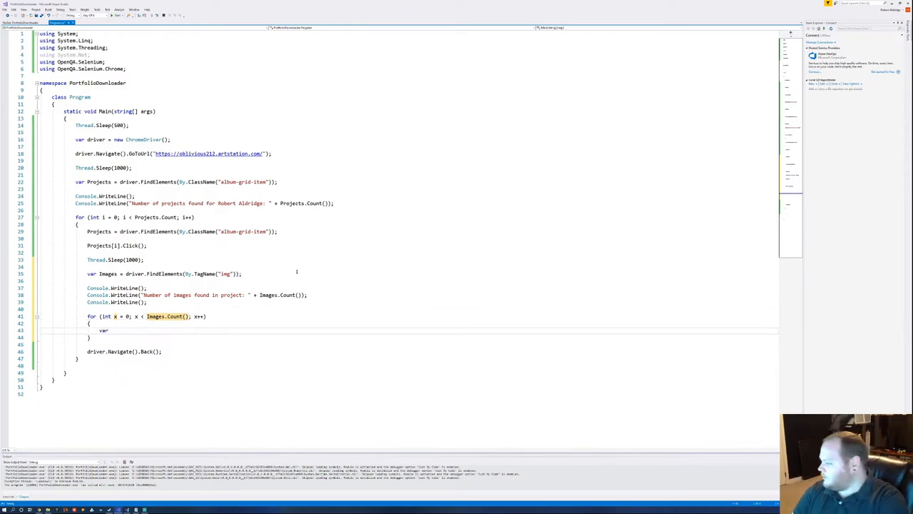
text(ImageUrl =)
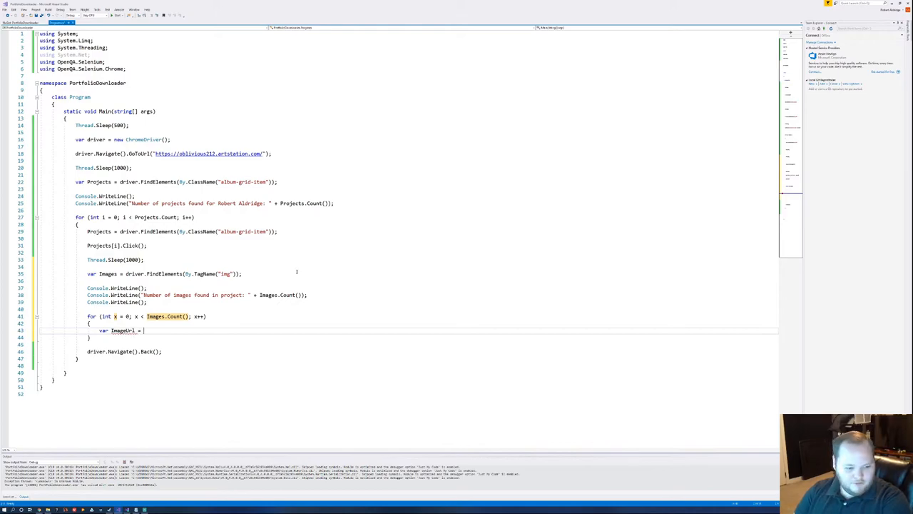
text(Images)
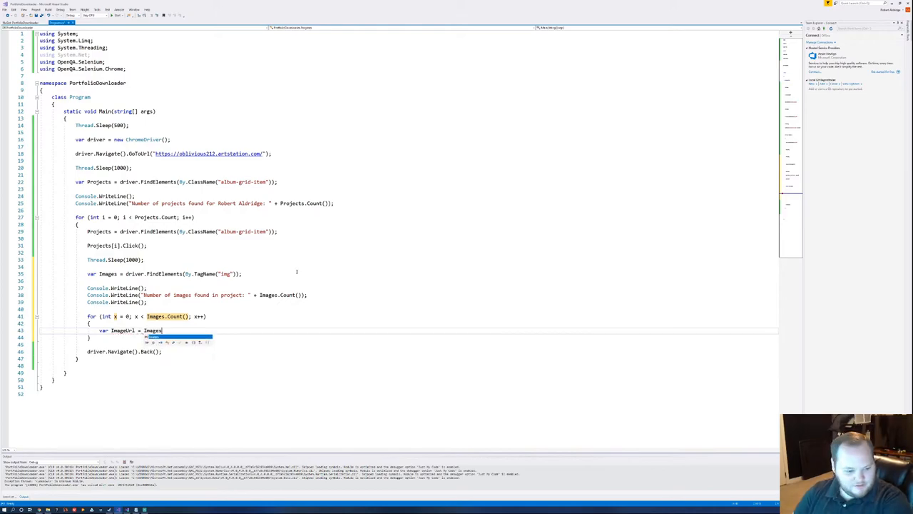
text([x)
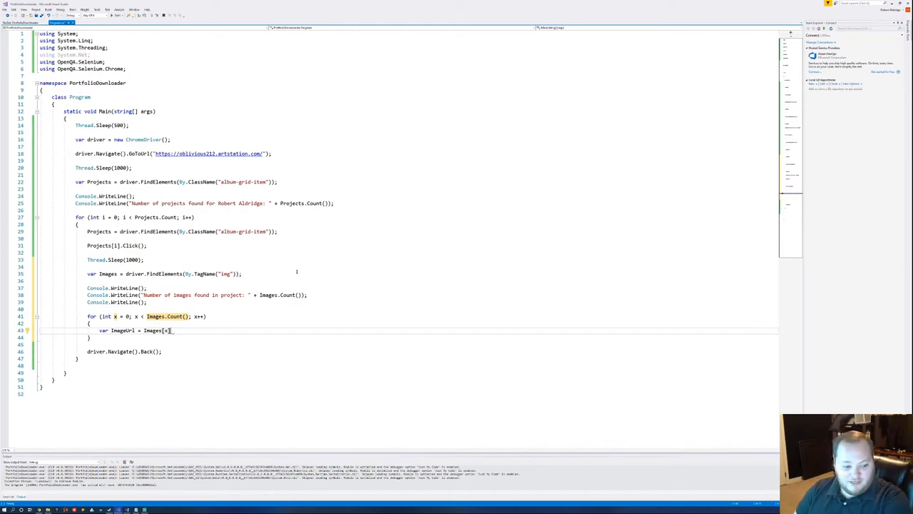
text(.GetAttribute)
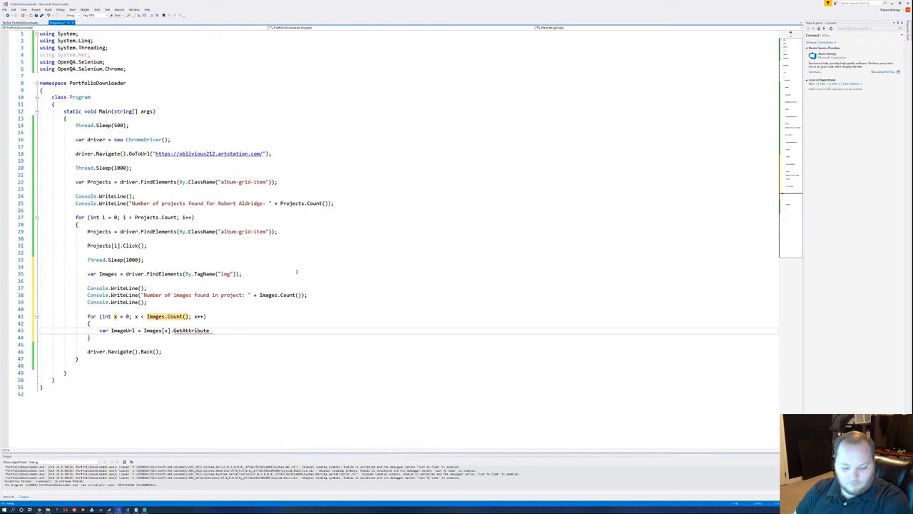
text(()
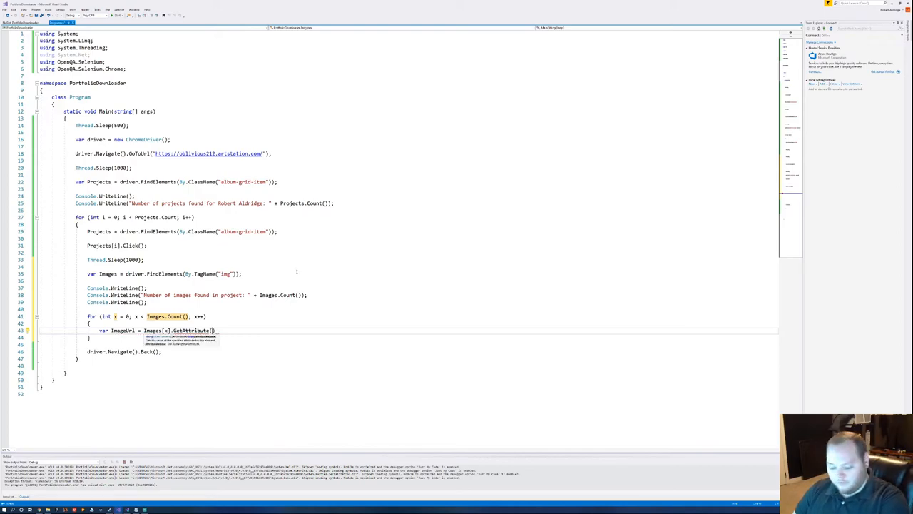
text(src")
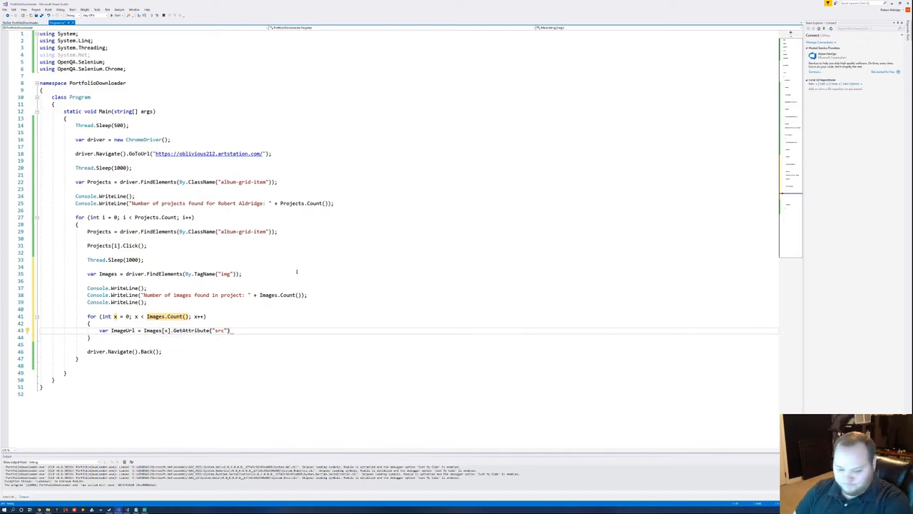
Set var ImageName = Images[x].GetAttribute("alt") on the next line.
text(var I)
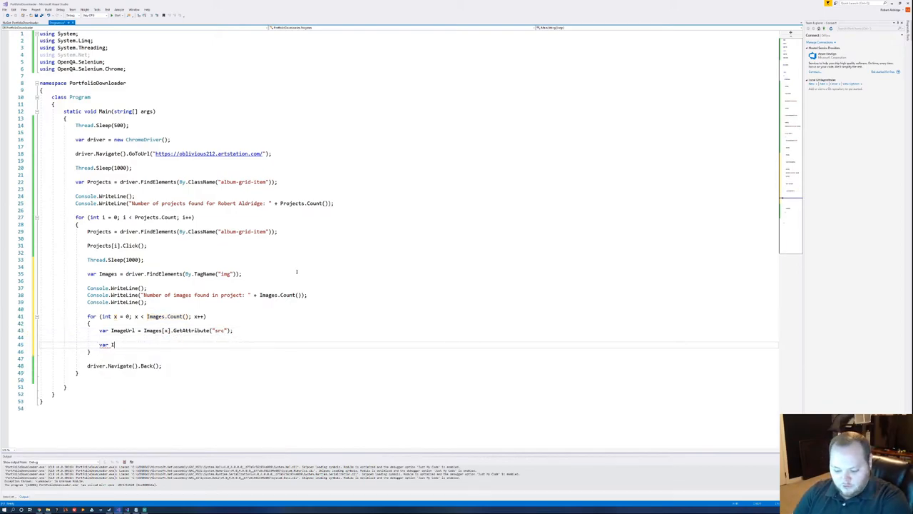
text(mageName = Images[x].GetAttribute("src");)
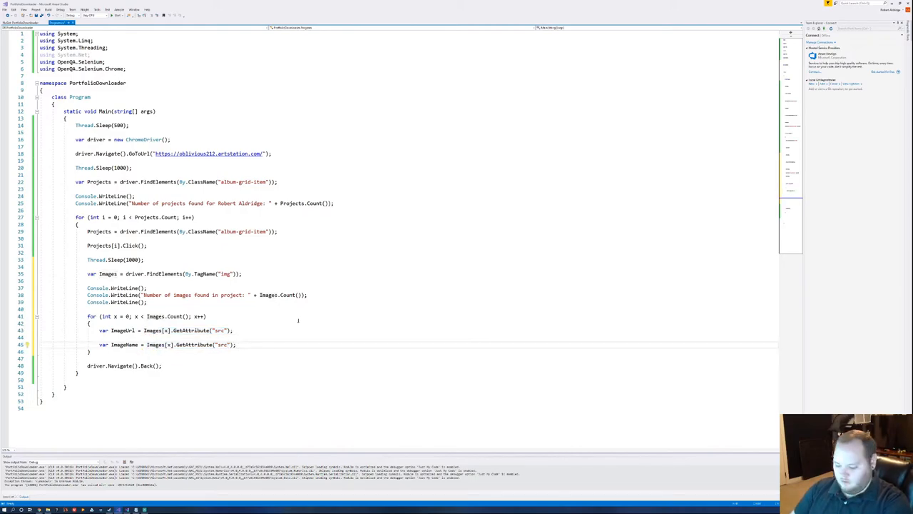
text(alt)
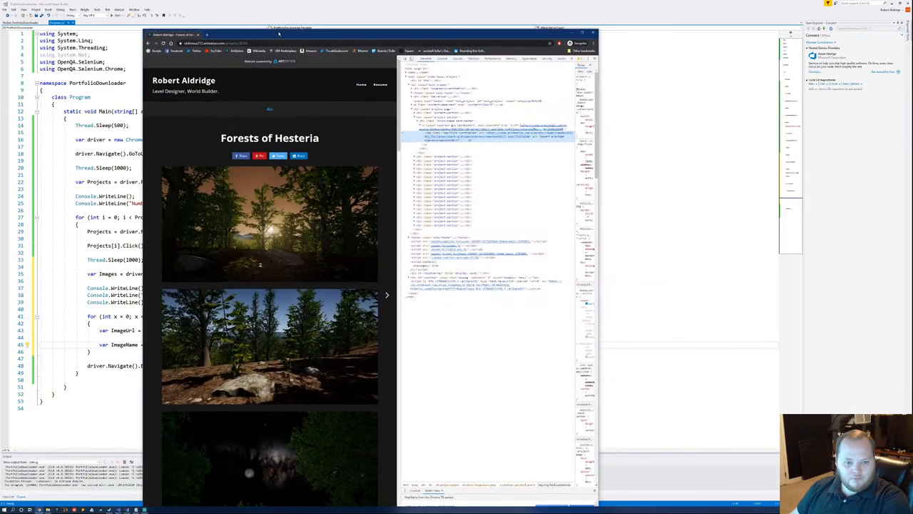
Inspect a project image's img tag in DevTools to confirm its src and alt attributes.
right_click(285, 229)
text(console)
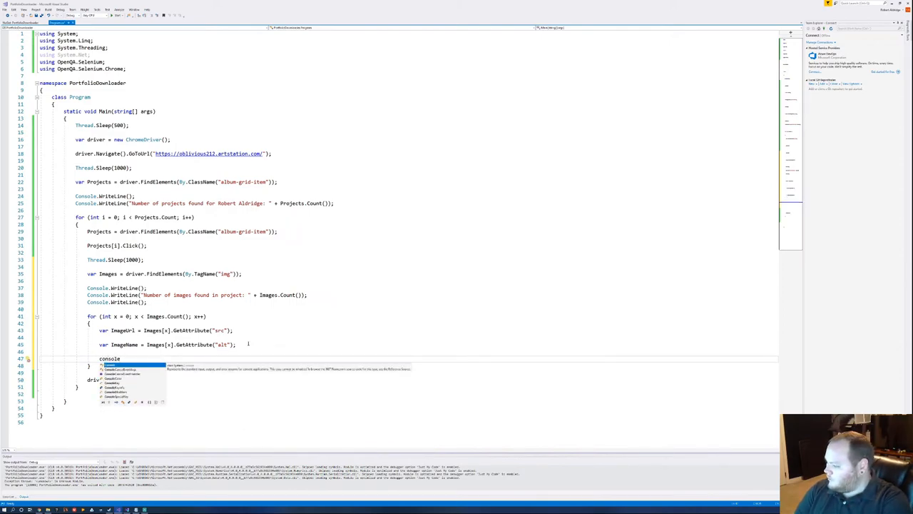
Add Console.WriteLine("Downloading file: " + ImageName); inside the inner loop.
text(.wre)
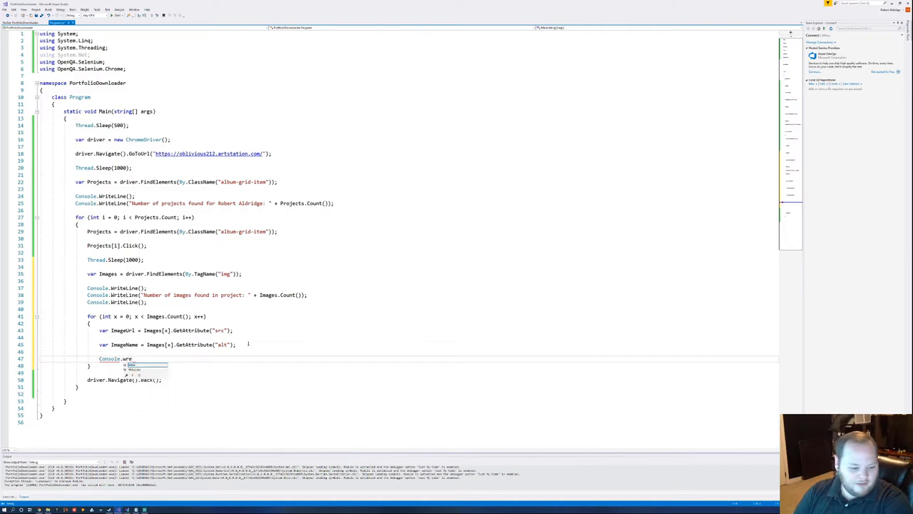
text(WriteLine)
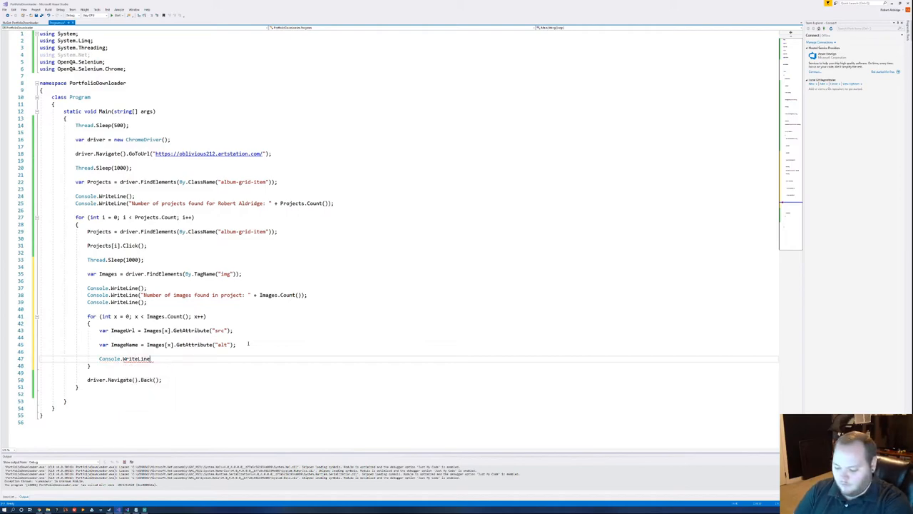
text(())
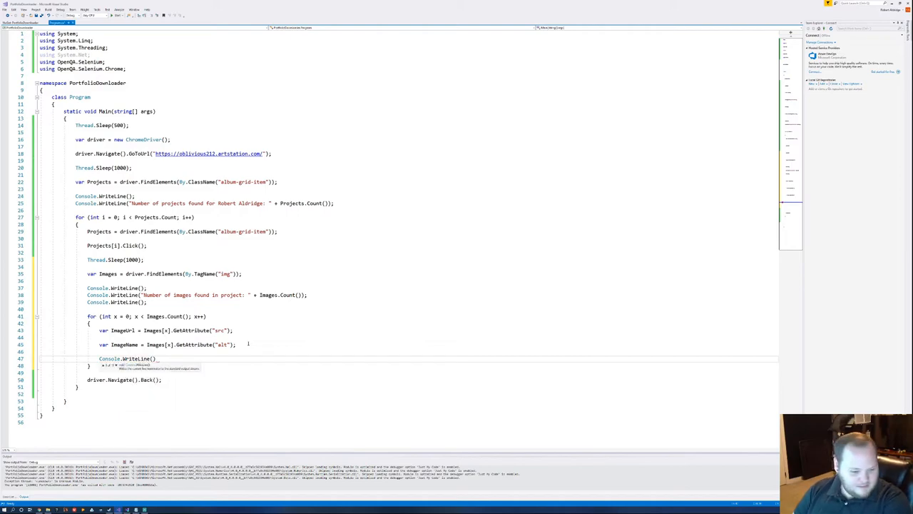
text(()
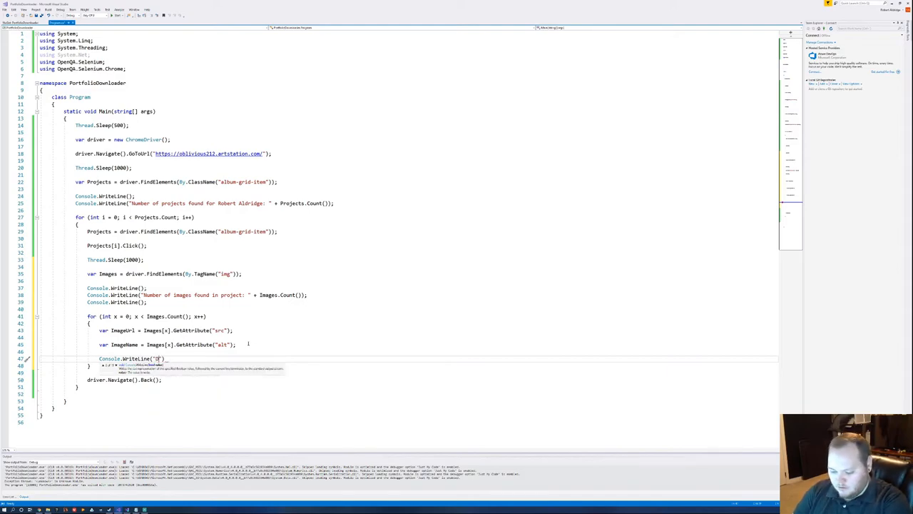
text(Download)
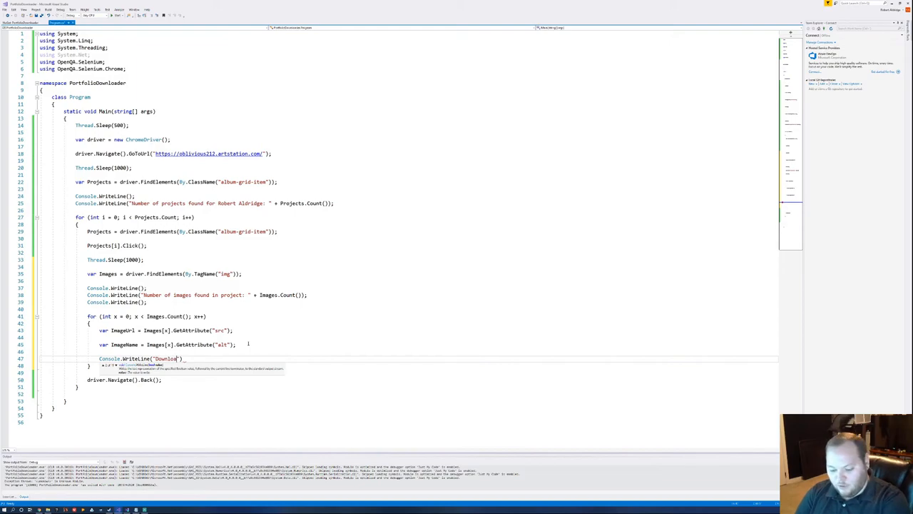
text(ing)
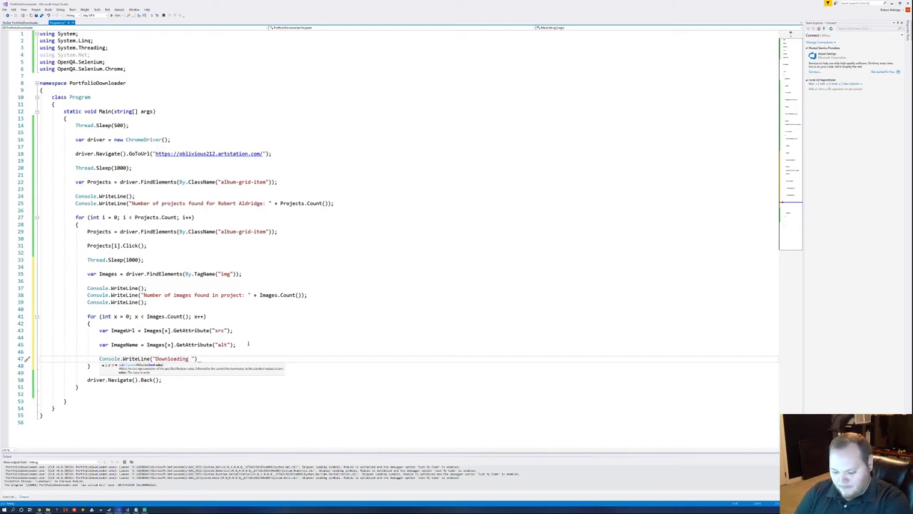
text(file:)
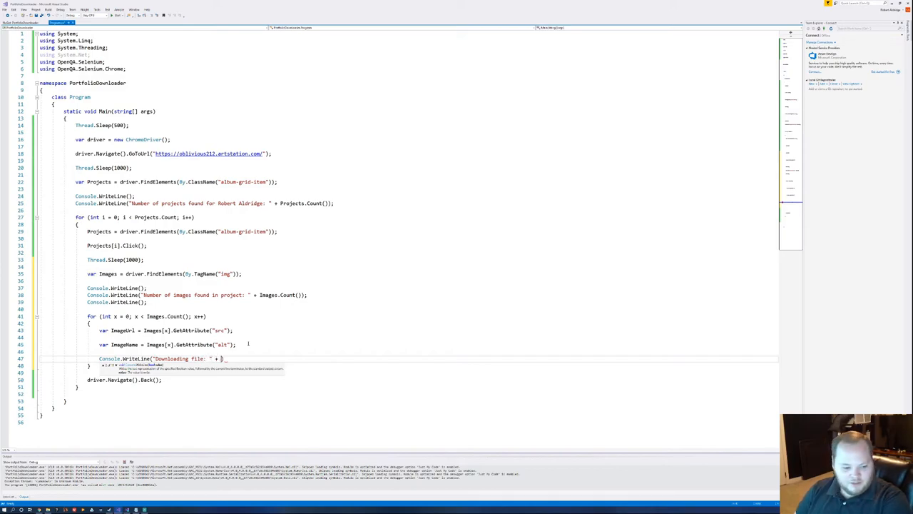
text(ImageName)
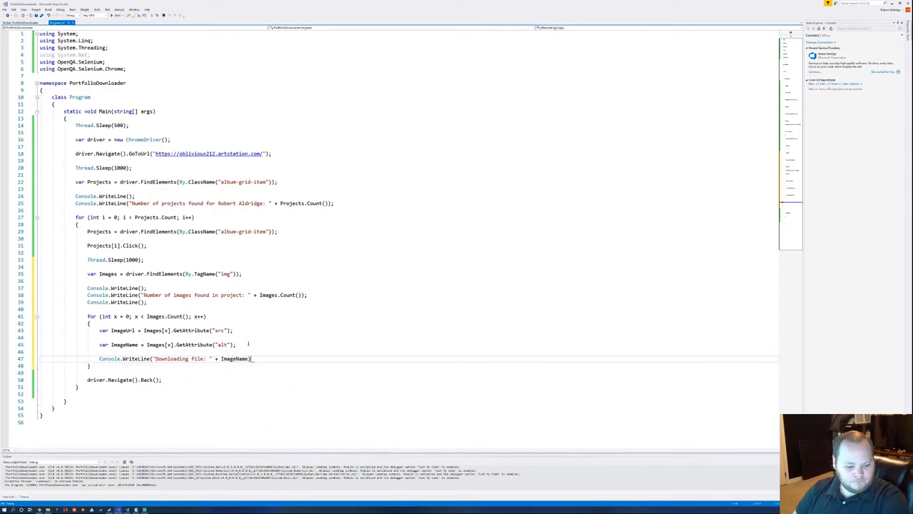
text(;)
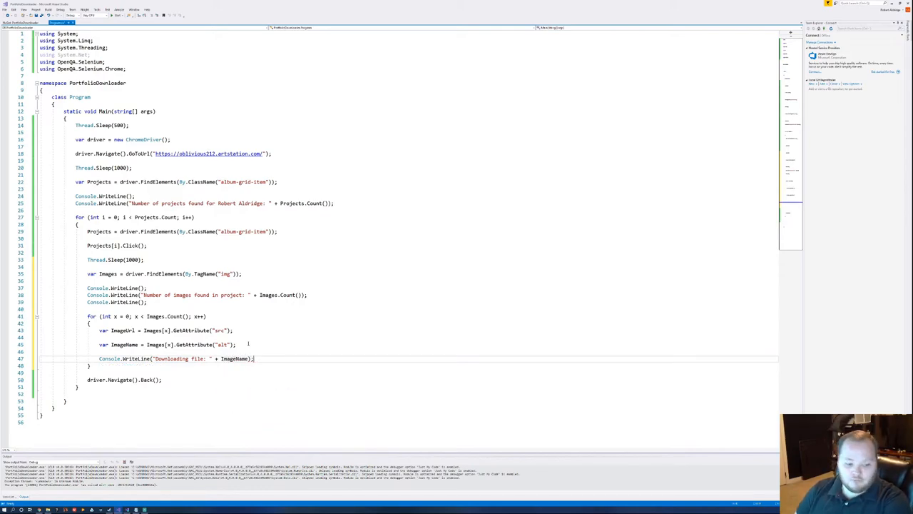
key(enter)
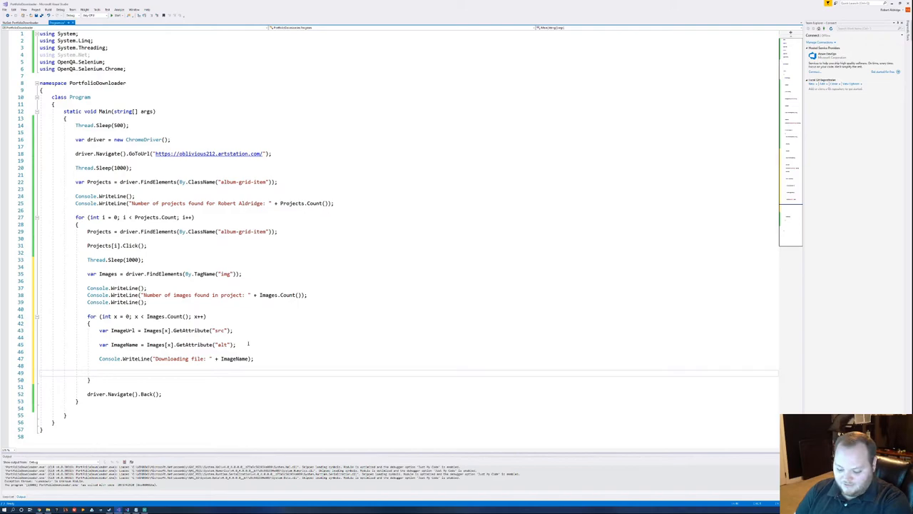
Declare WebClient Downloader = new WebClient(); in the inner loop.
text(WebClient)
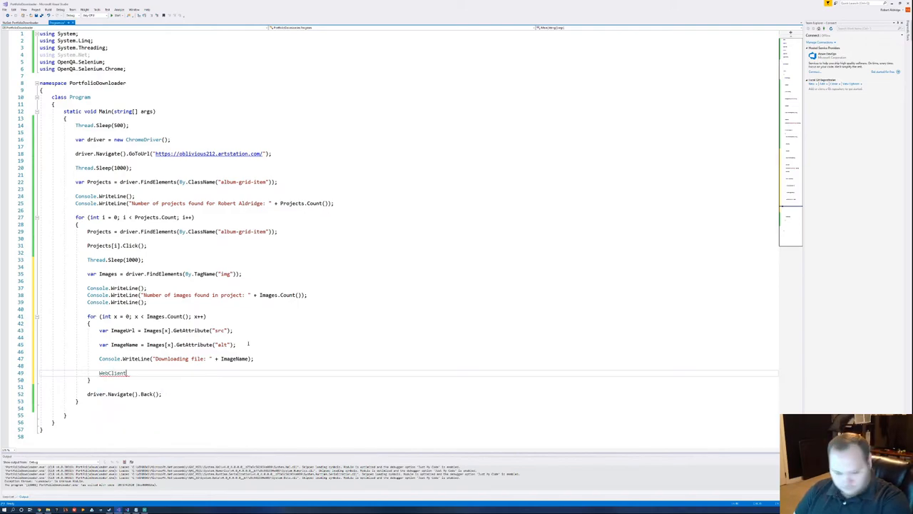
text(D)
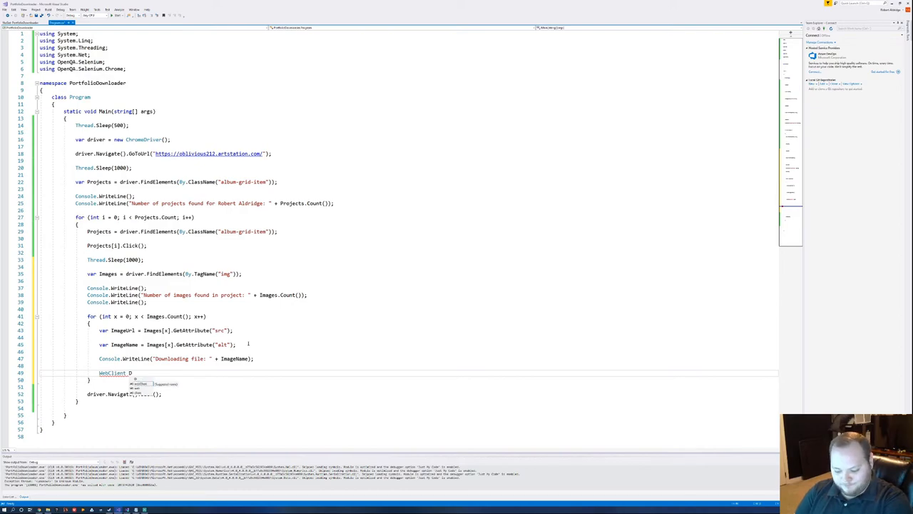
text(Downloader)
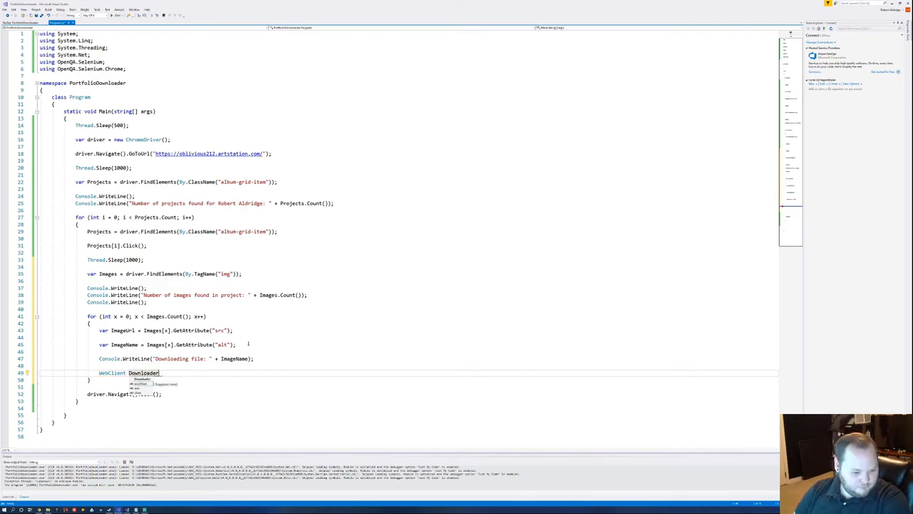
text(= new)
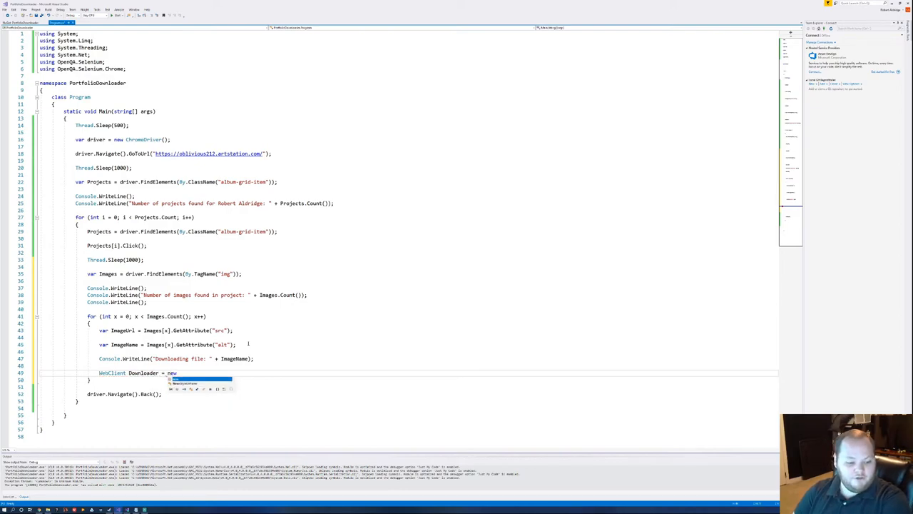
text(web)
text(Downloader.)
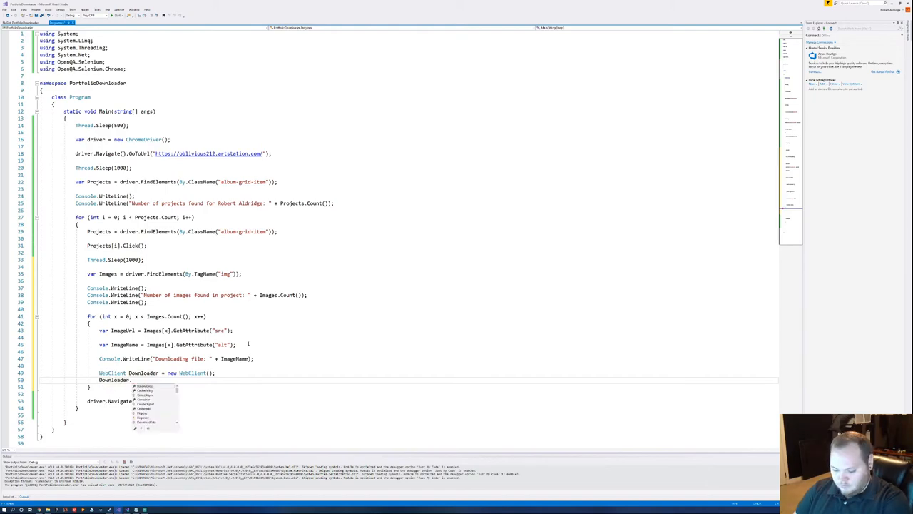
Begin Downloader.DownloadFile(ImageUrl, as the download call.
text(do)
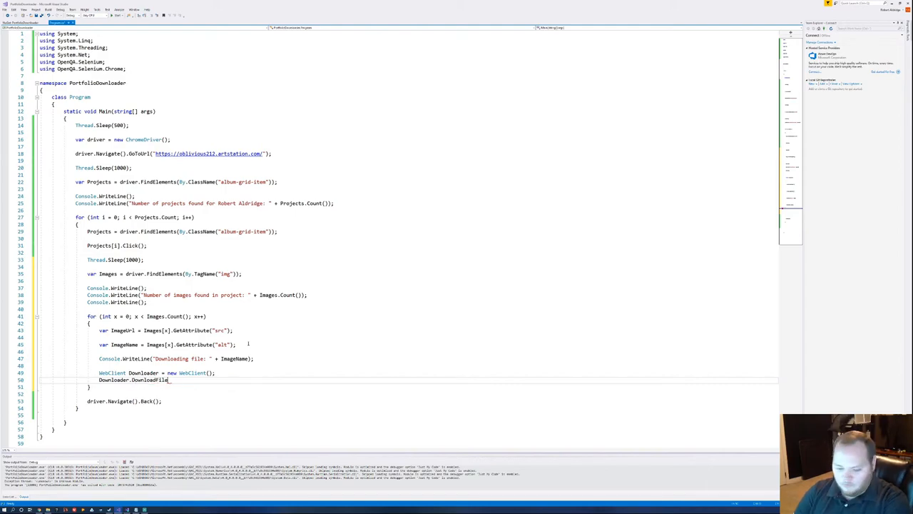
text(())
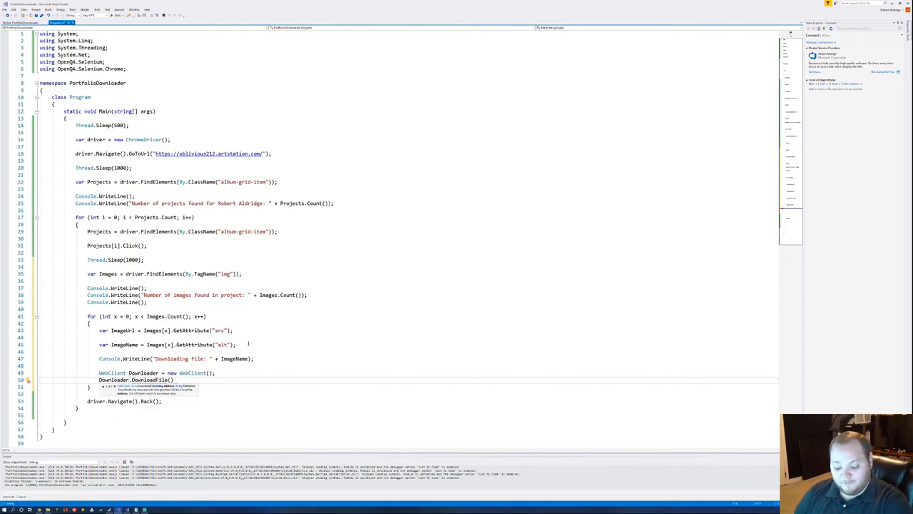
text(ImageUrl,)
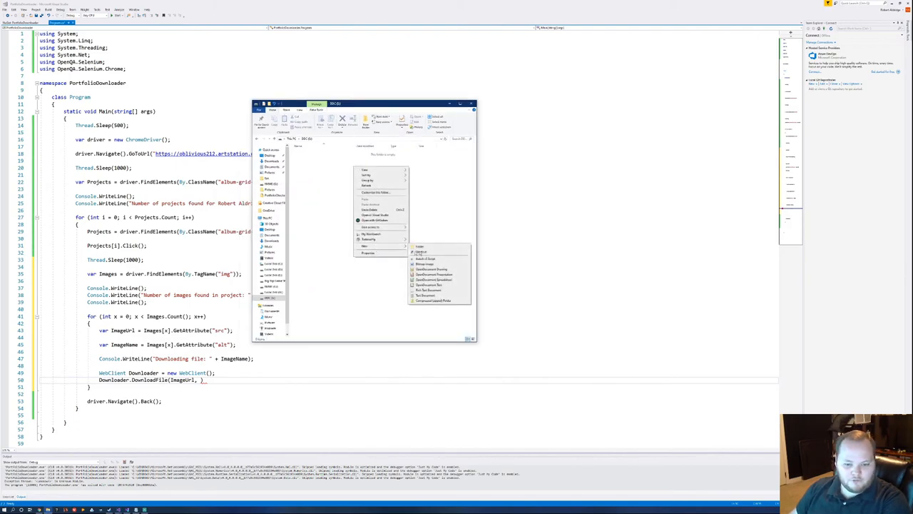
Create a new folder on C: named Image Downloads for the saved images.
click(419, 246)
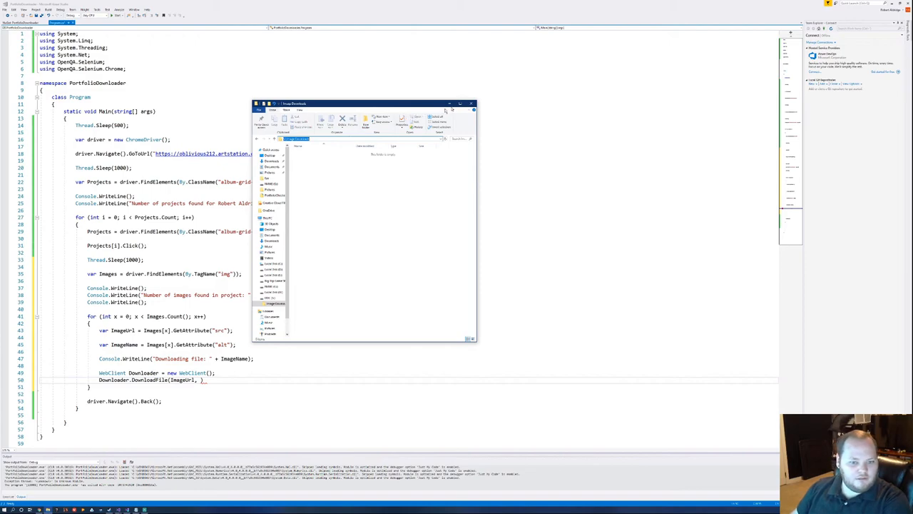
click(470, 103)
text("S:\\Image Downloads\\" )
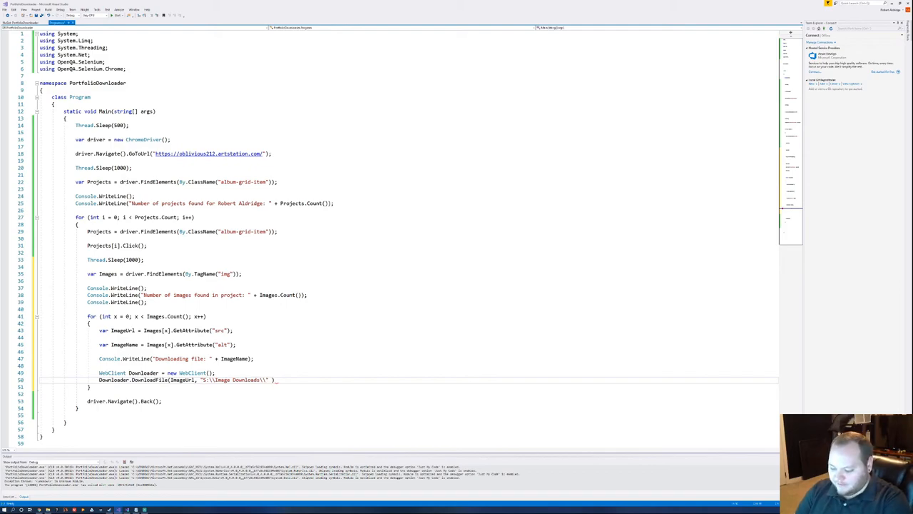
Finish DownloadFile with "C:\\Image Downloads\\" + ImageName + ".jpg" and add Thread.Sleep(250); after the loop.
text(+)
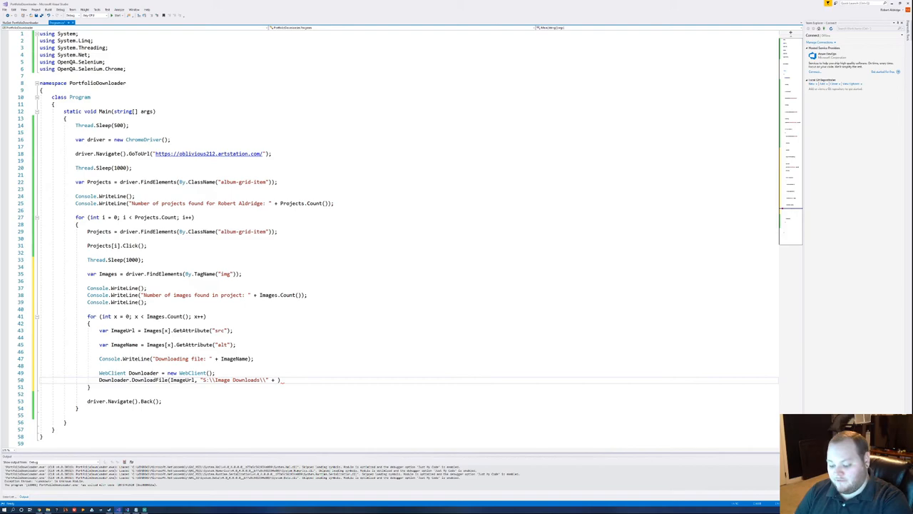
text(Ia)
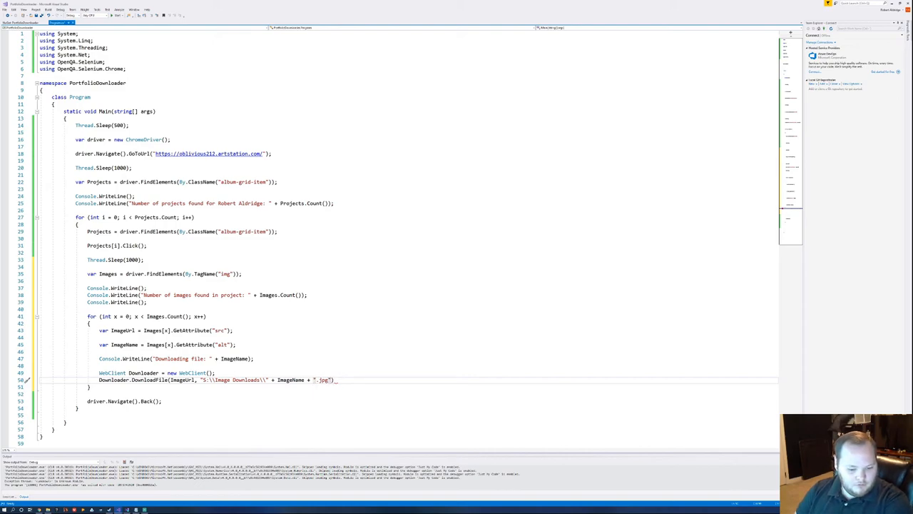
text(;)
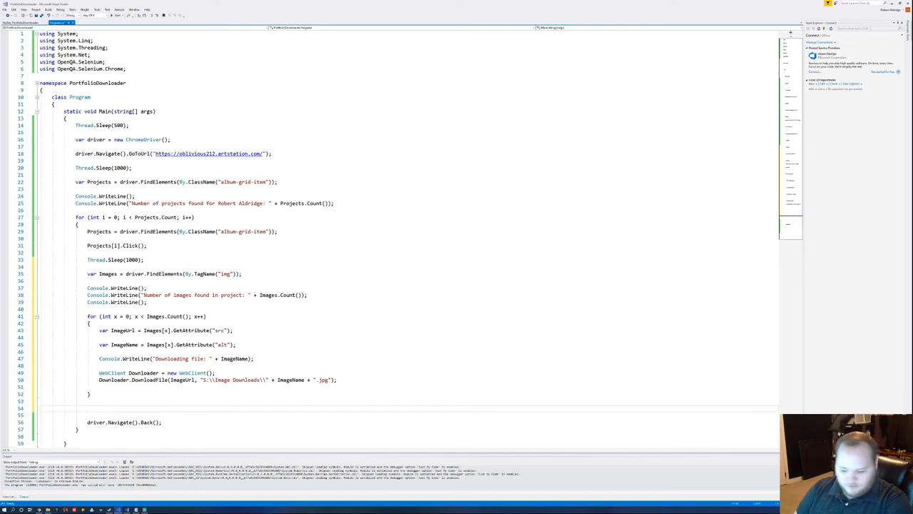
text(thread.Sleep()
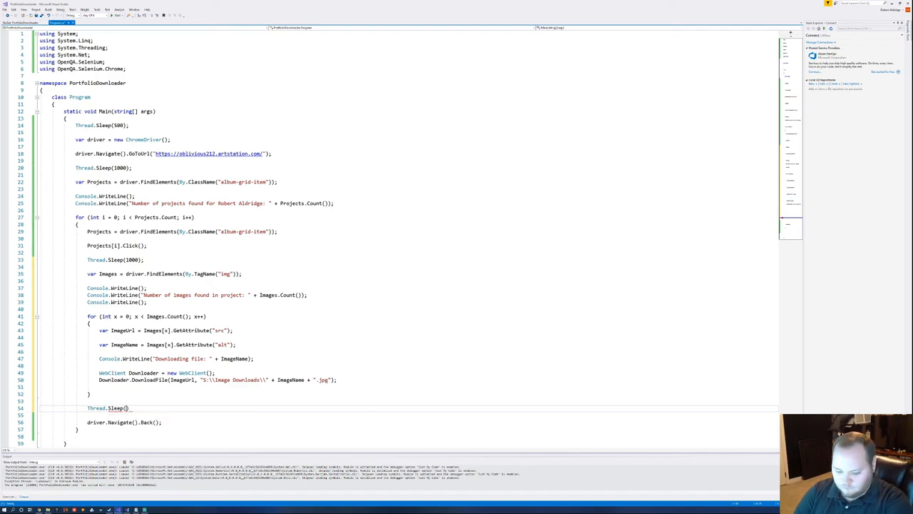
text(250)
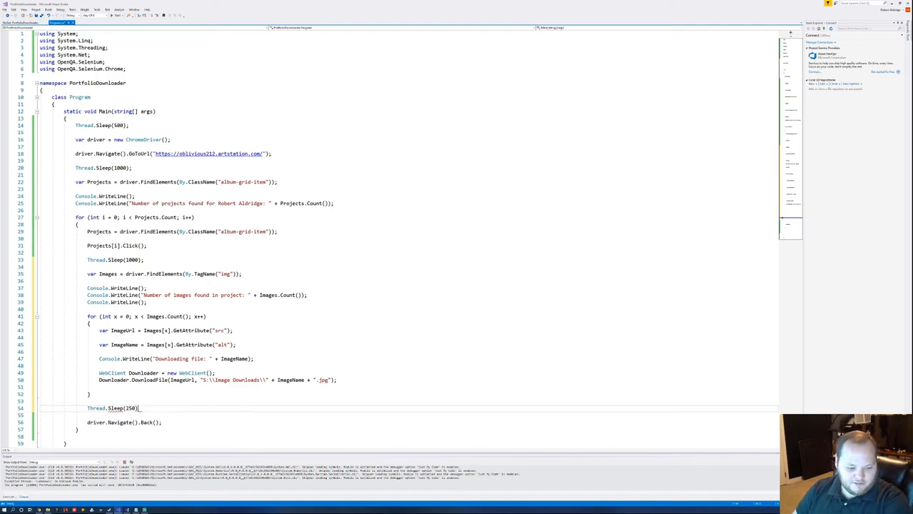
scroll(down, 3)
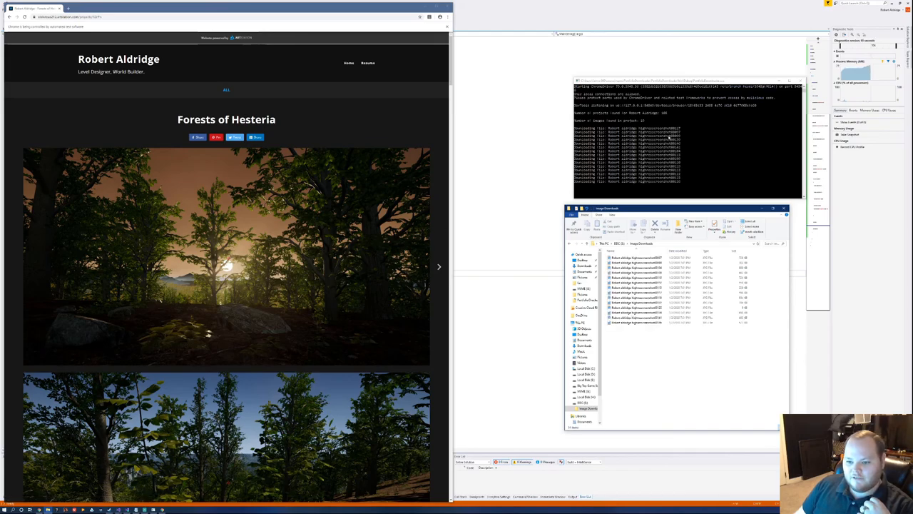
Watch Chrome step through ArtStation projects as new .jpg files appear in Image Downloads.
click(348, 63)
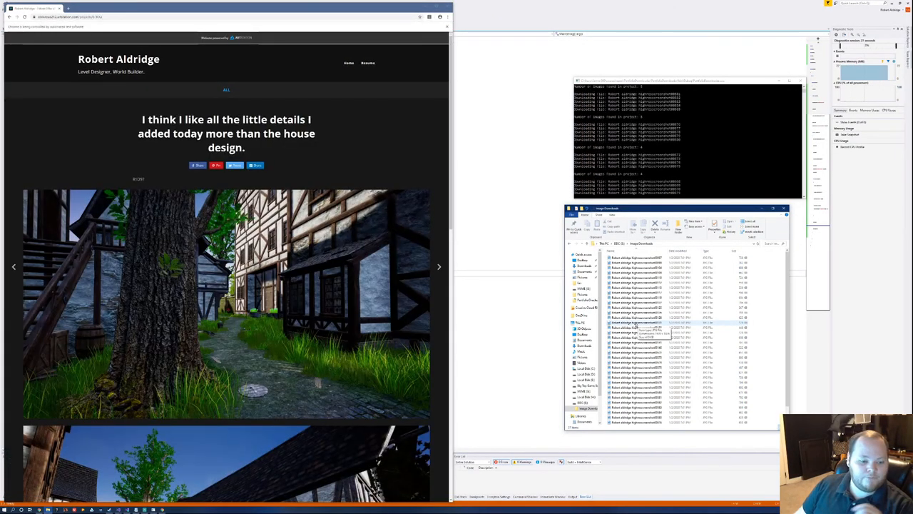
click(439, 267)
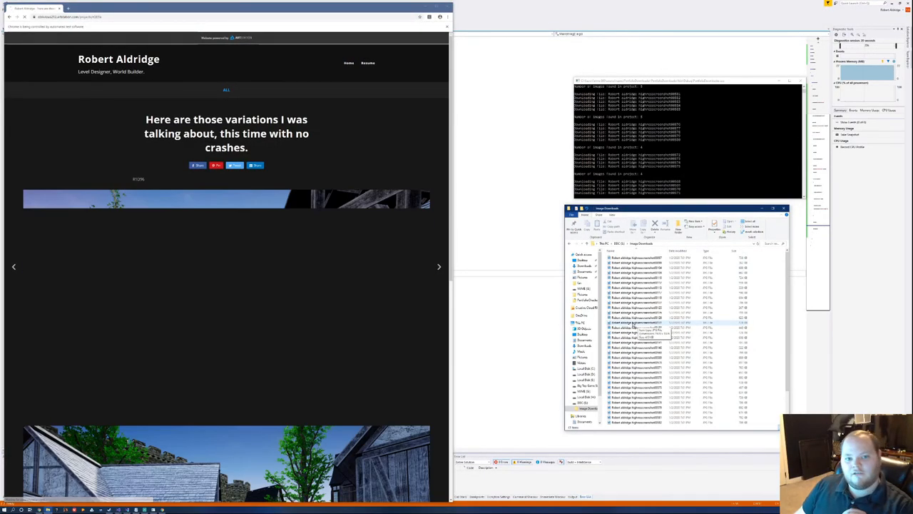
click(440, 267)
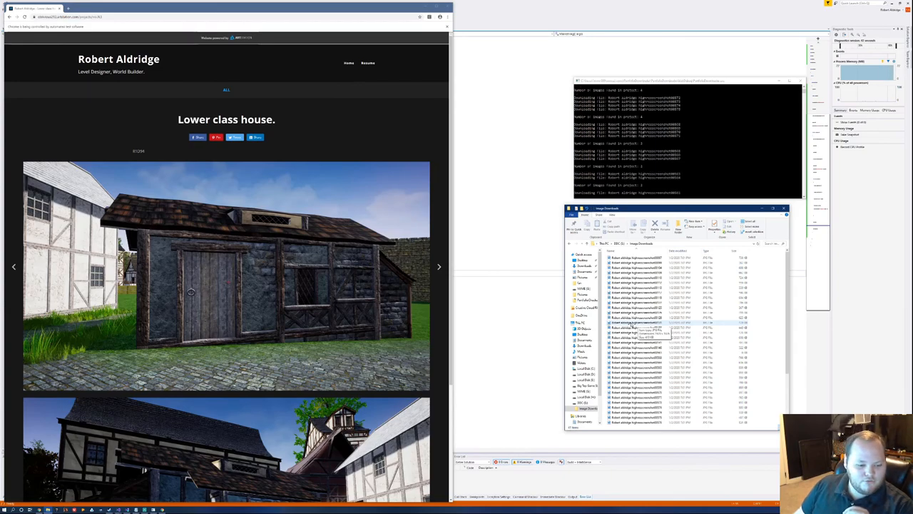
click(440, 267)
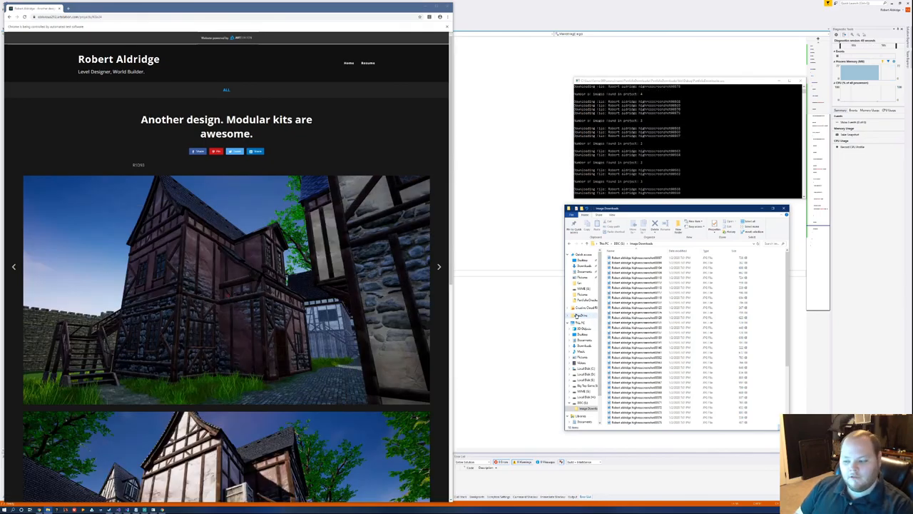
click(348, 63)
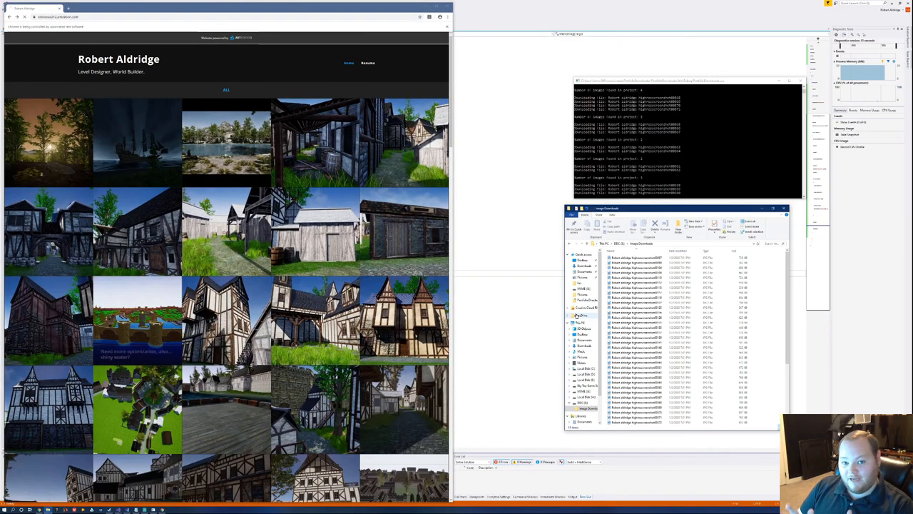
click(137, 317)
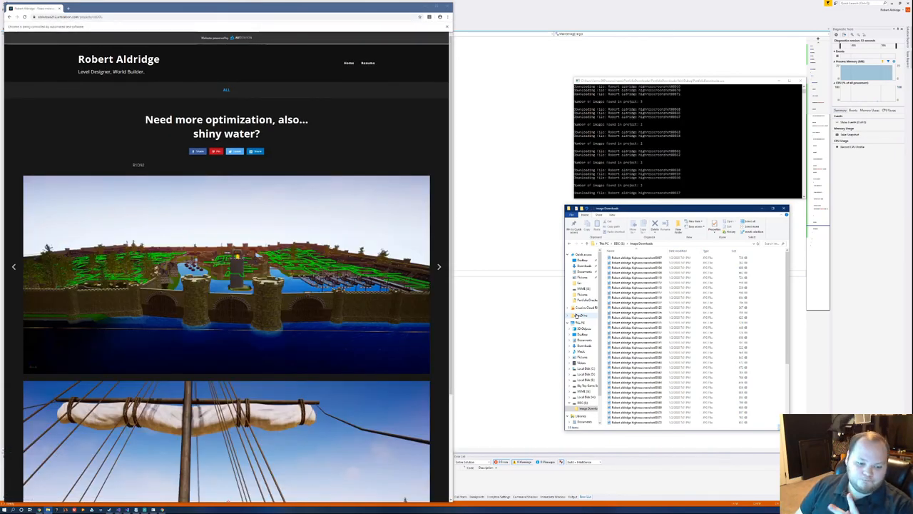